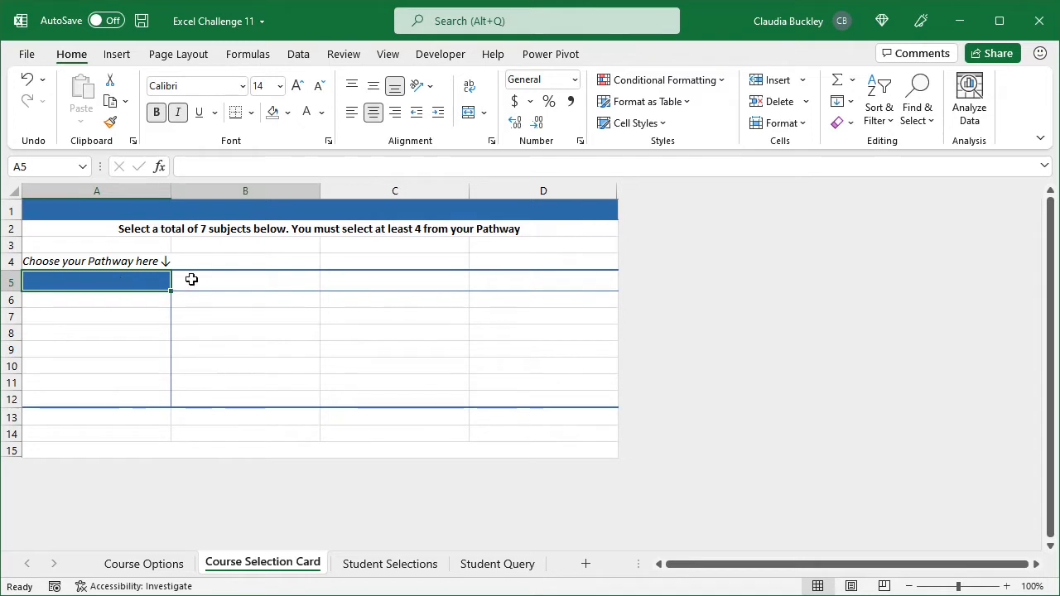
- Add a list dropdown to A5:D5 sourced from 'Course Options'!$A$1:$D$1 pathway headings
drag(96, 282, 543, 282)
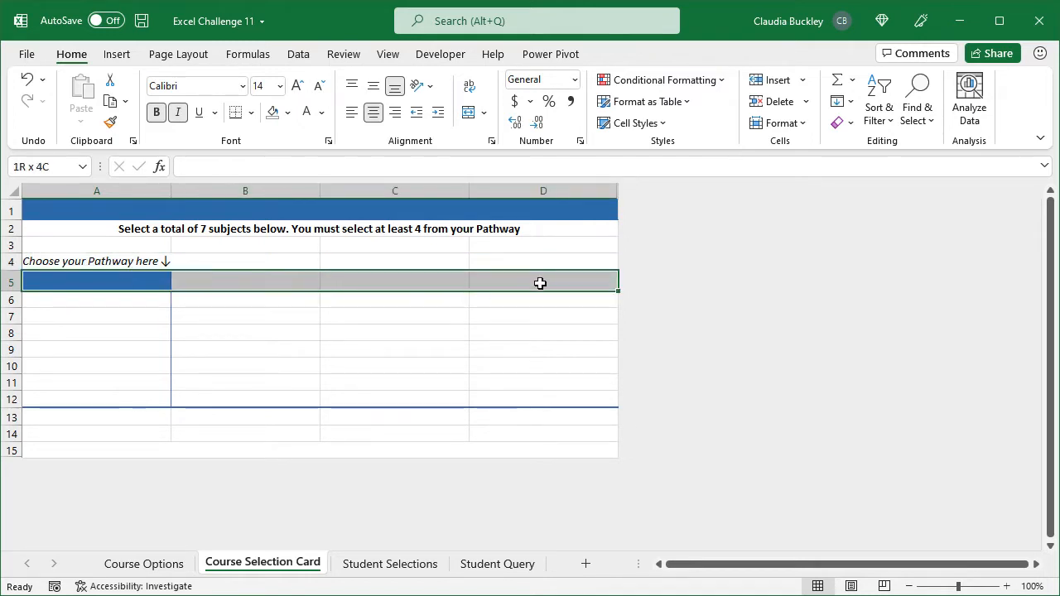
click(189, 281)
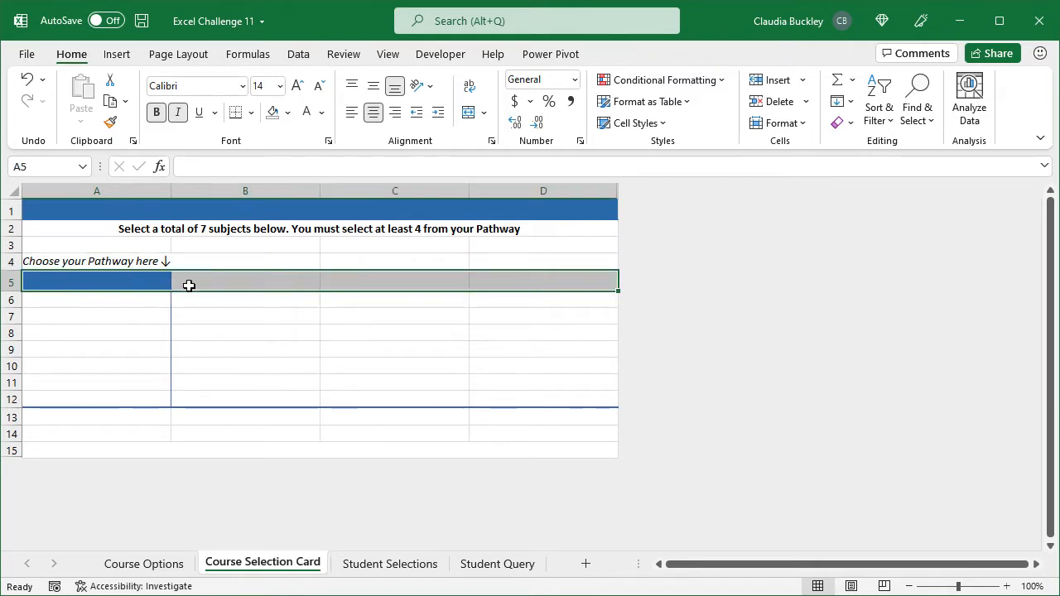
mouse_move(171, 284)
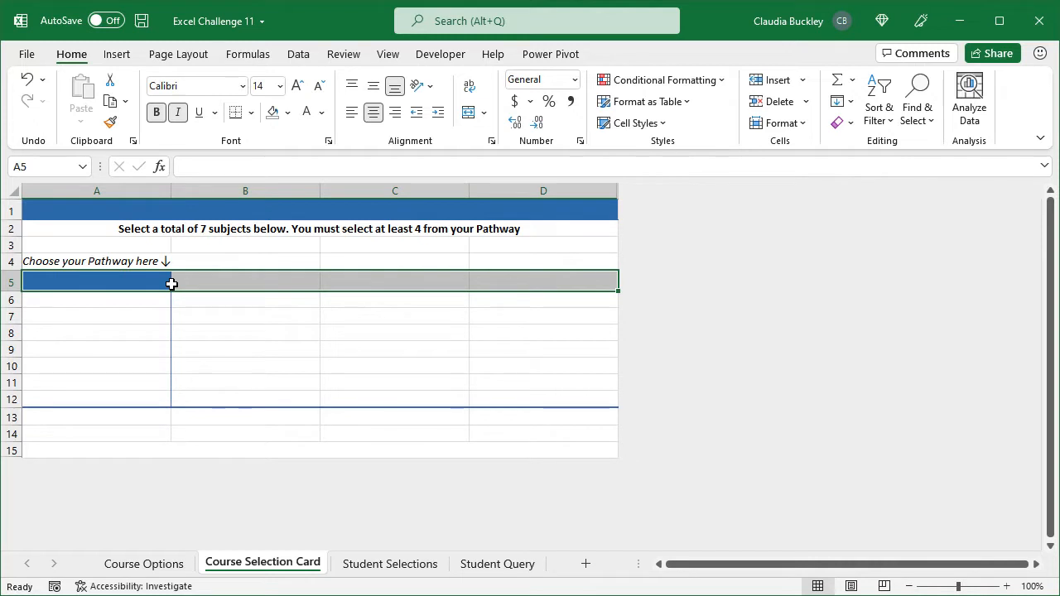
click(298, 54)
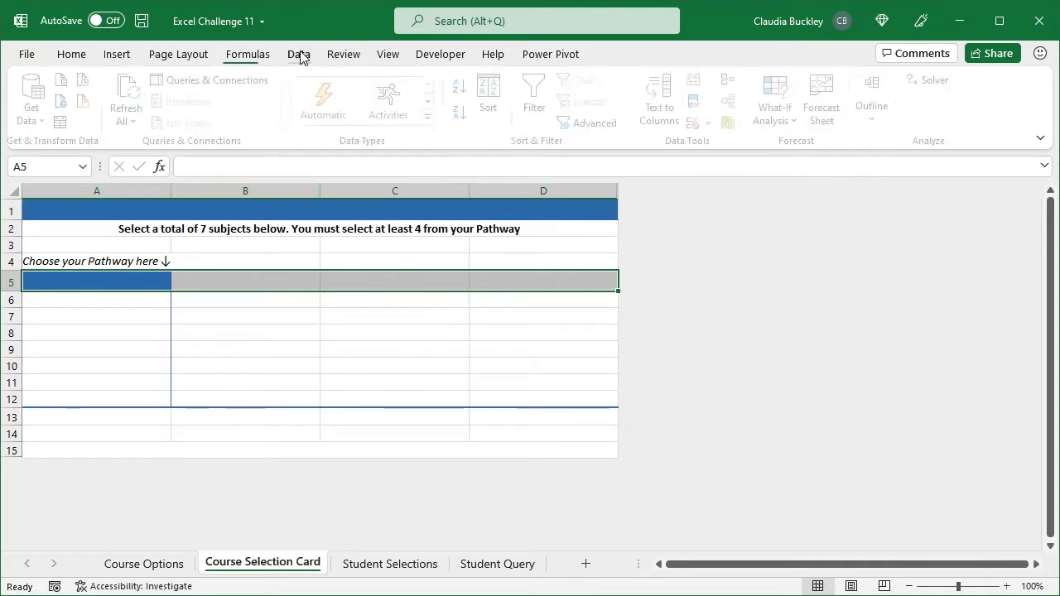
click(298, 54)
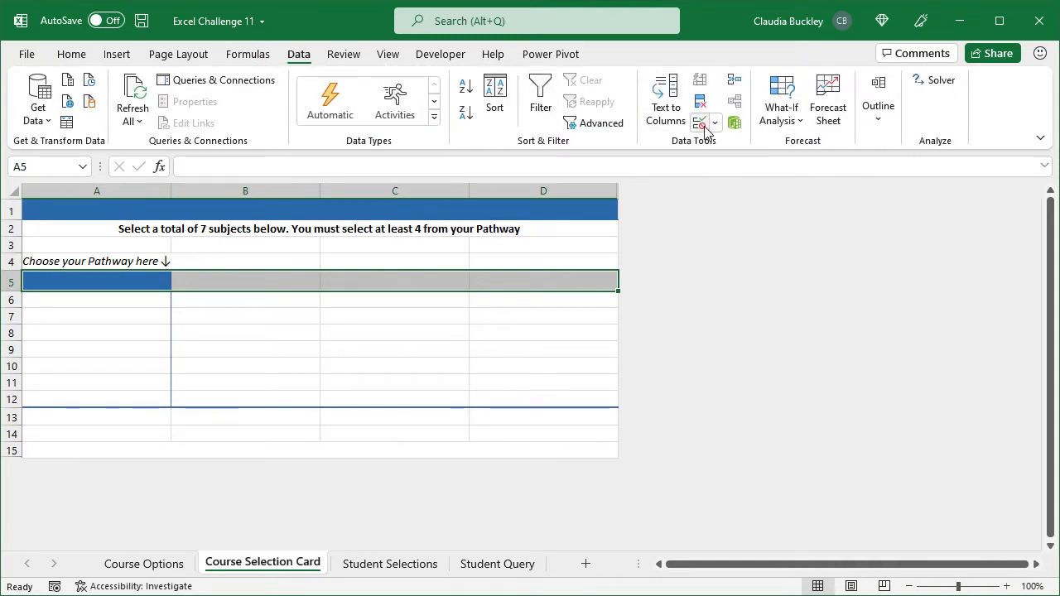
click(701, 123)
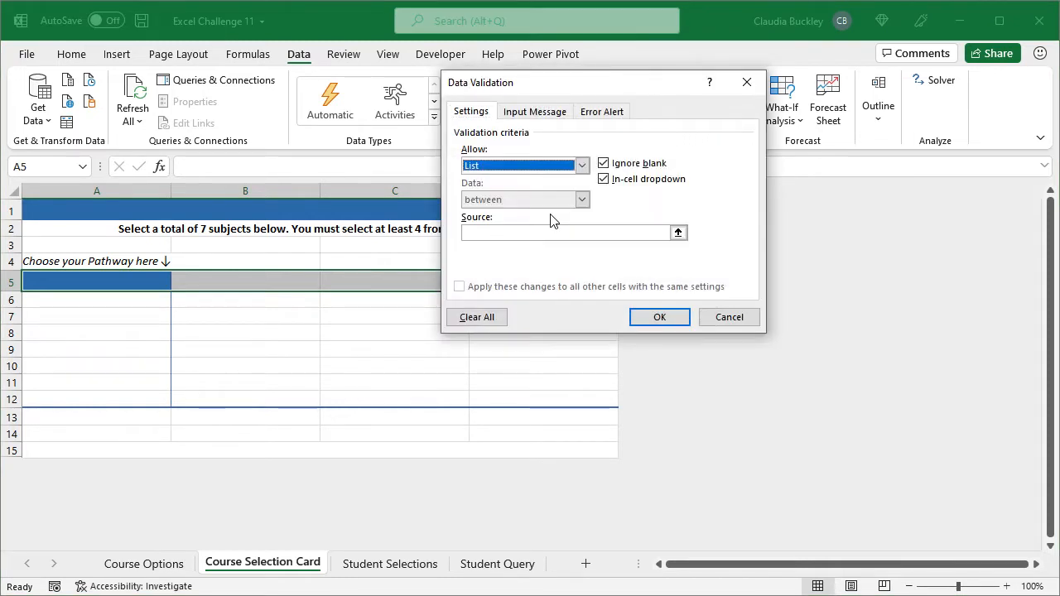
click(568, 233)
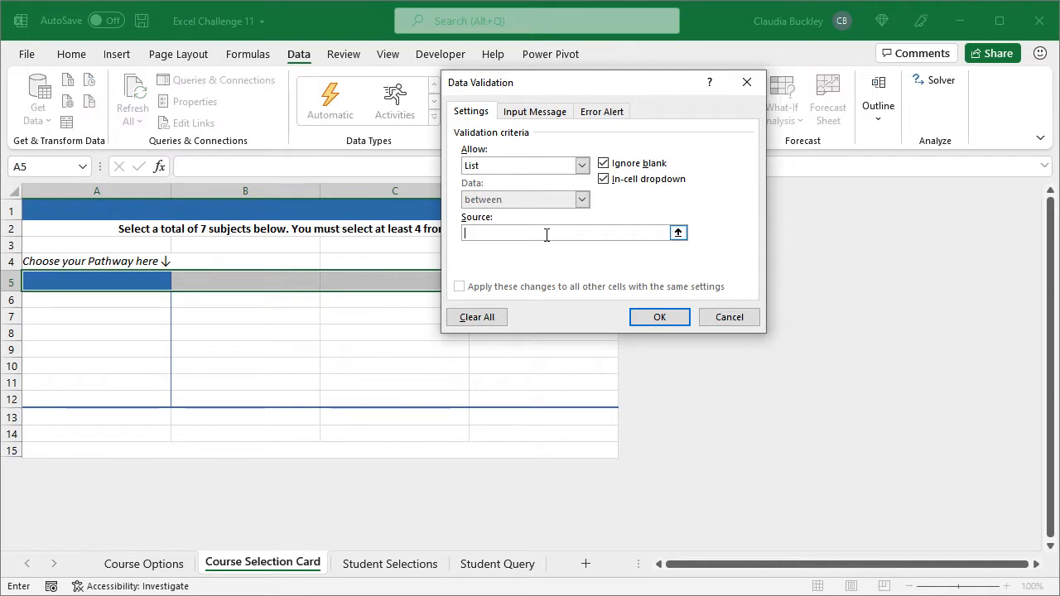
click(143, 564)
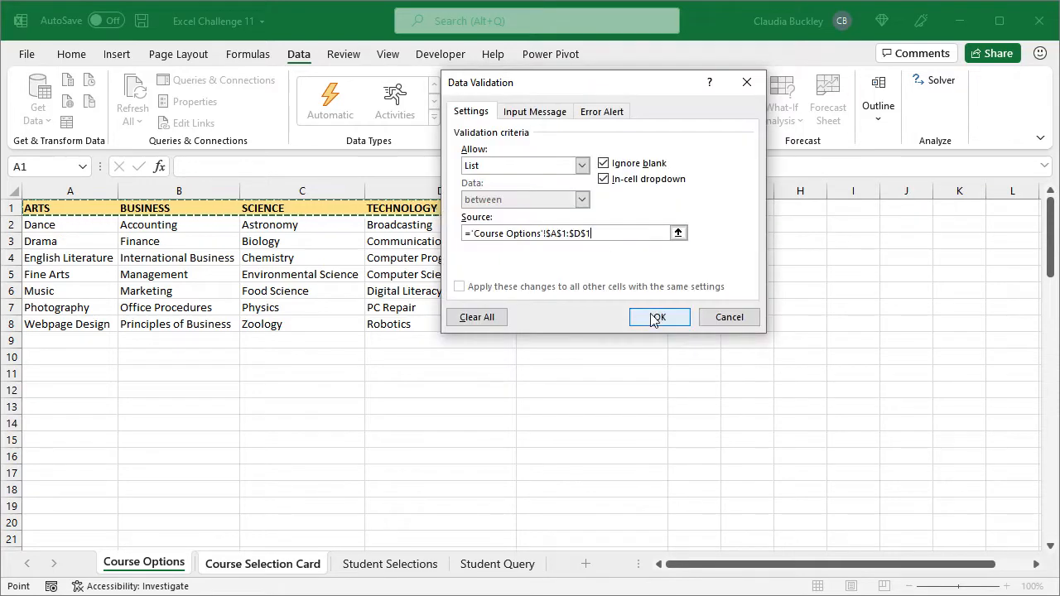
click(659, 318)
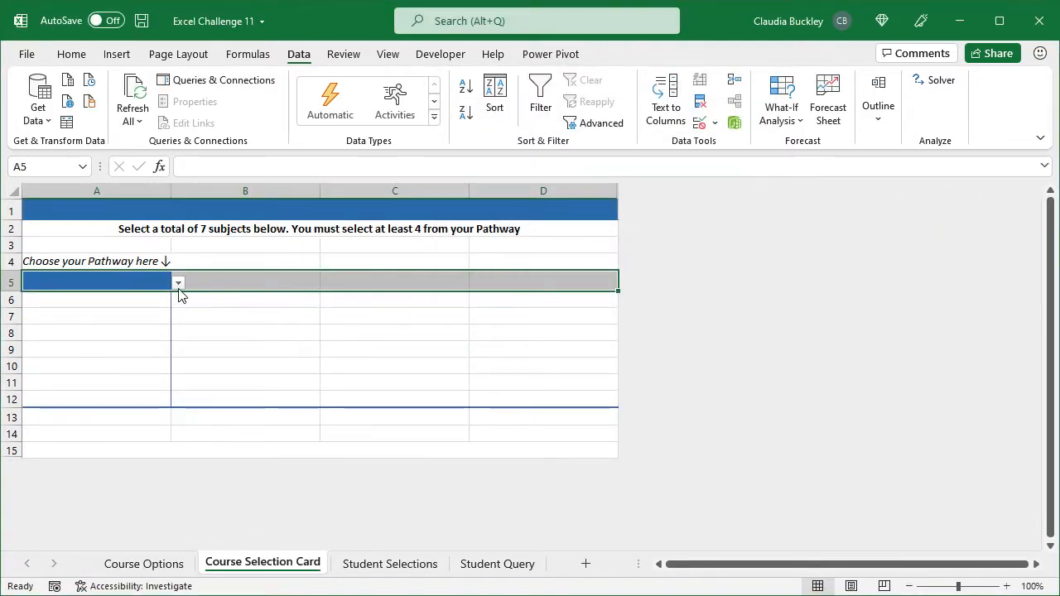
click(245, 282)
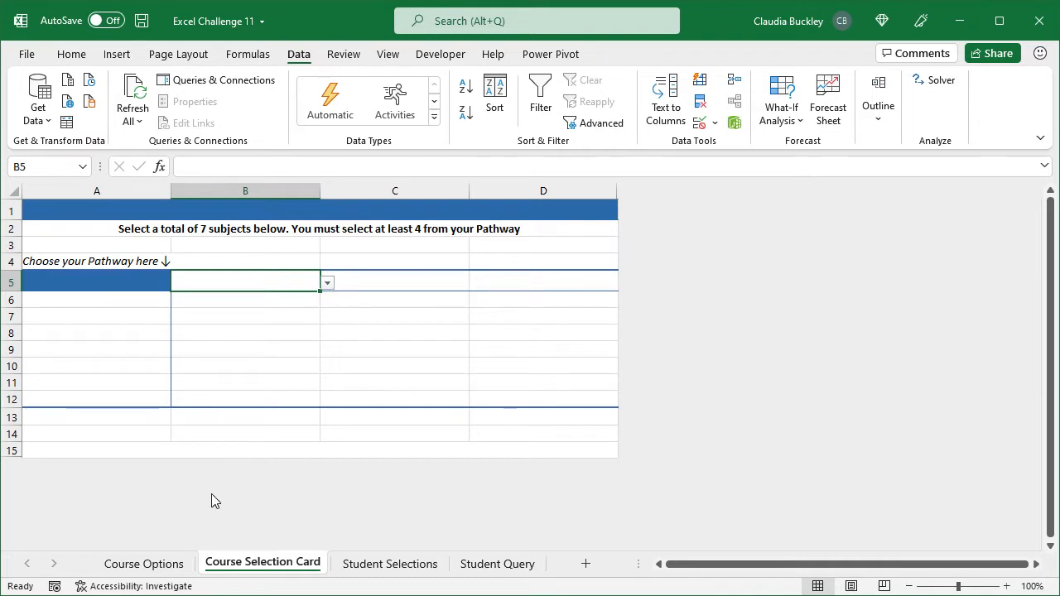
- Name the Arts subject column on Course Options (Dance to Webpage Design) ARTS
click(143, 564)
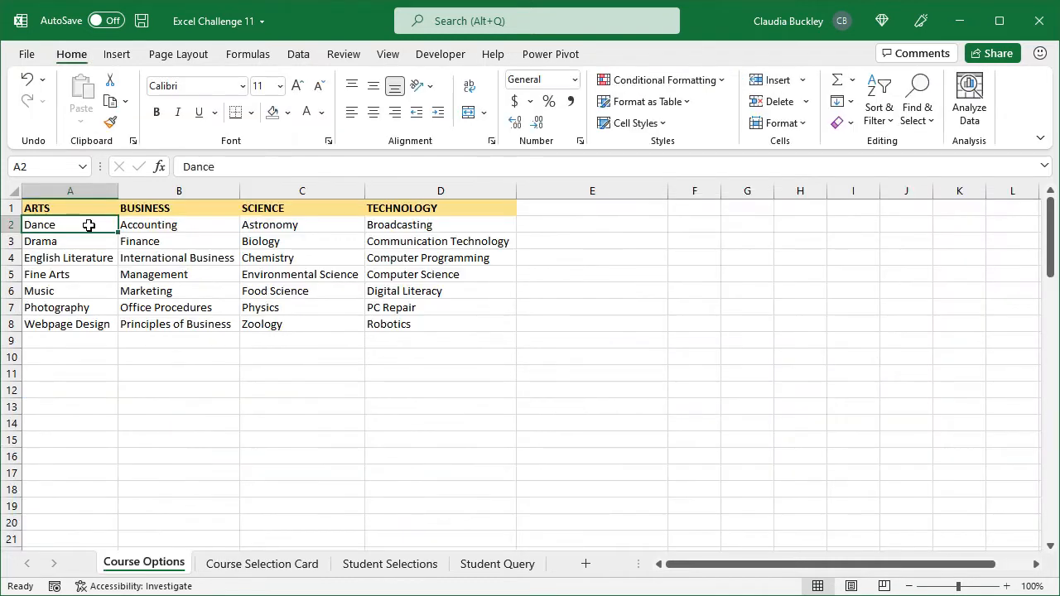
drag(70, 225, 70, 291)
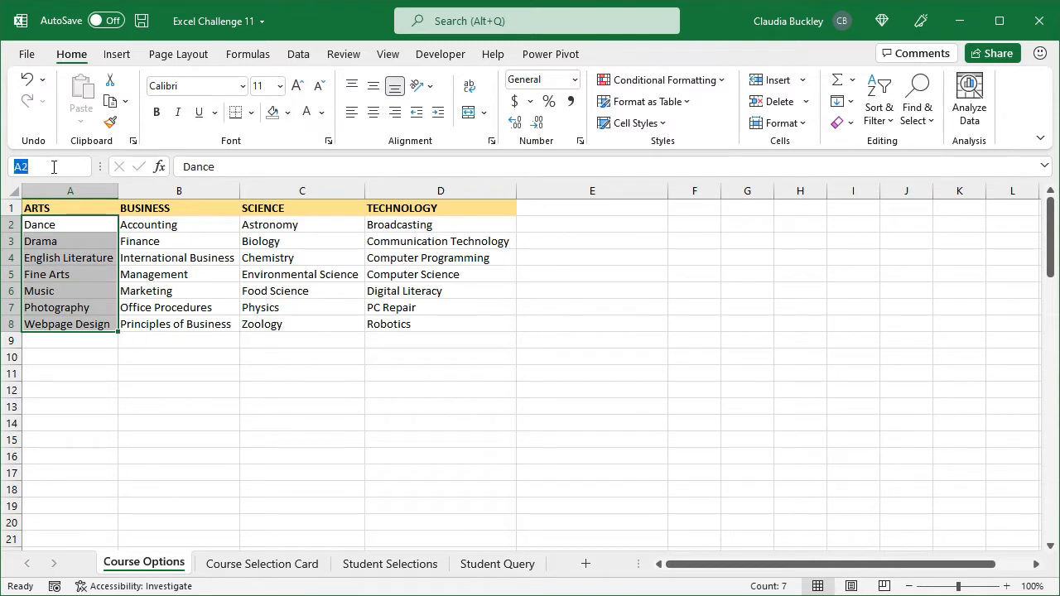
text(ARTS)
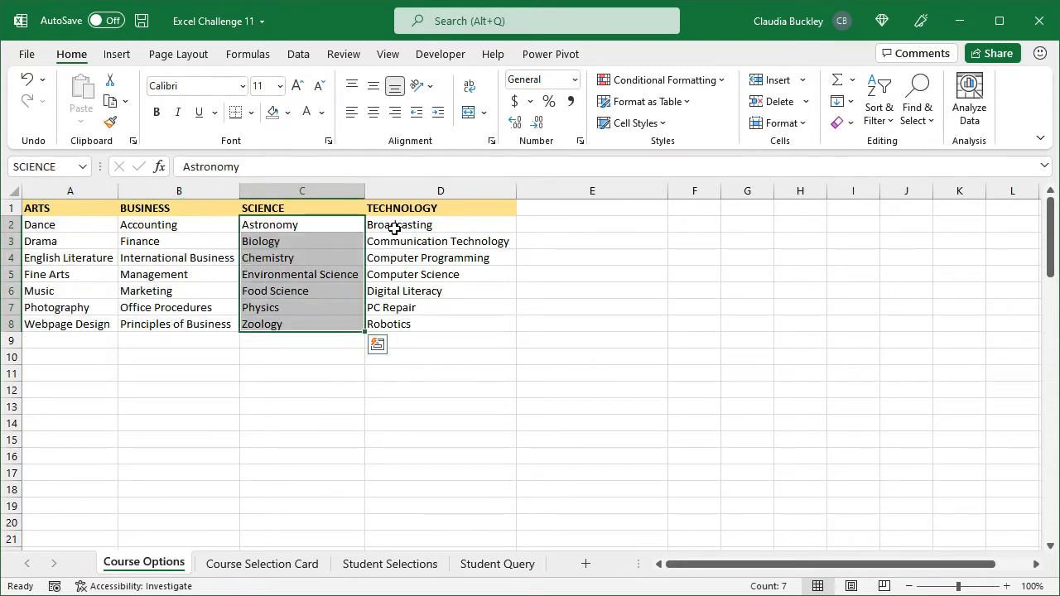
click(399, 225)
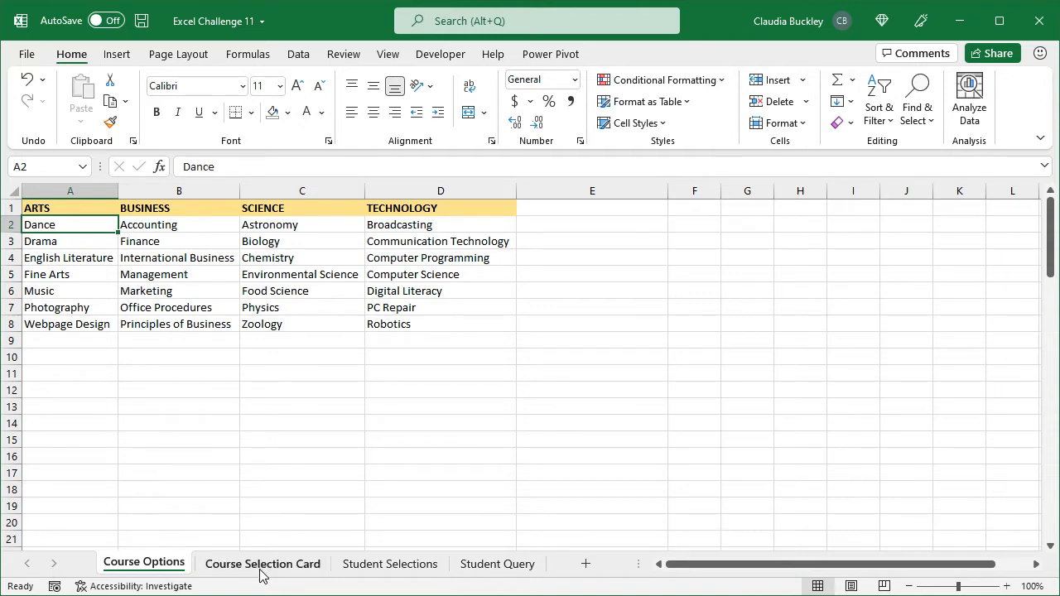
- Give A6:A12 an =INDIRECT($A$5) subject dropdown, then choose BUSINESS in A5
click(263, 565)
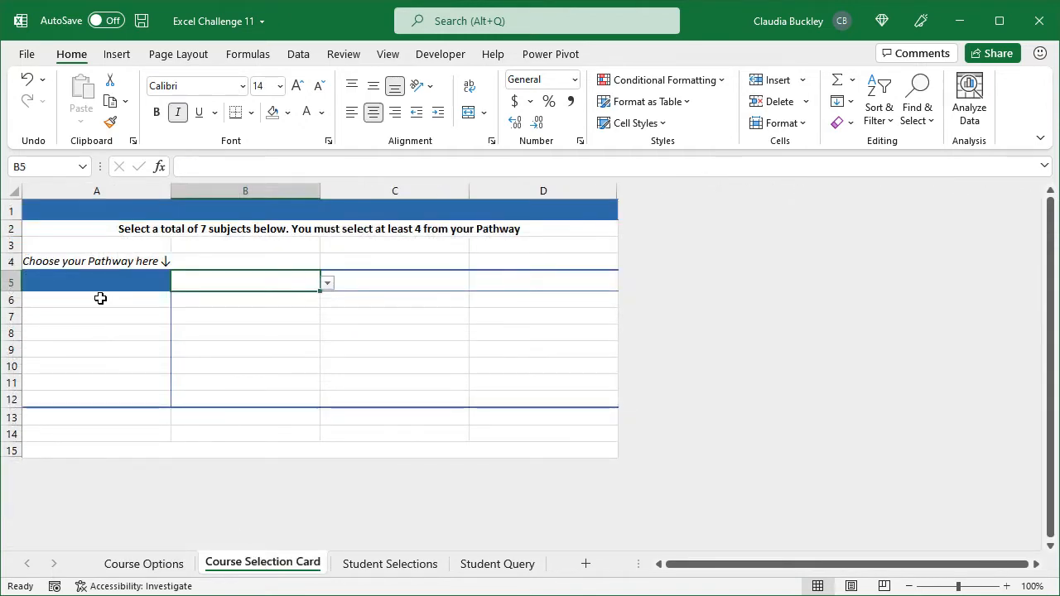
drag(97, 283, 97, 399)
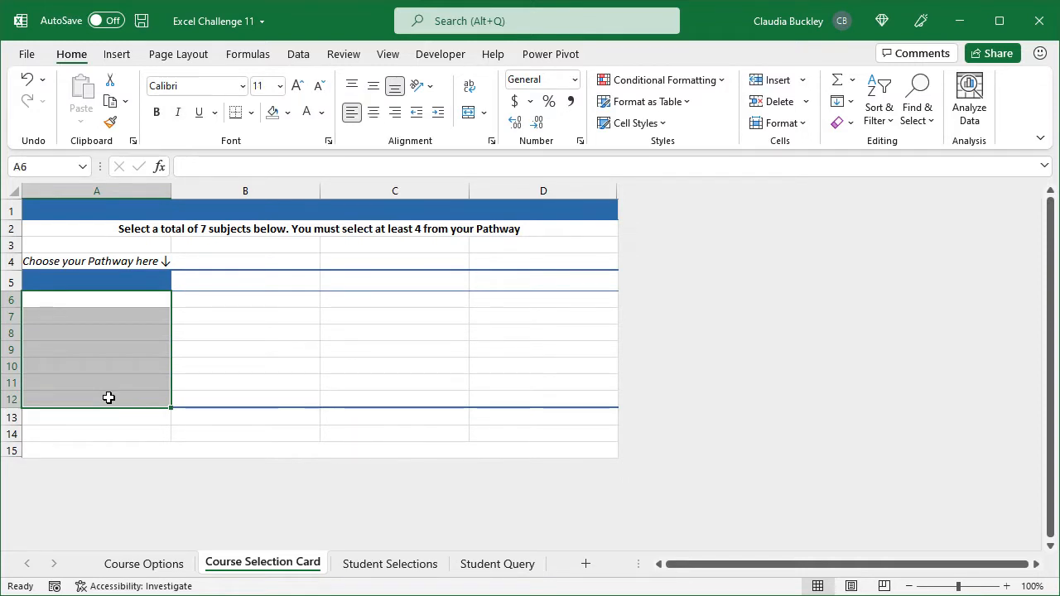
click(298, 54)
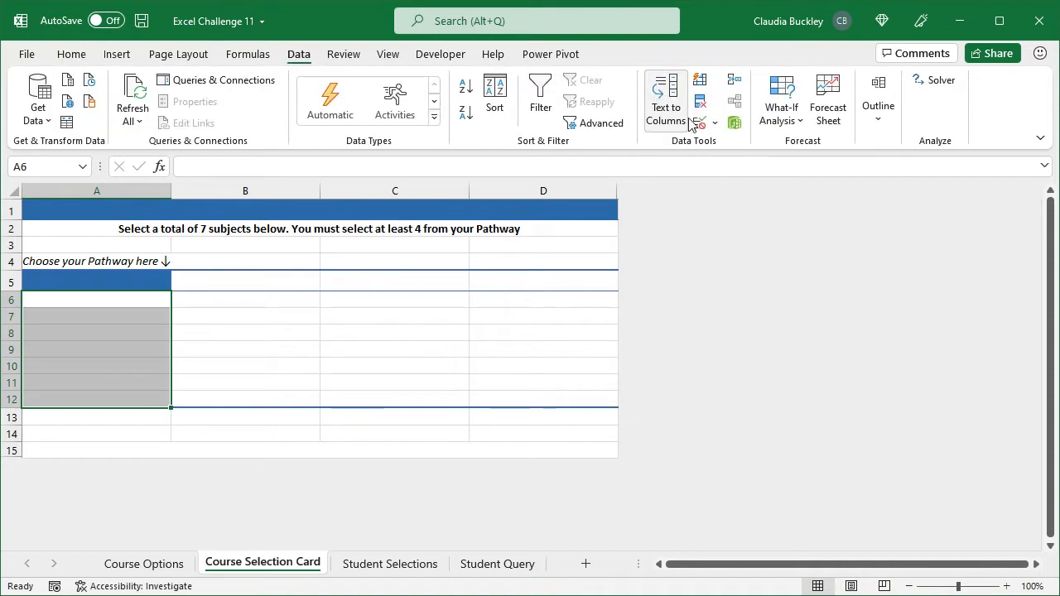
click(701, 101)
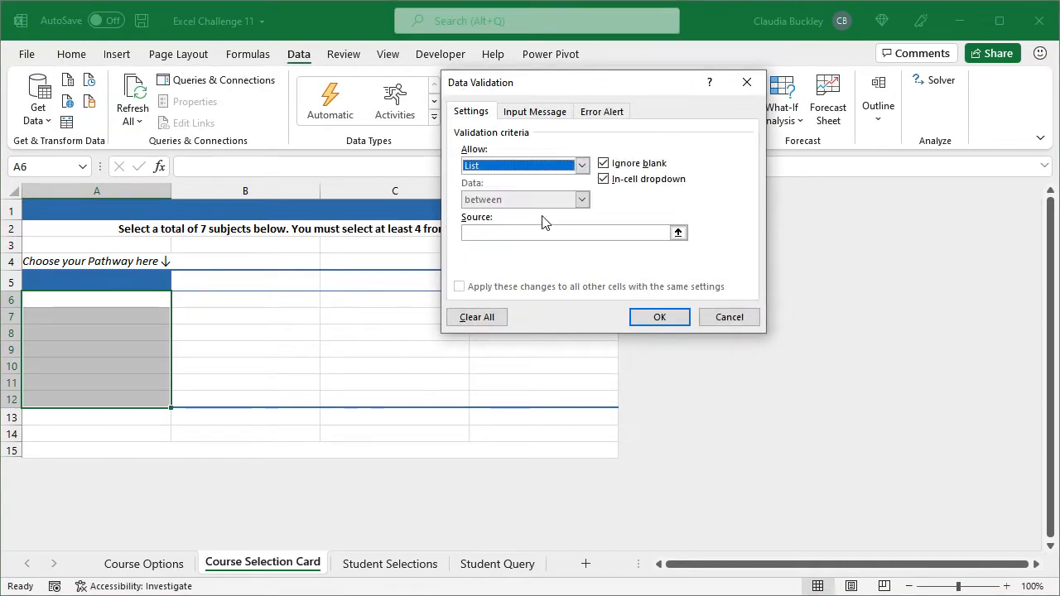
click(567, 233)
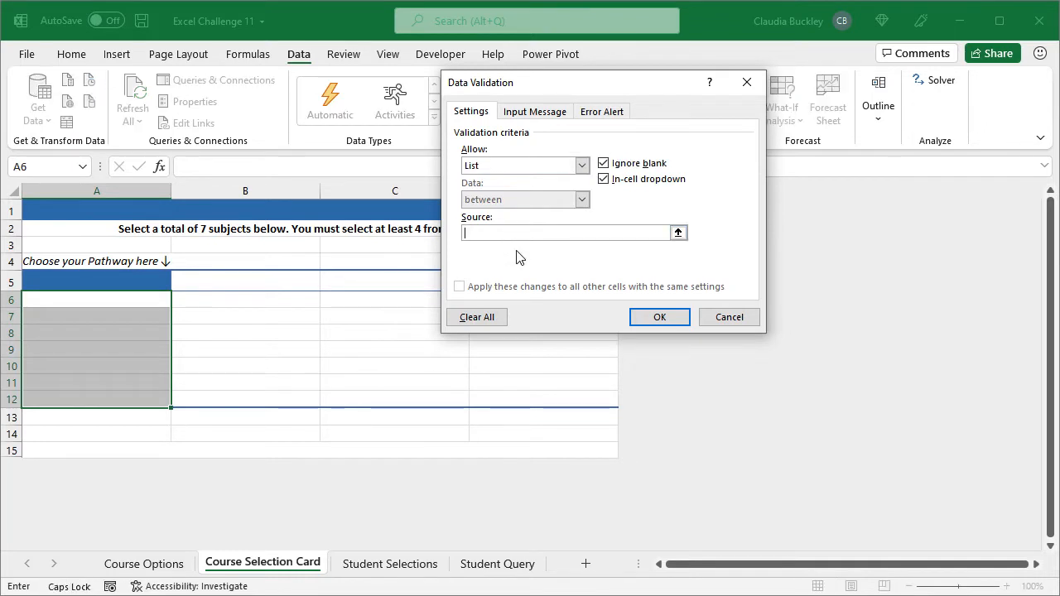
text(=INDIREC)
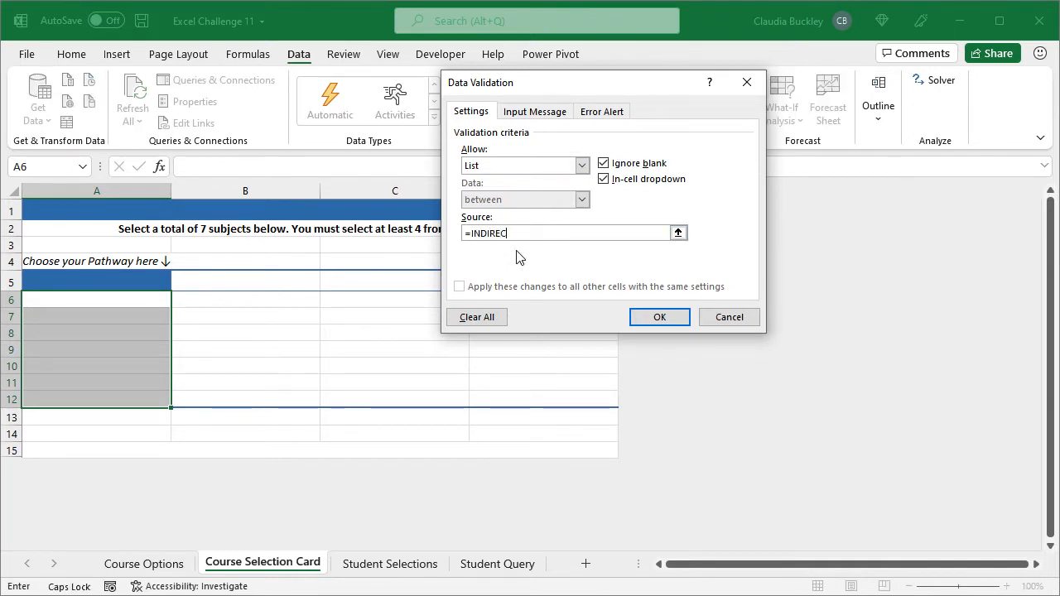
click(96, 282)
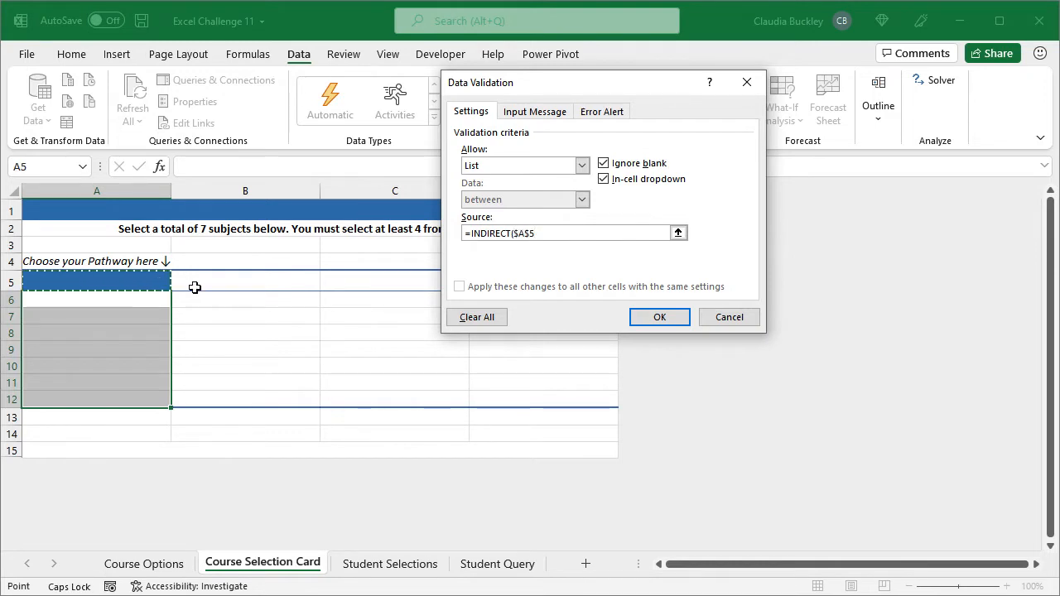
click(659, 317)
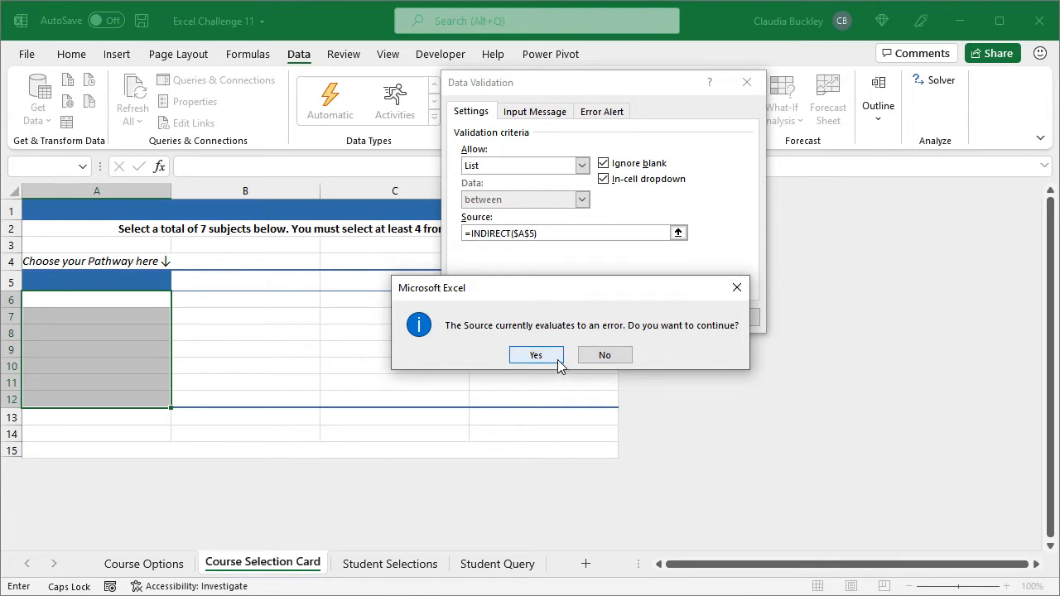
click(535, 355)
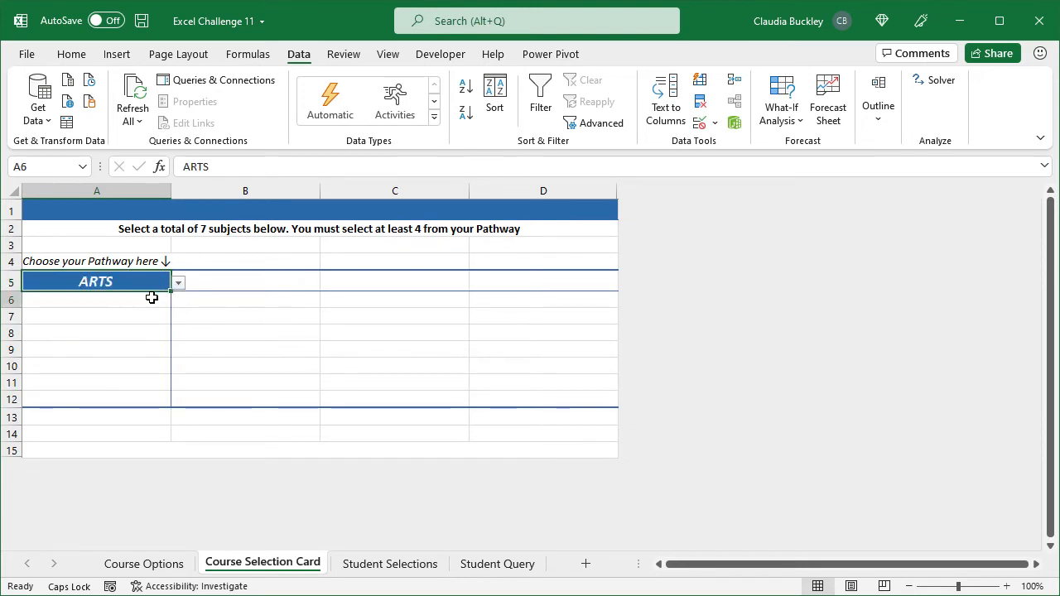
click(177, 300)
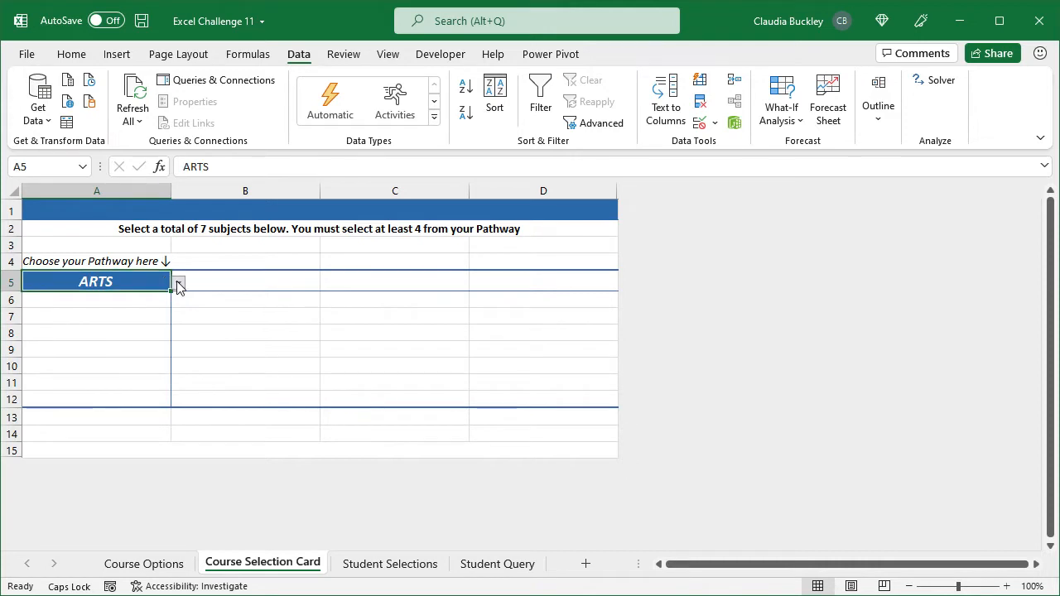
click(178, 281)
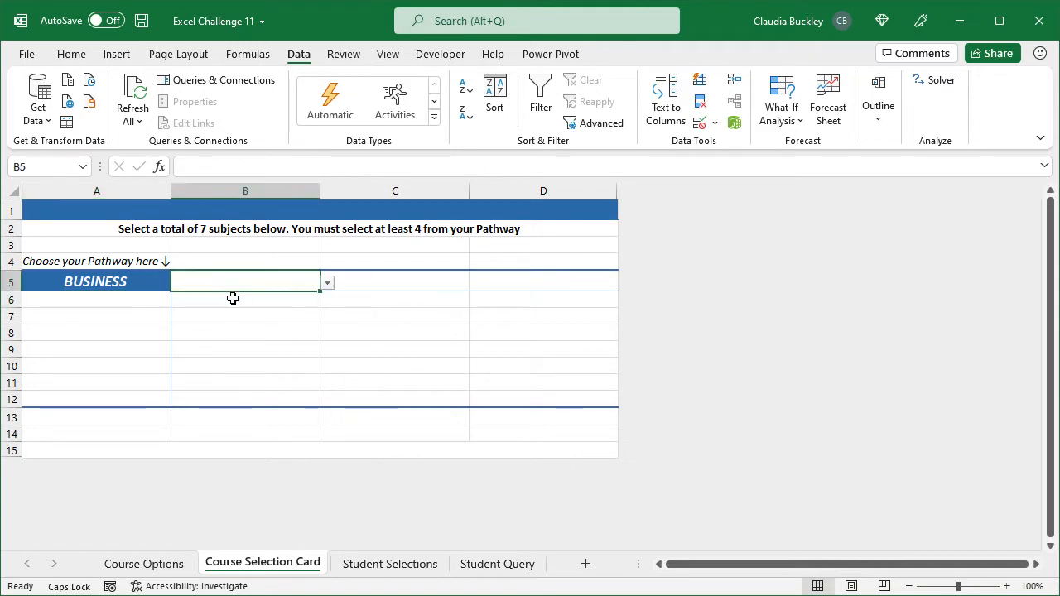
mouse_move(235, 345)
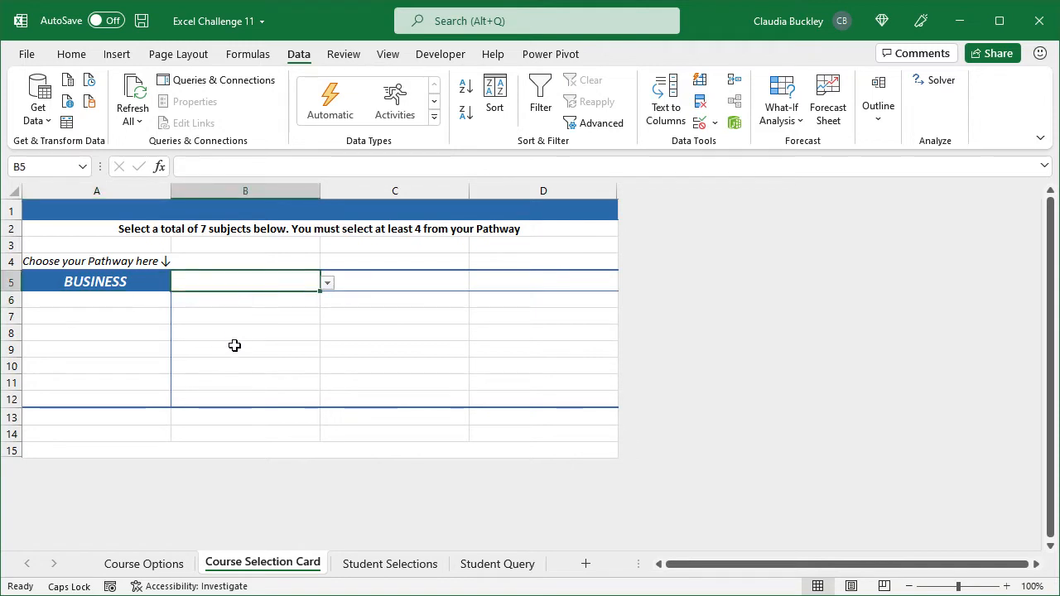
mouse_move(248, 302)
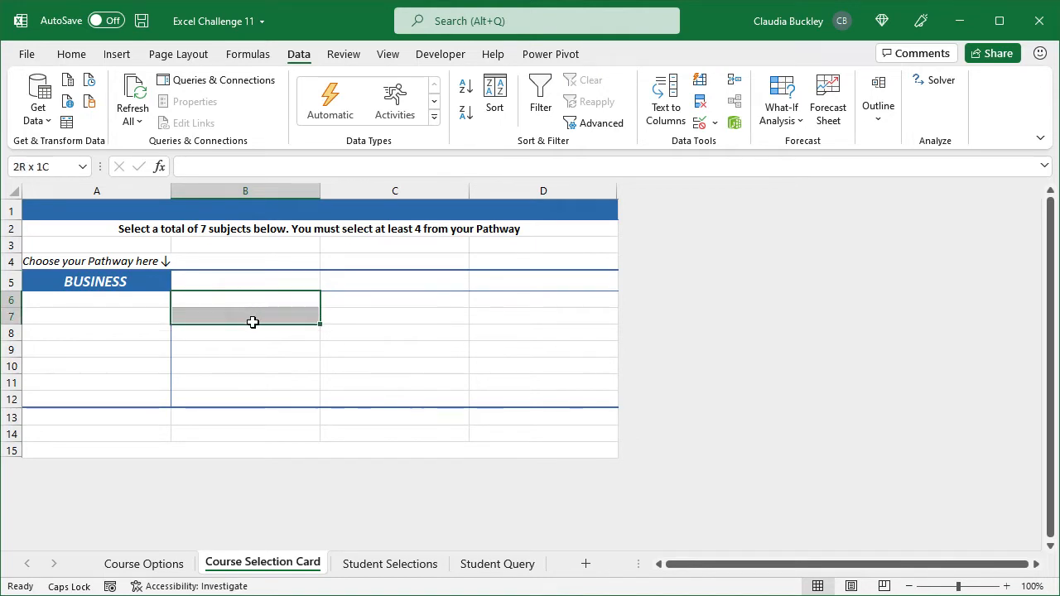
- Add a list dropdown with source =INDIRECT(B5) to column B's subject cells
drag(253, 306, 254, 333)
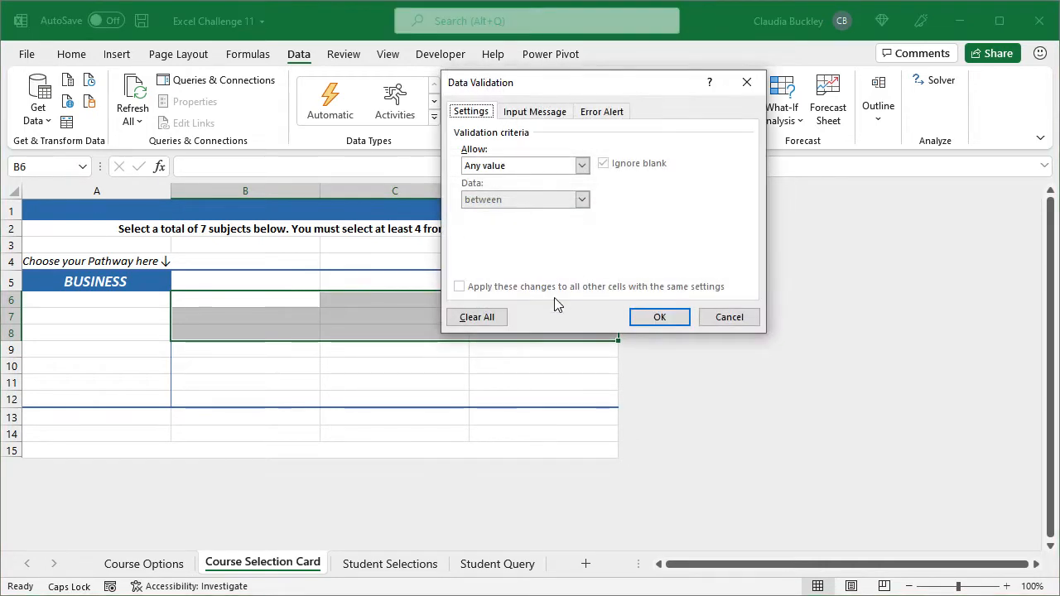
click(581, 166)
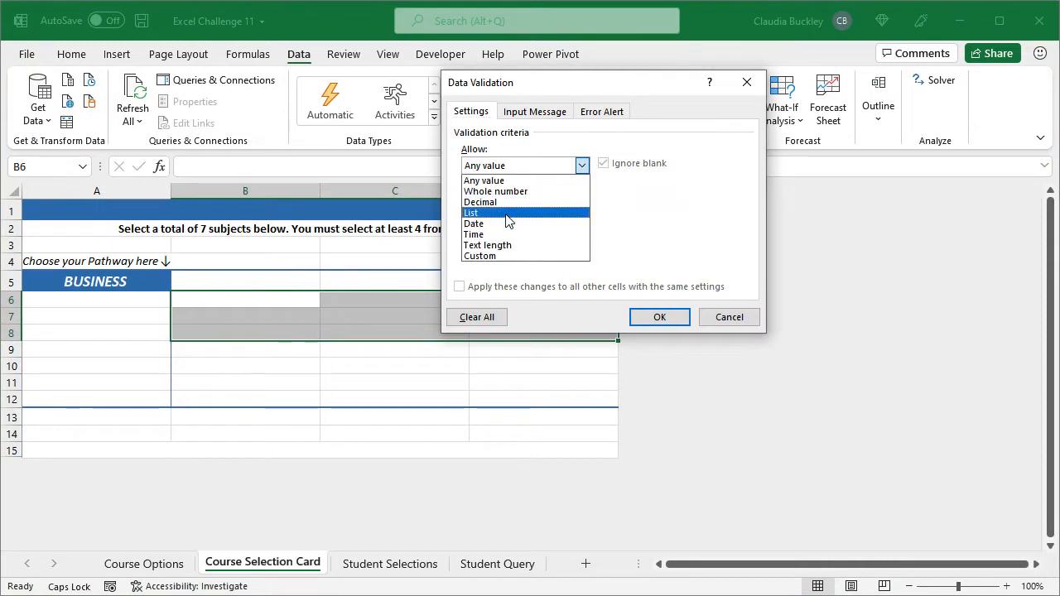
click(471, 212)
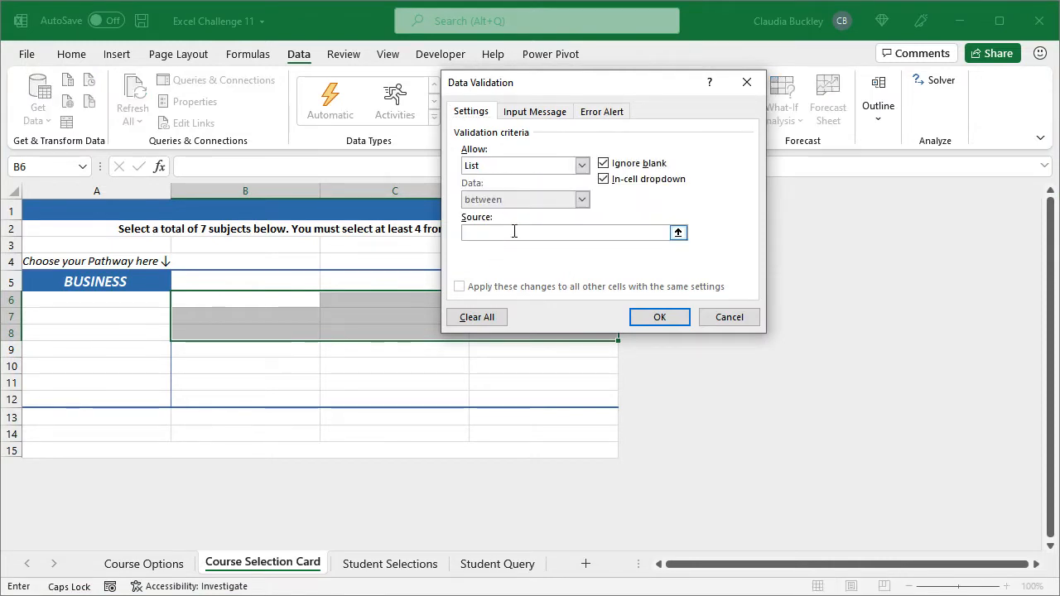
text(=INDIRECT()
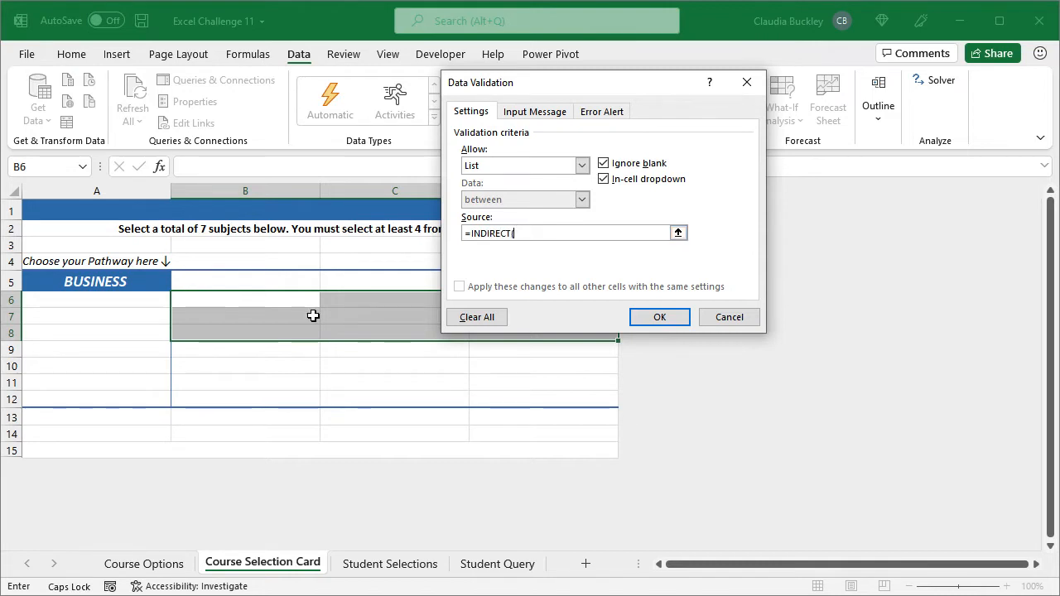
text(B5))
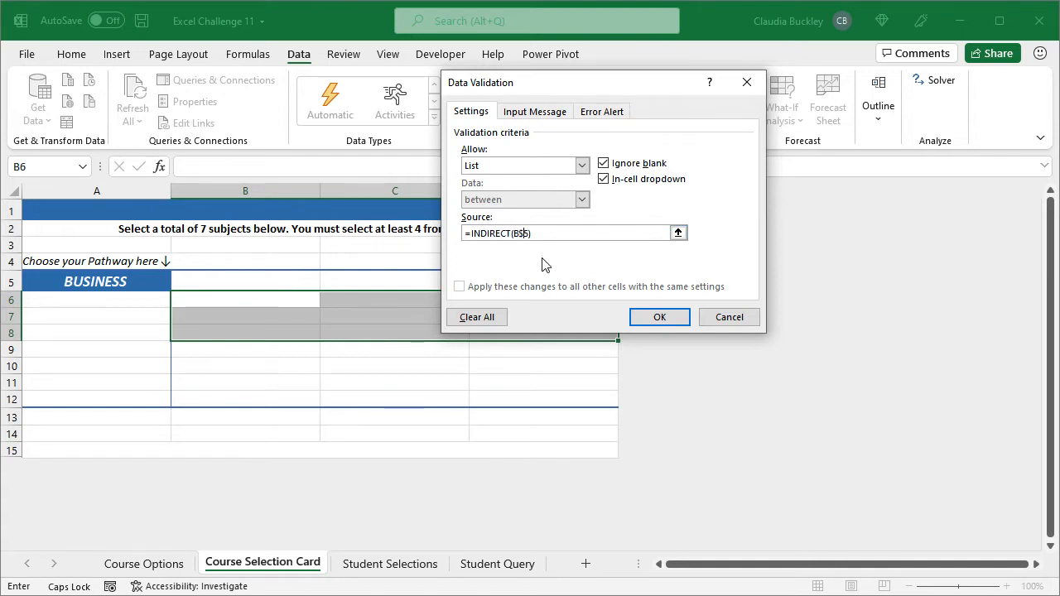
click(659, 317)
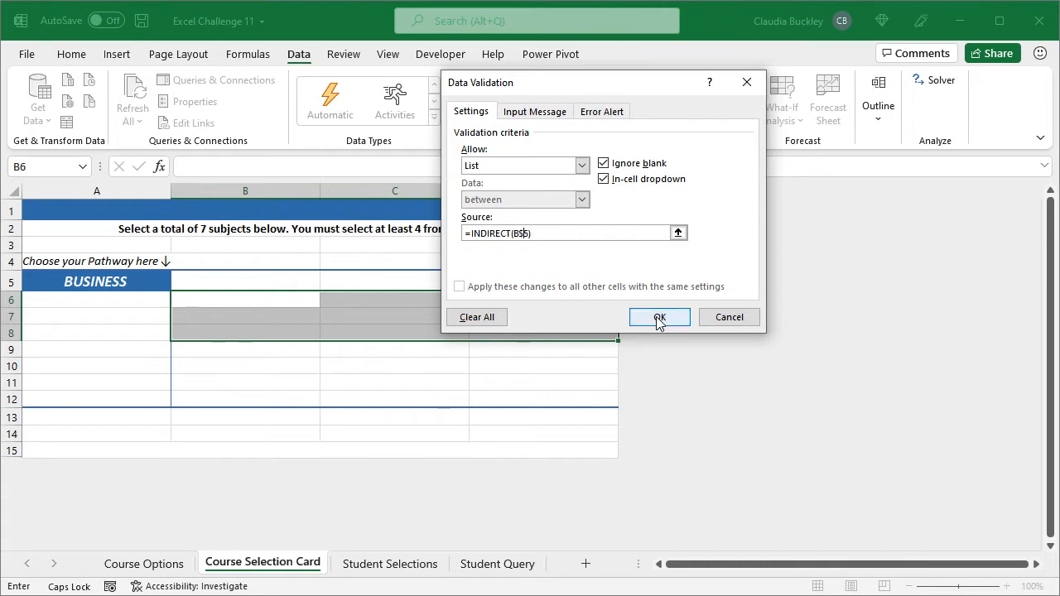
click(659, 317)
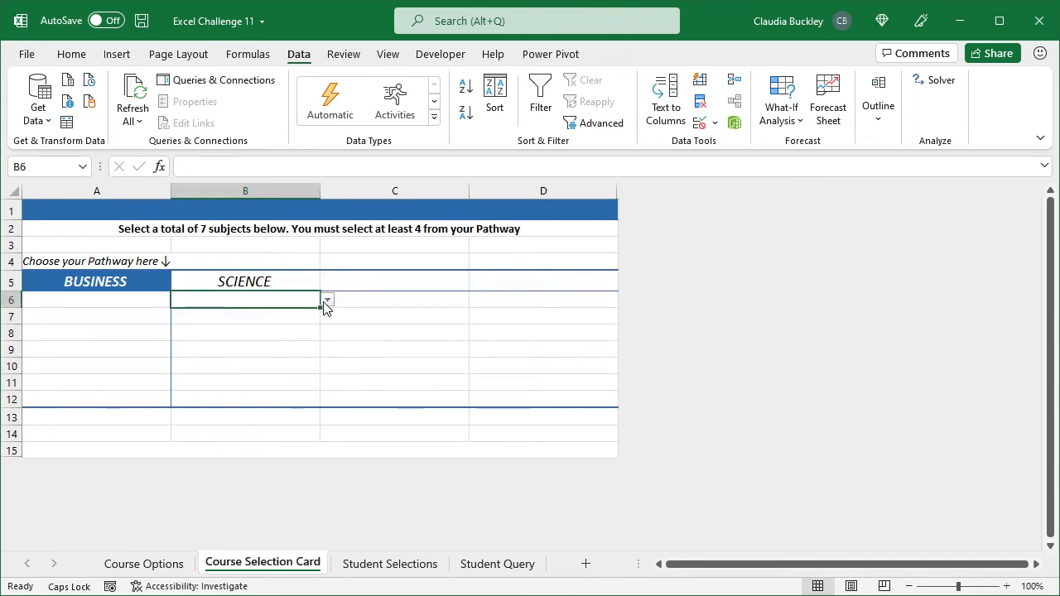
- Choose TECHNOLOGY as the pathway heading in C5
click(326, 300)
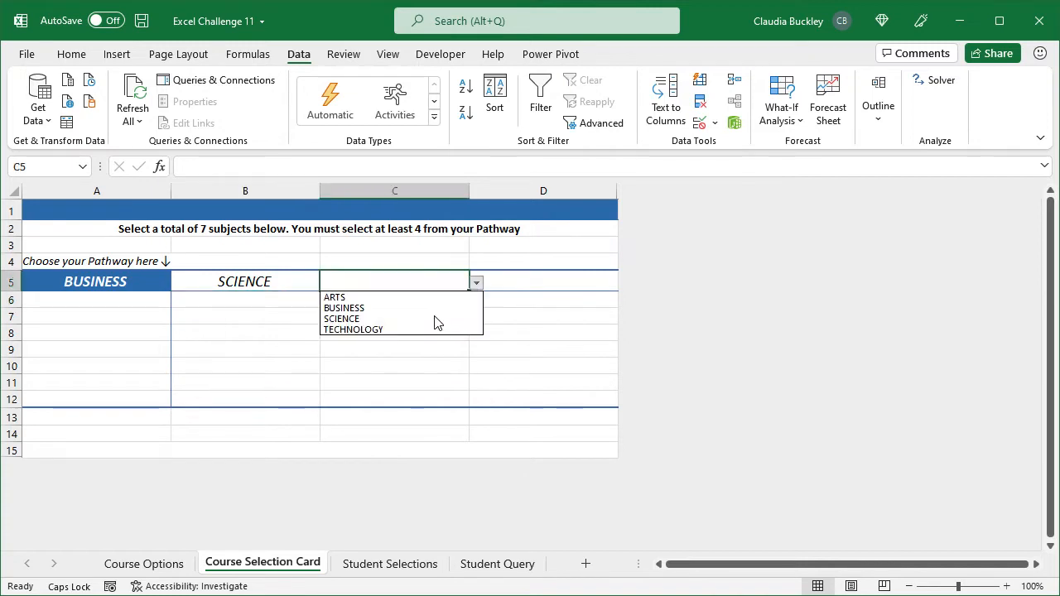
click(352, 329)
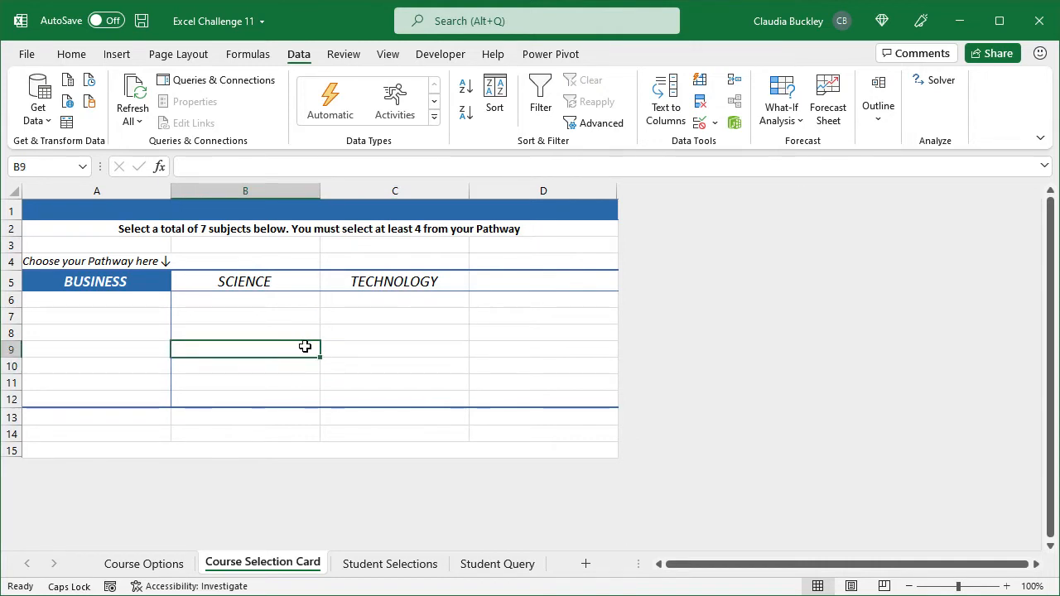
click(71, 53)
text(=IF(COUNTA(A6:A12)>=4,COUNTA(A6:A12),"↑Select at least 4 subjects from this column"))
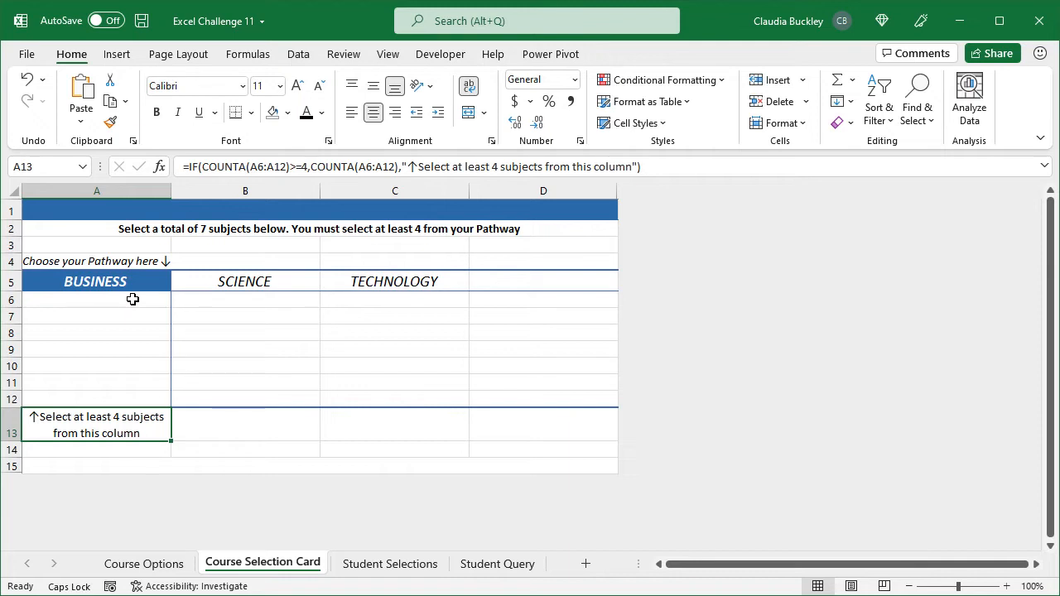
mouse_move(131, 304)
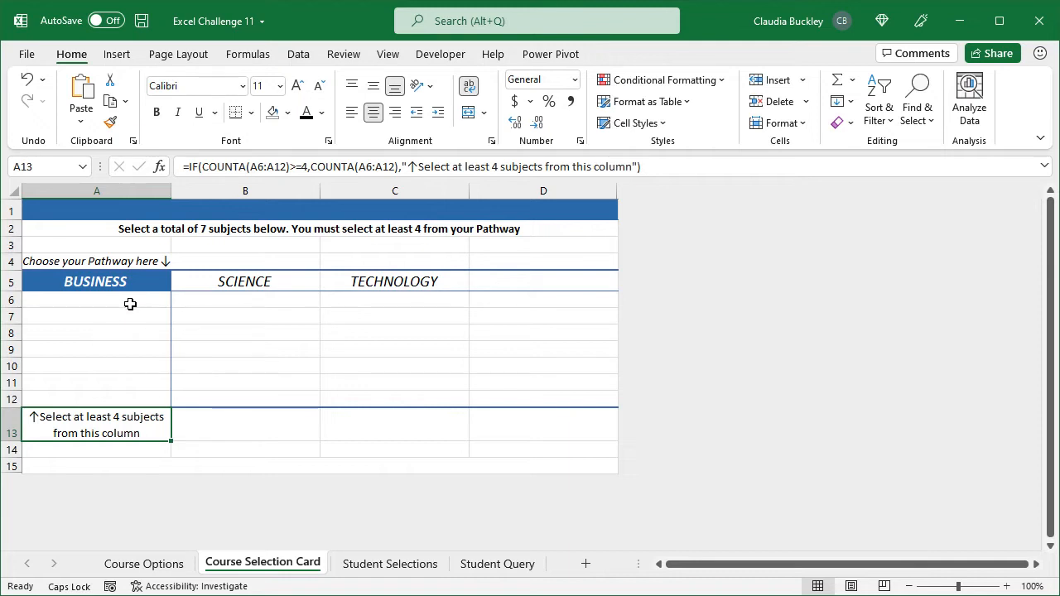
mouse_move(122, 443)
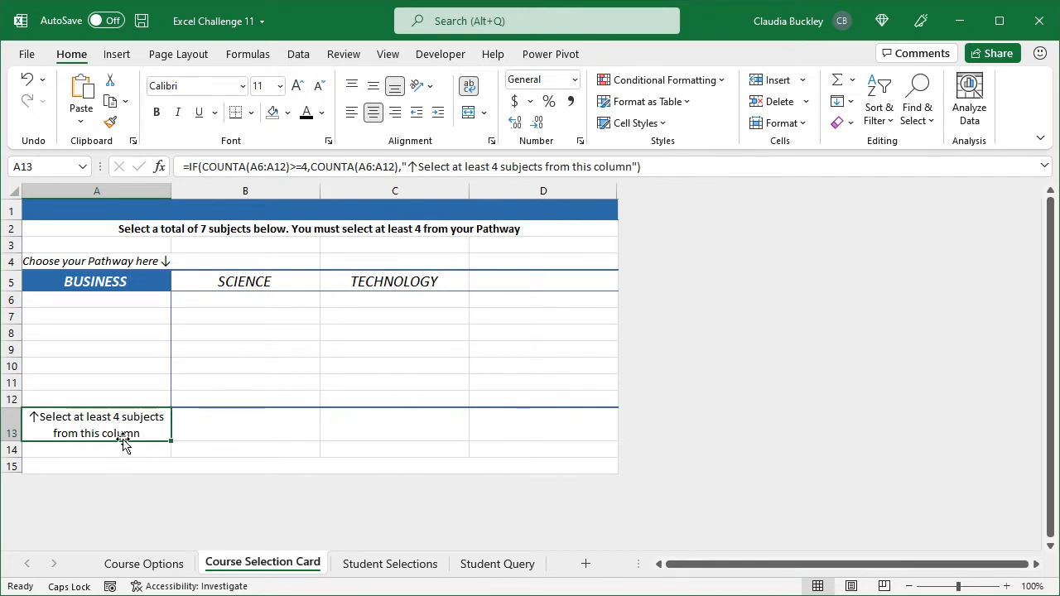
mouse_move(162, 302)
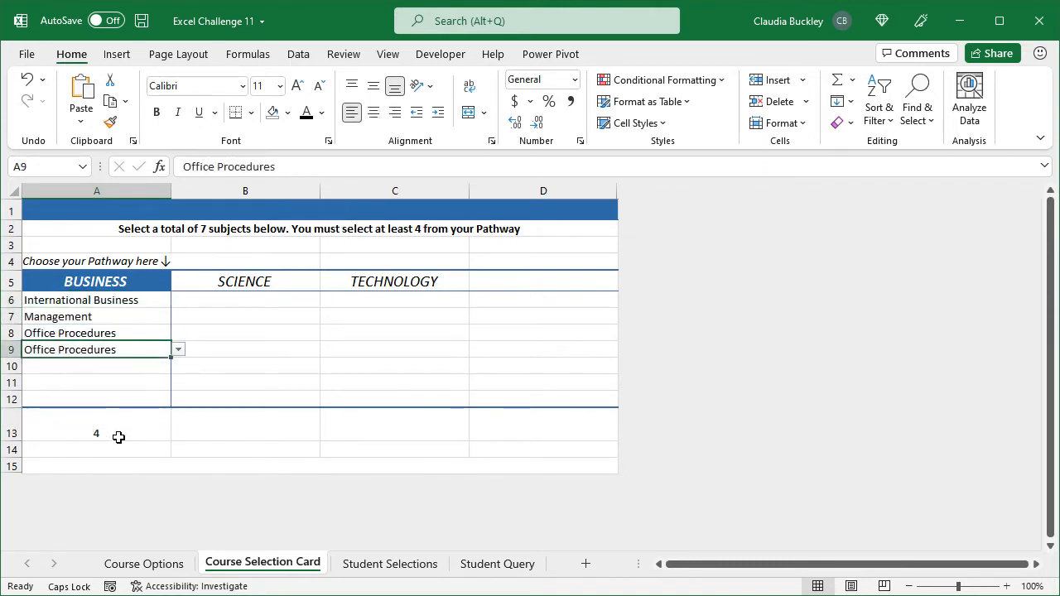
- Review A13's count formula, which shows 4 selected Business subjects
click(97, 433)
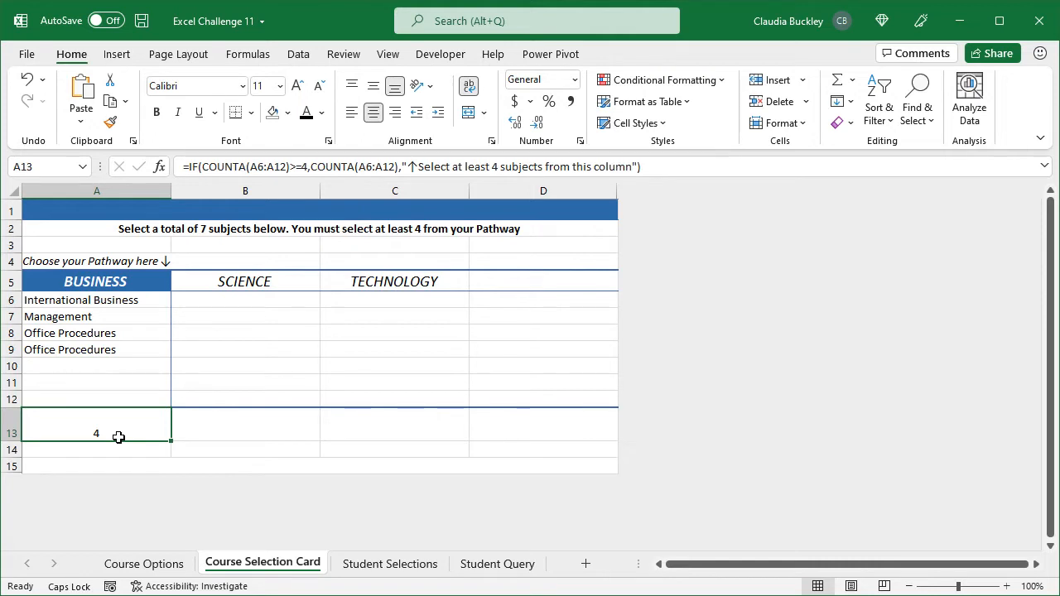
mouse_move(348, 436)
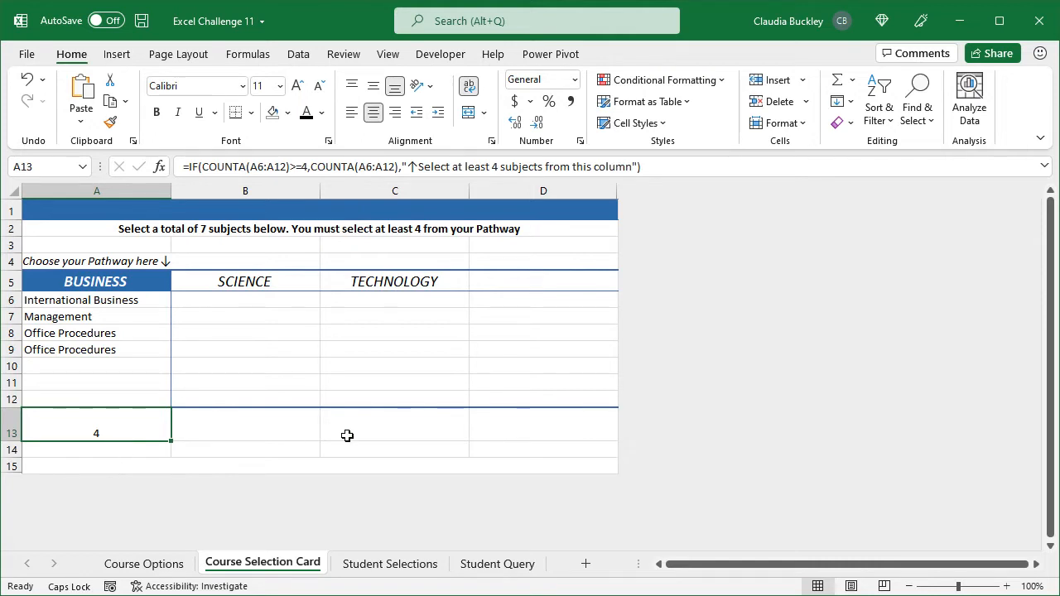
- Enter the 'Subjects selected' SUM total in A15 and fill B13's ≤3 count across to D13
click(219, 465)
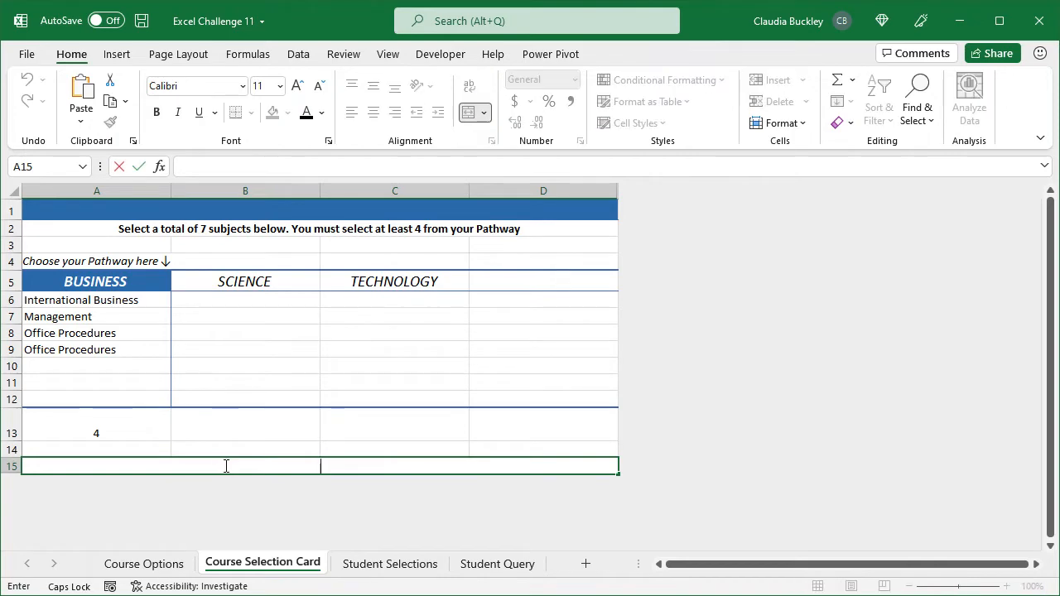
text(=IF(SUM(A13:D13)=7,"Subjects selected: "&SUM(A13:D13),"Select exactly 7 subjects"))
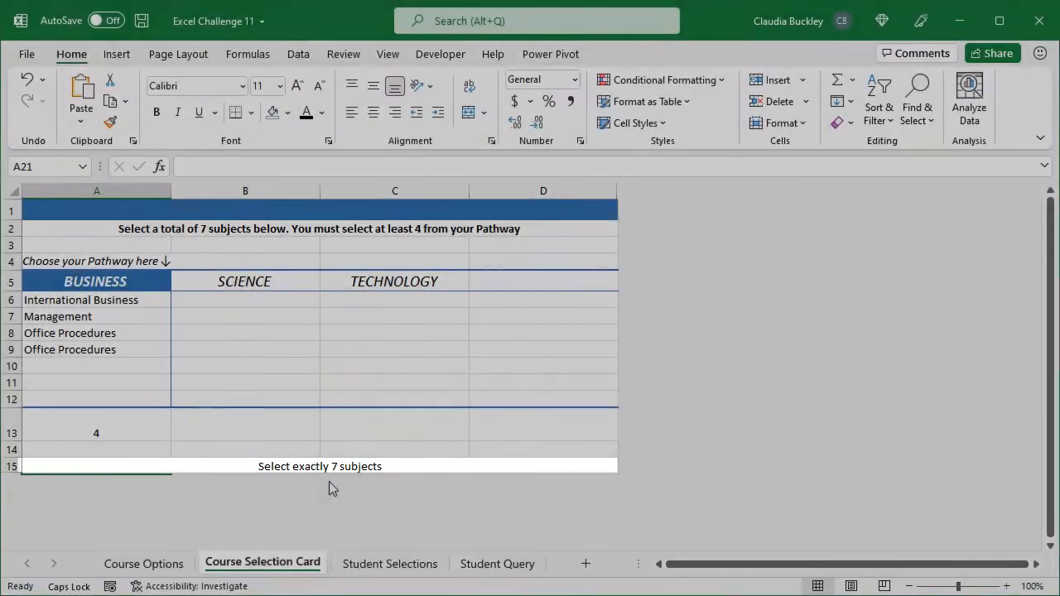
click(319, 466)
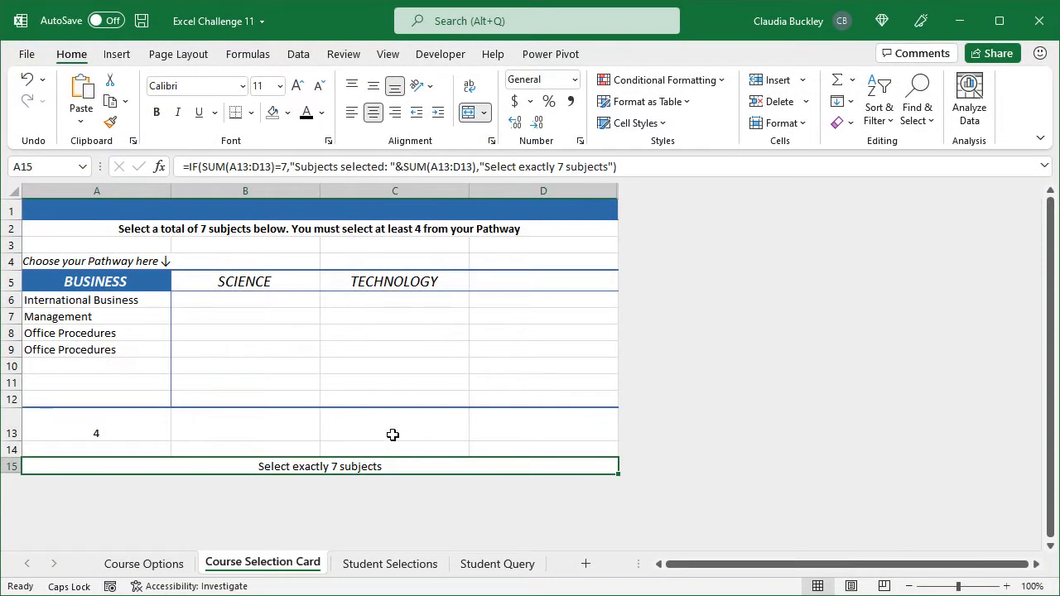
mouse_move(290, 325)
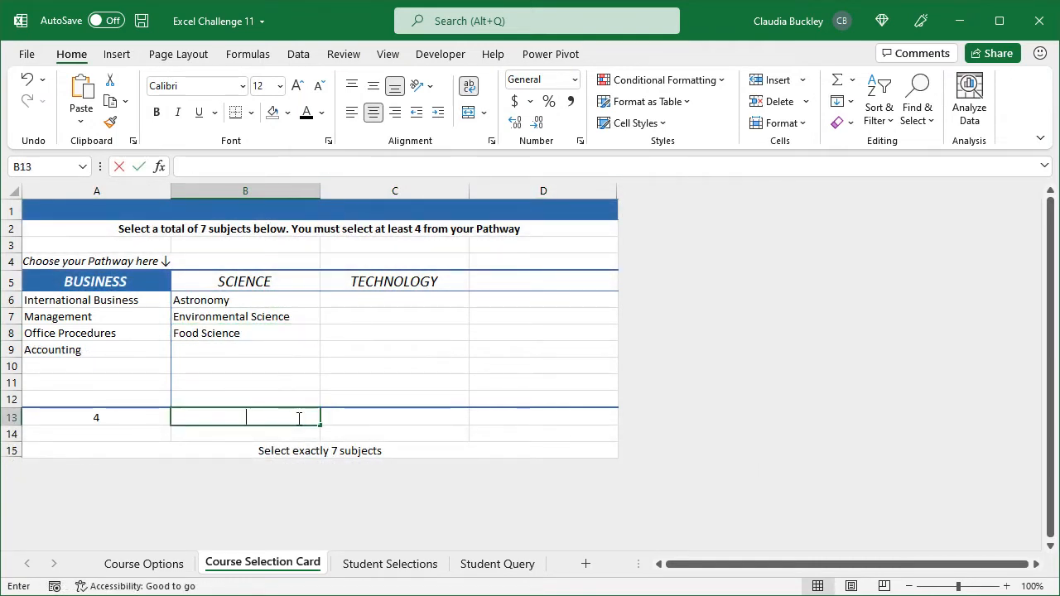
text(=IF(COUNTA(B6:B12)<=3,COUNTA(B6:B12),"Select 3 subjects or less in this column"))
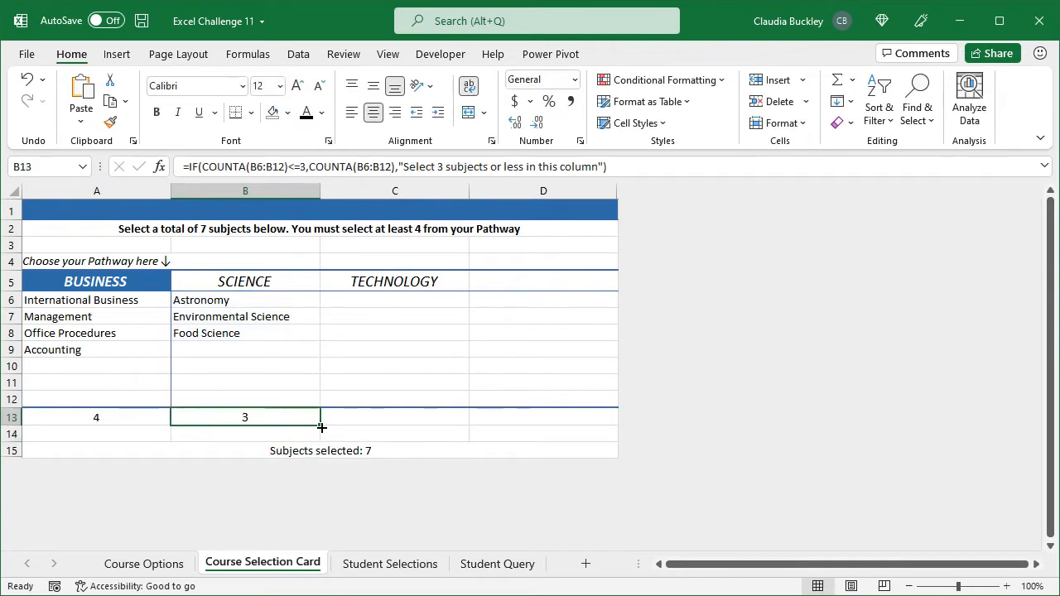
drag(322, 428, 567, 436)
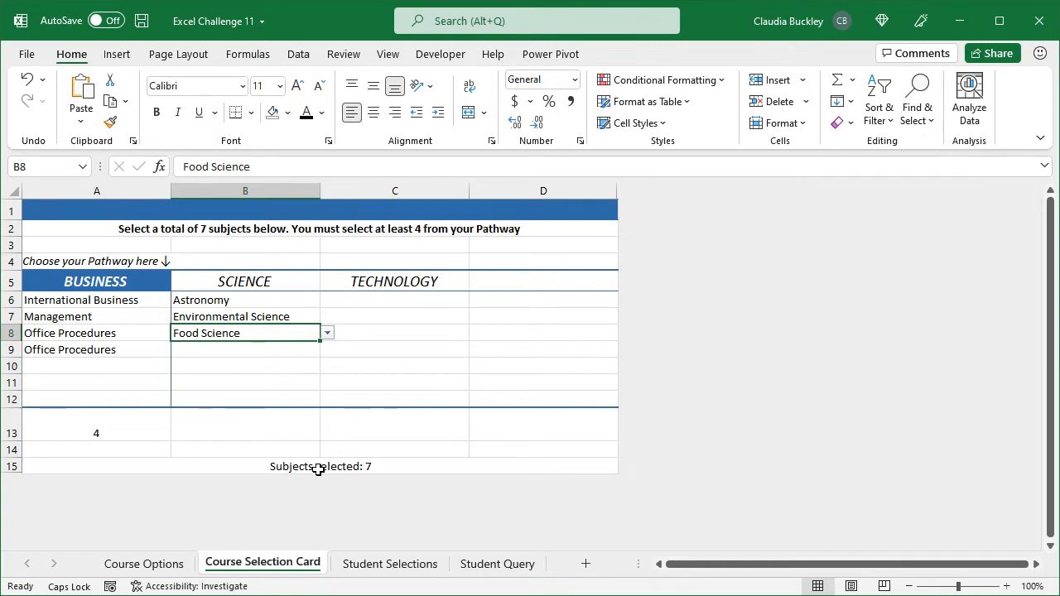
mouse_move(363, 401)
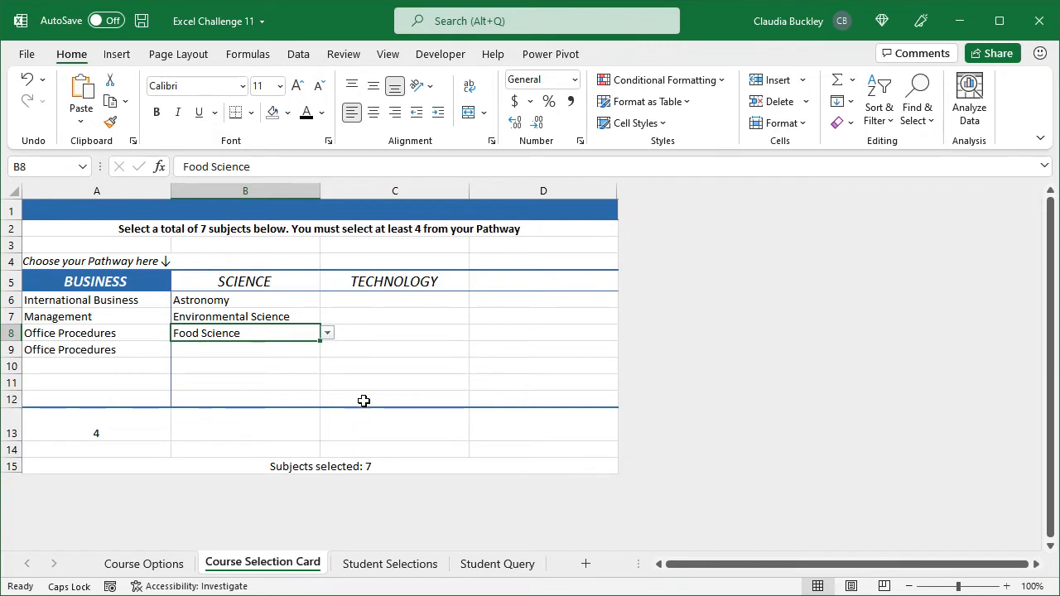
- Highlight duplicate subjects in red and change A9's repeated Office Procedures to Accounting
click(96, 365)
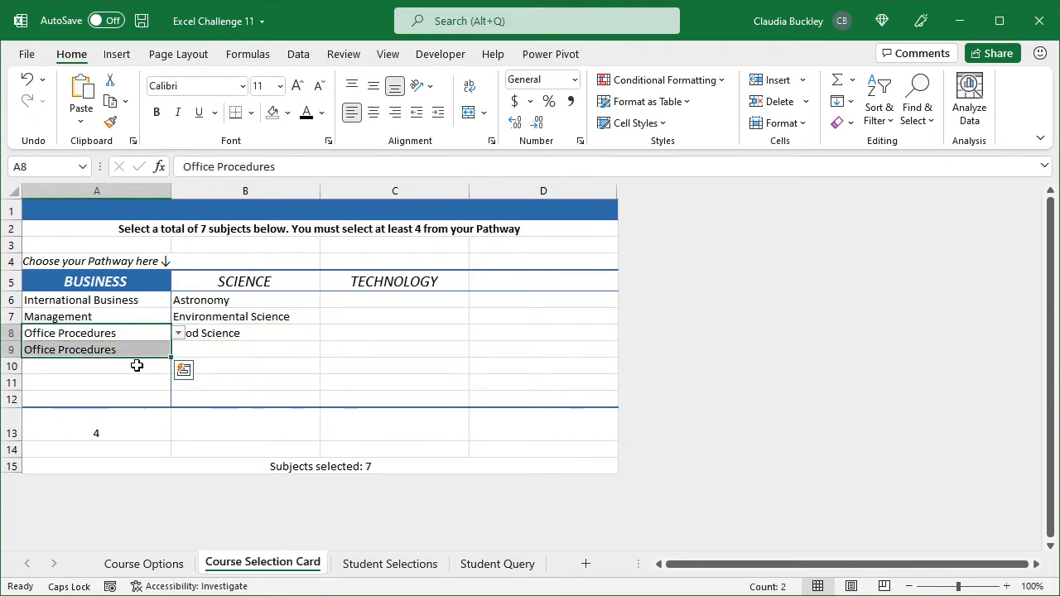
click(319, 466)
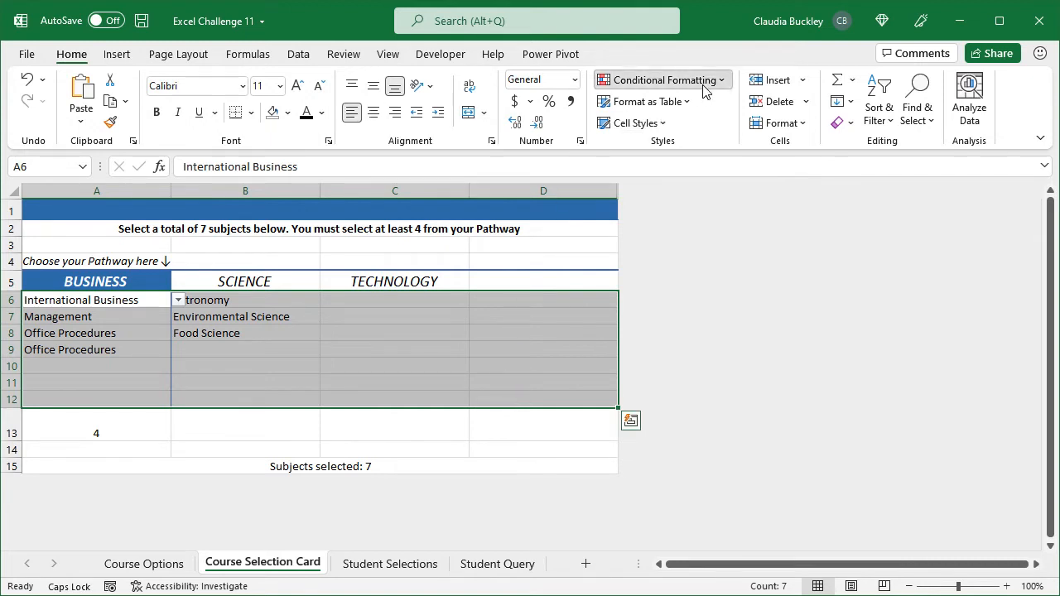
click(663, 80)
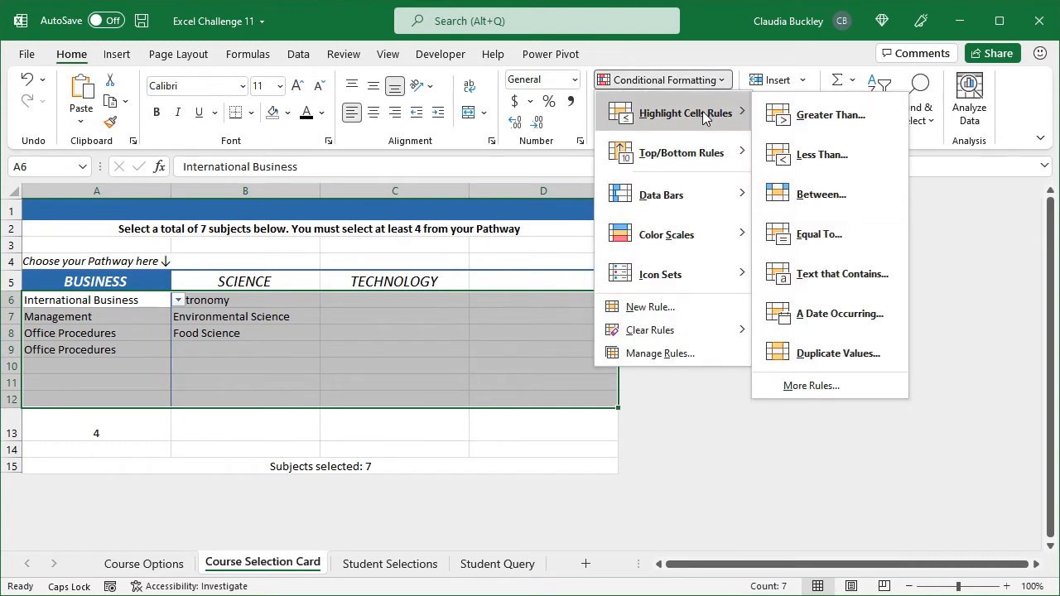
click(838, 352)
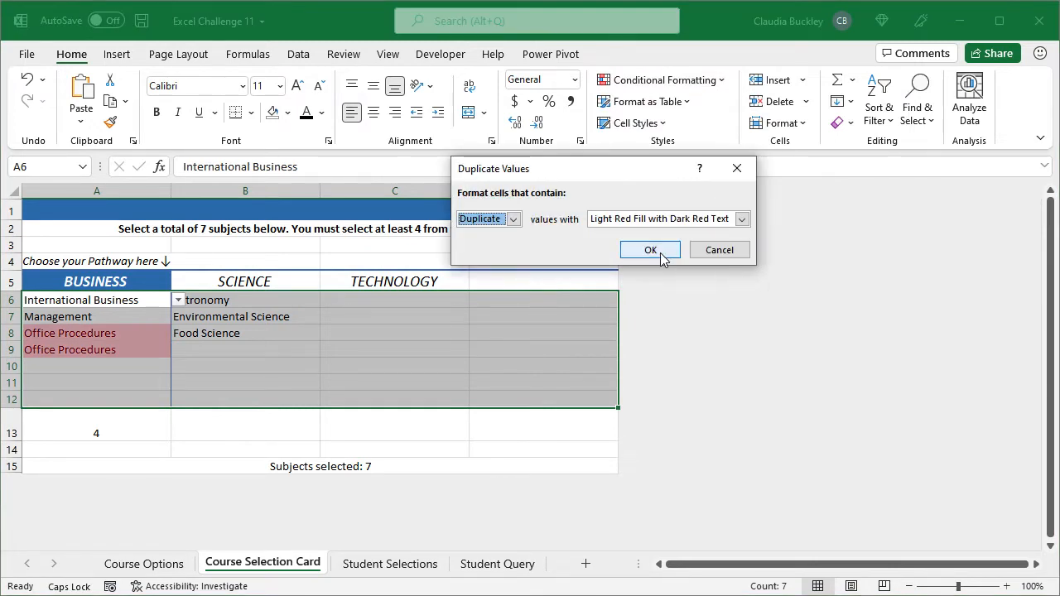
click(651, 249)
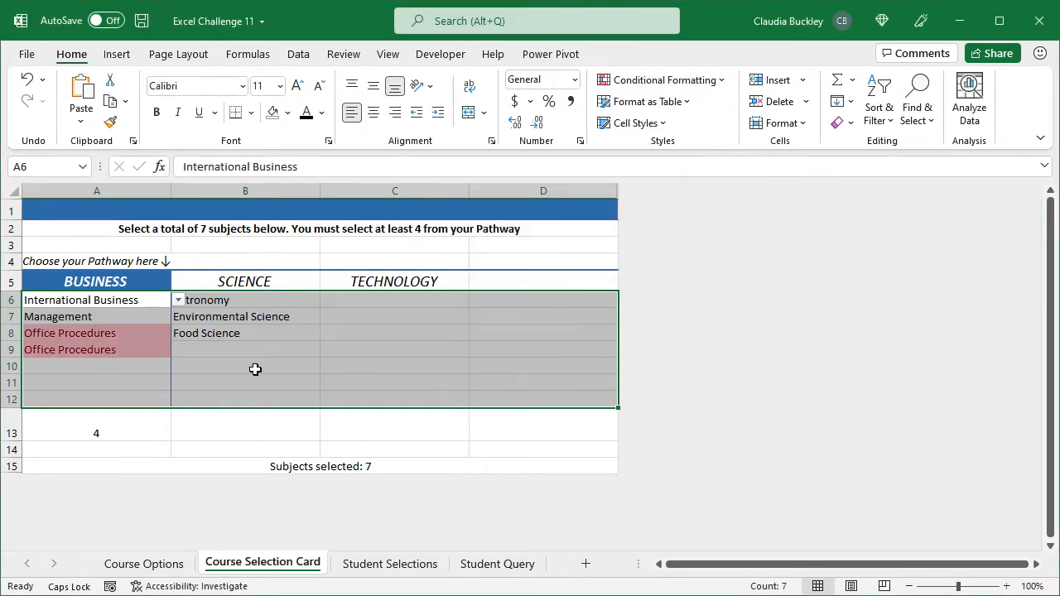
mouse_move(150, 349)
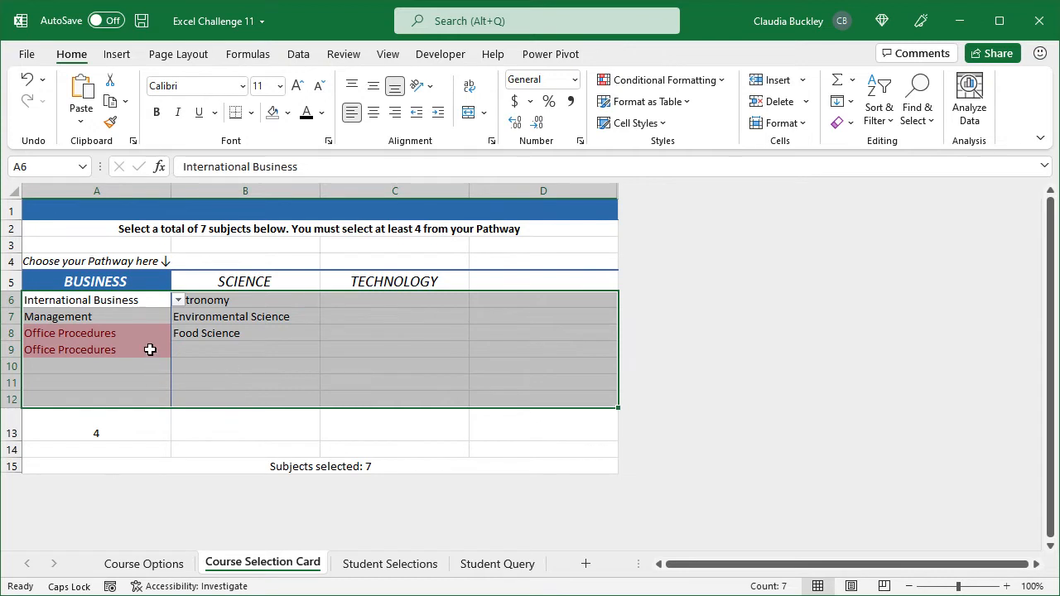
click(178, 350)
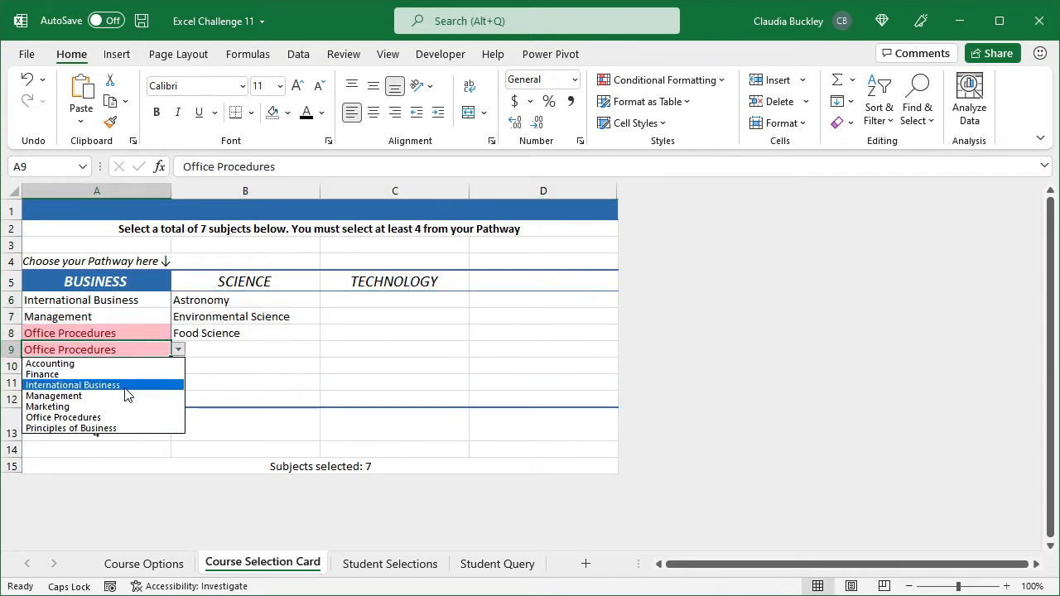
click(50, 364)
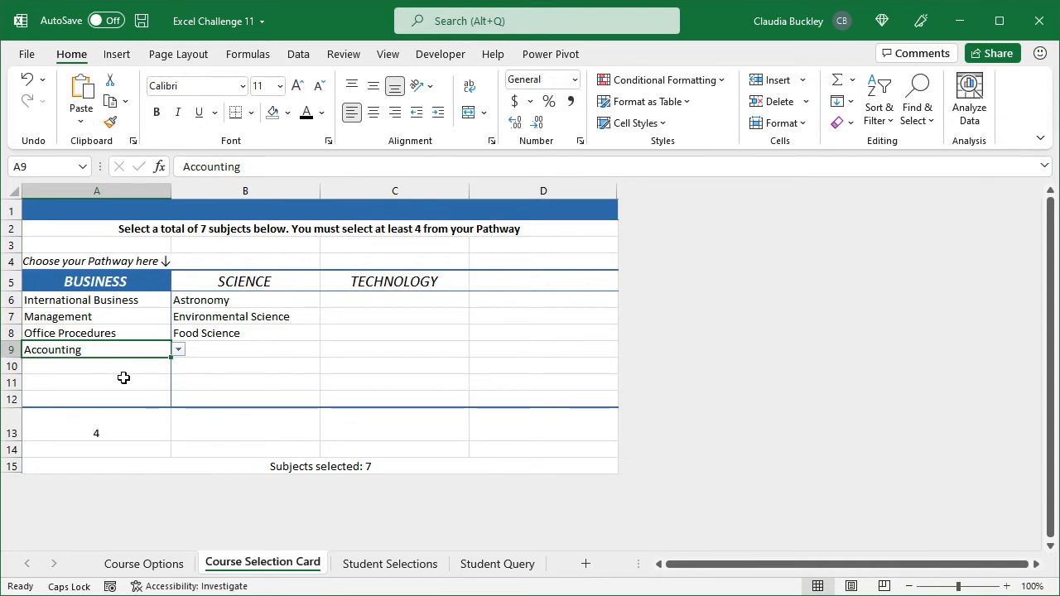
mouse_move(144, 379)
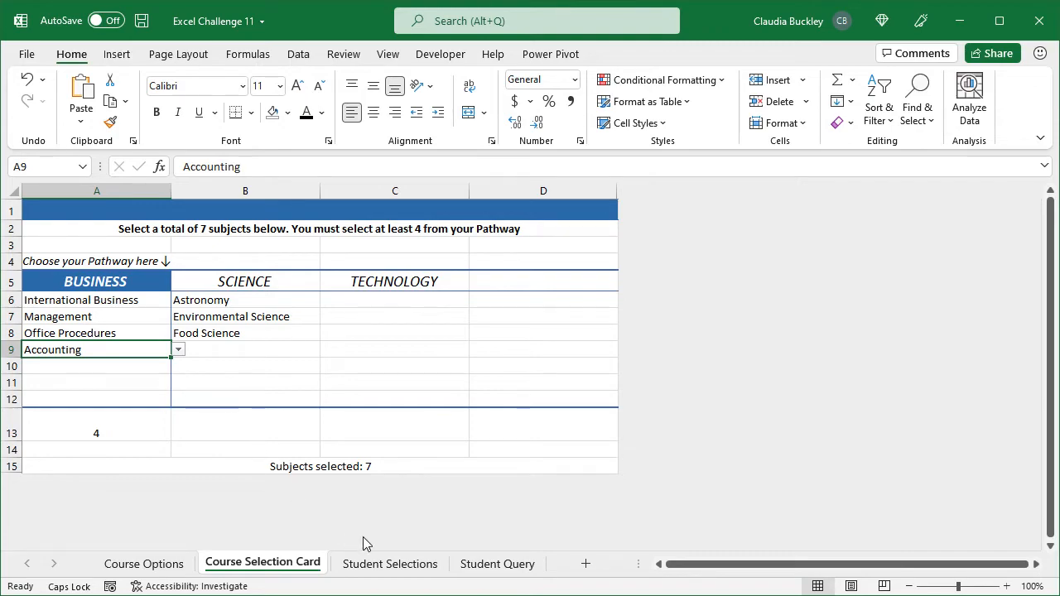
- Enter =Selections[Student Name] in Course Options E1 to spill all student names
click(390, 564)
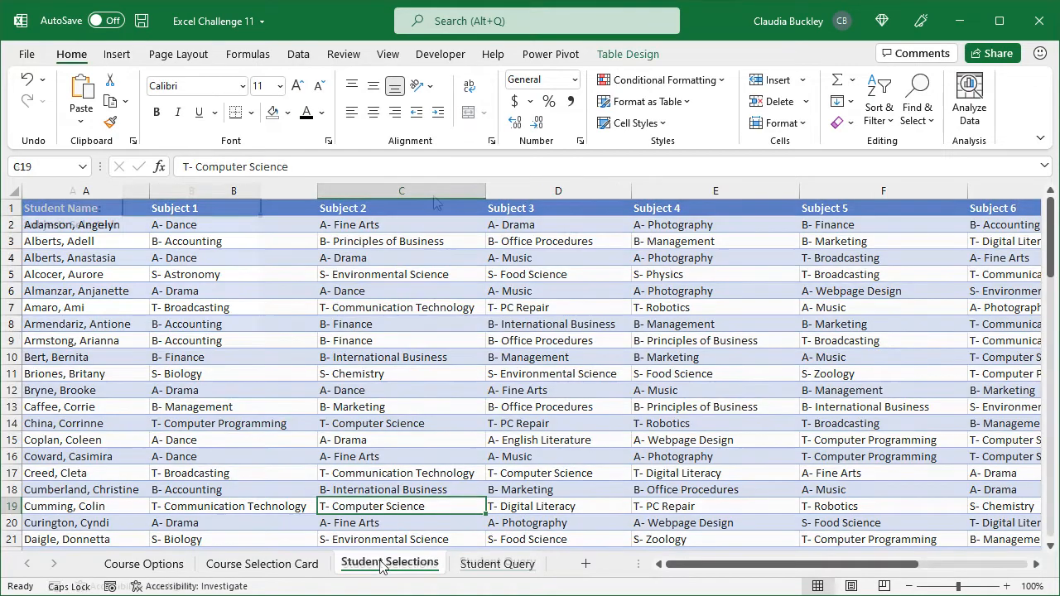
click(497, 564)
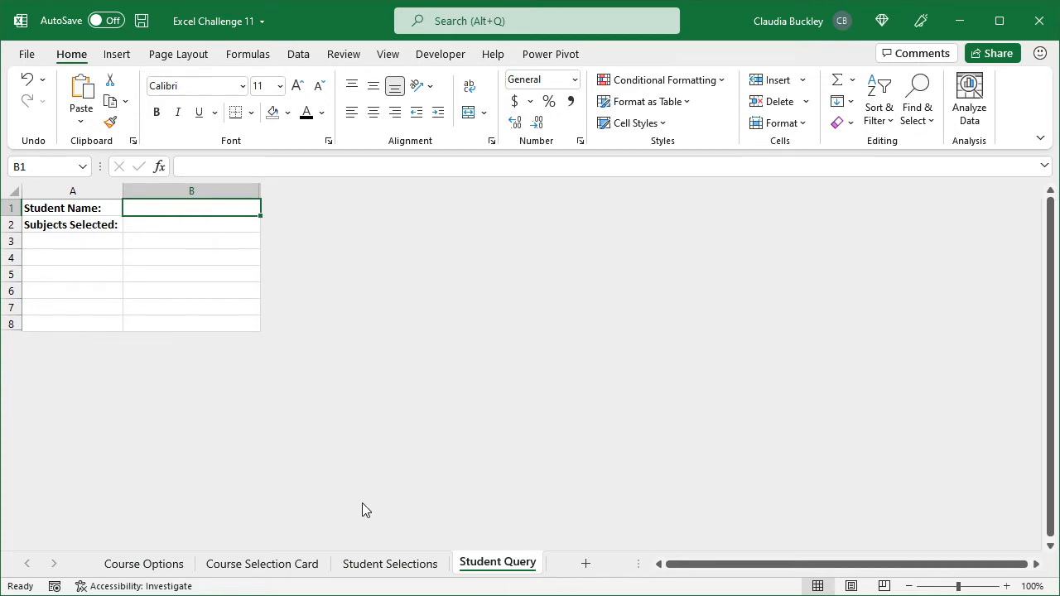
click(389, 564)
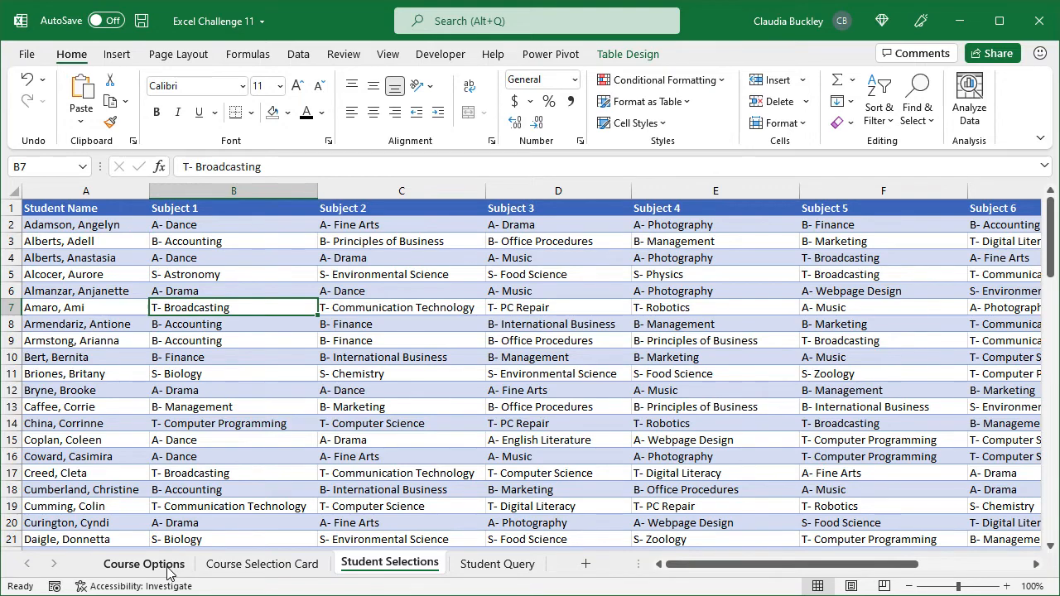
click(143, 564)
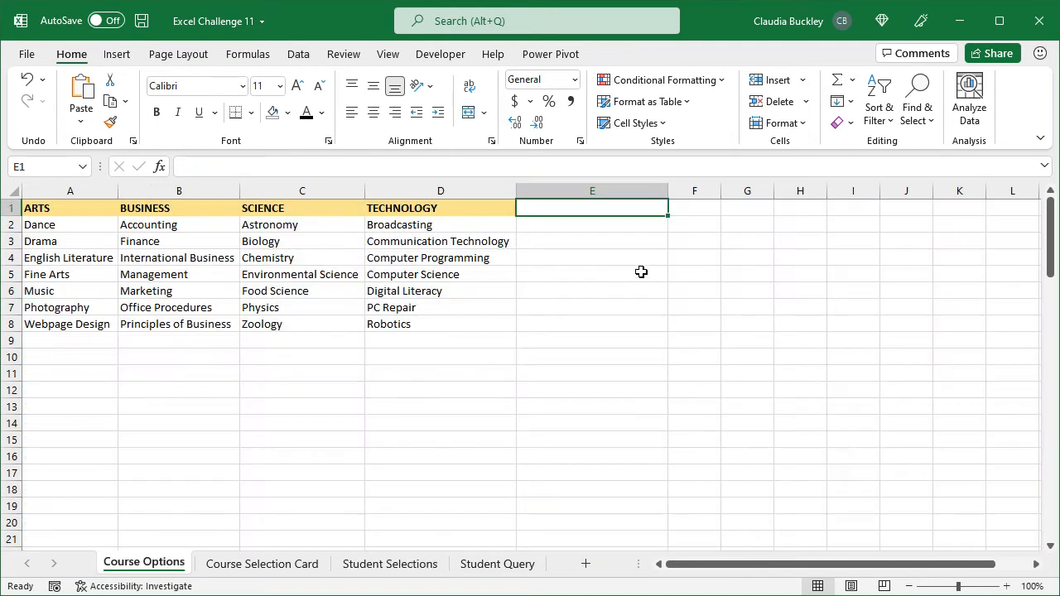
text(=)
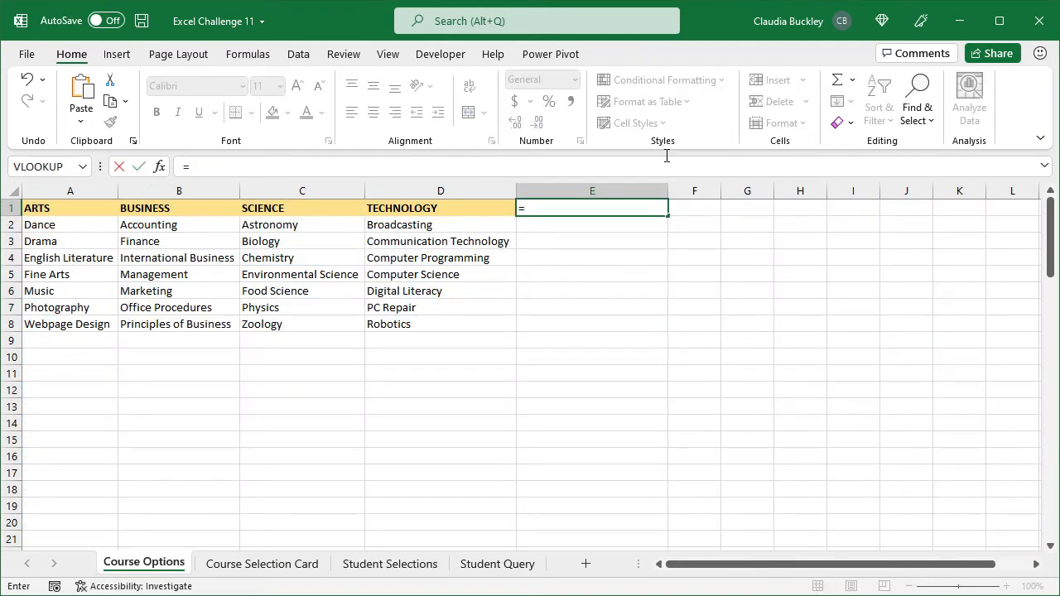
text(sel)
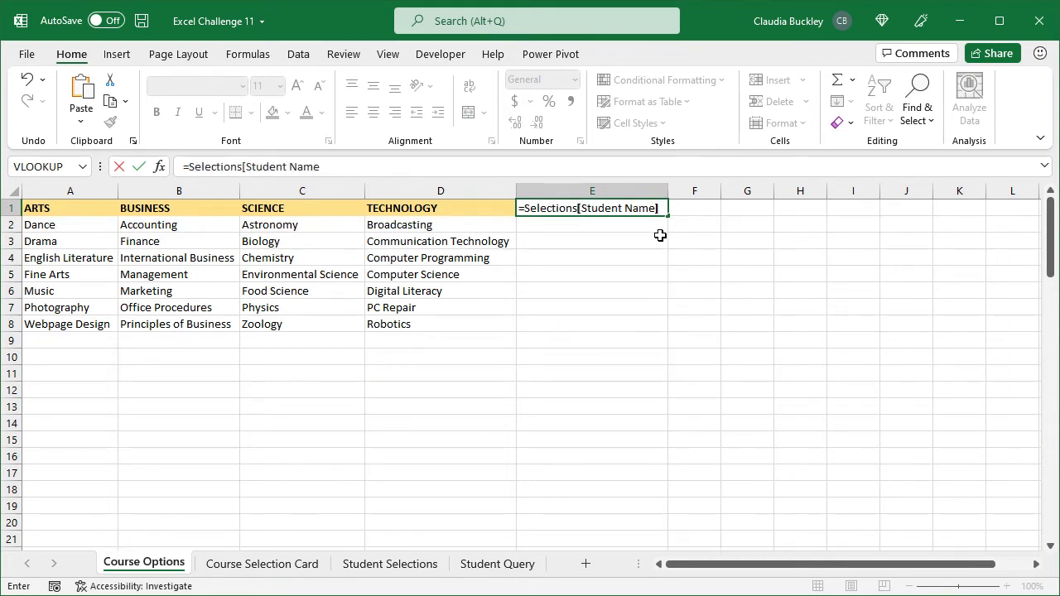
key(Enter)
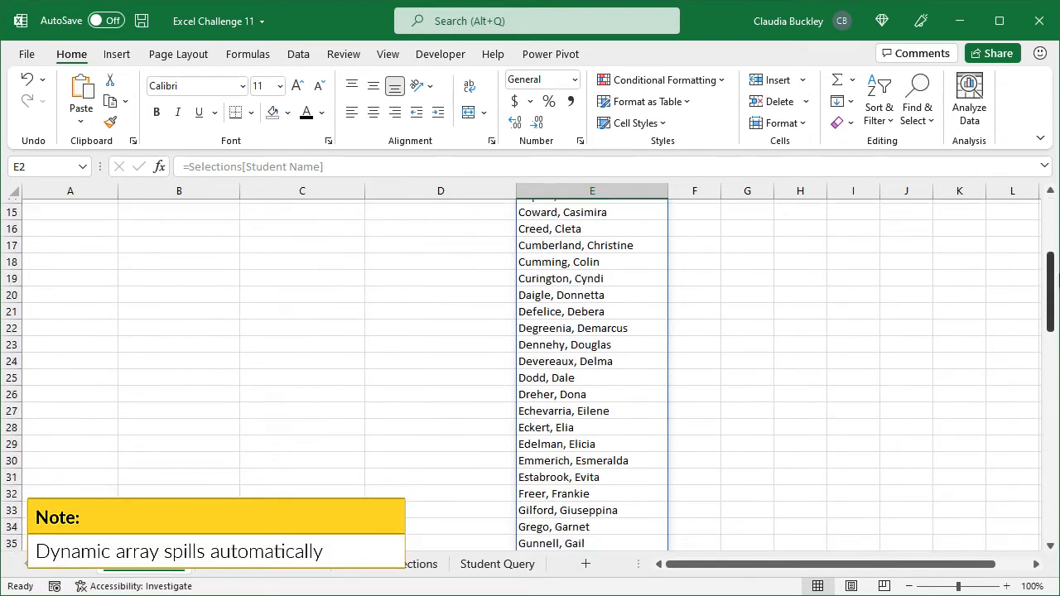
scroll(up, 3)
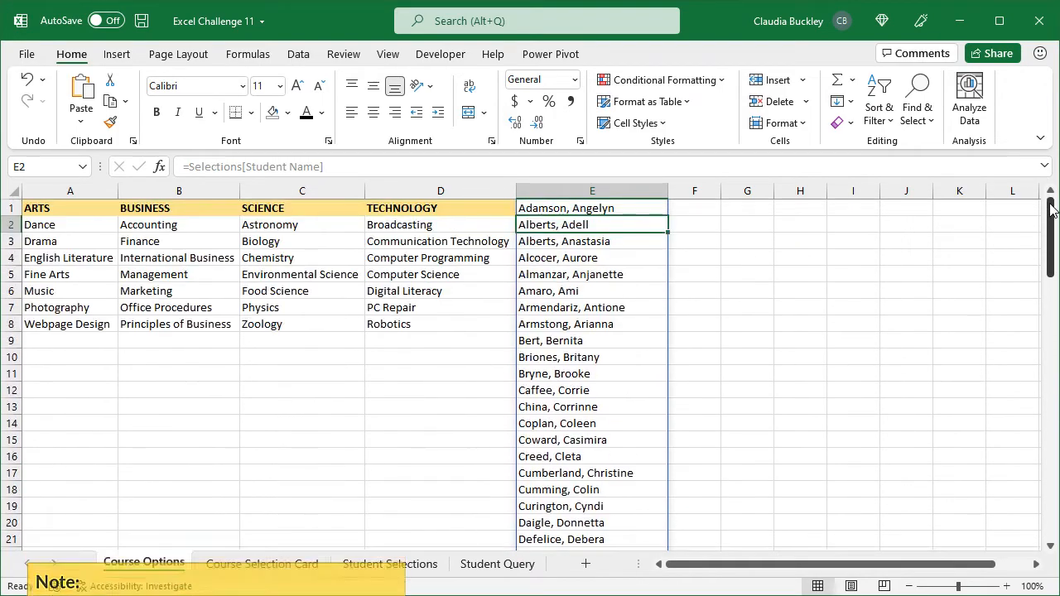
click(389, 564)
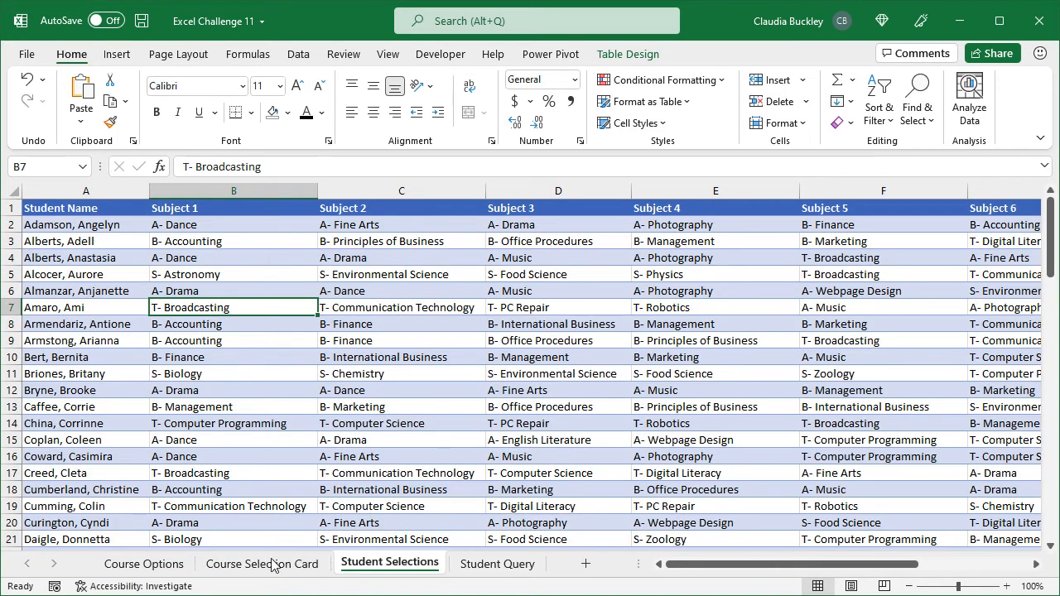
click(143, 564)
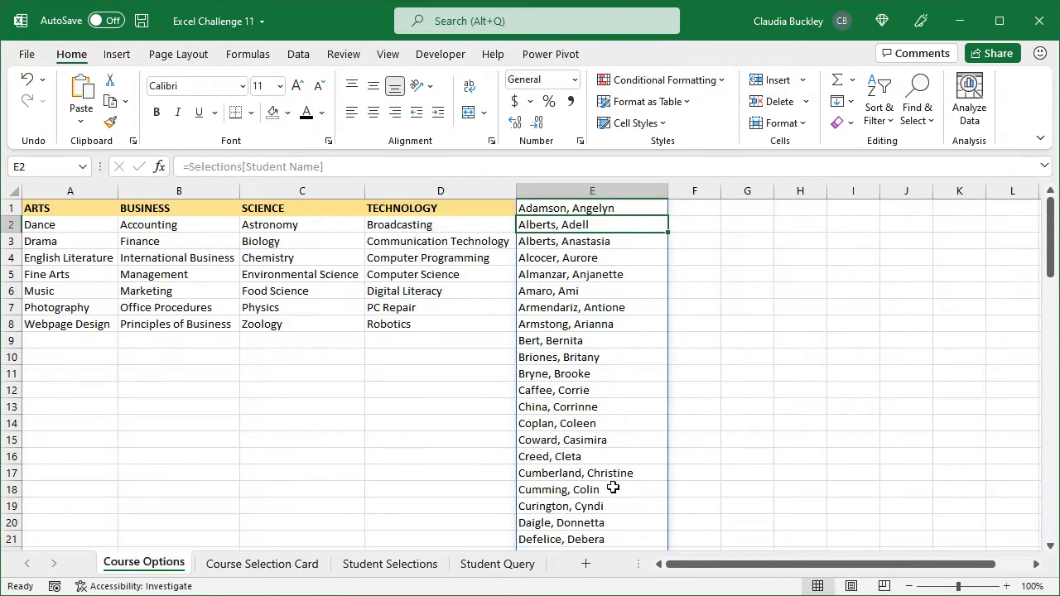
click(497, 564)
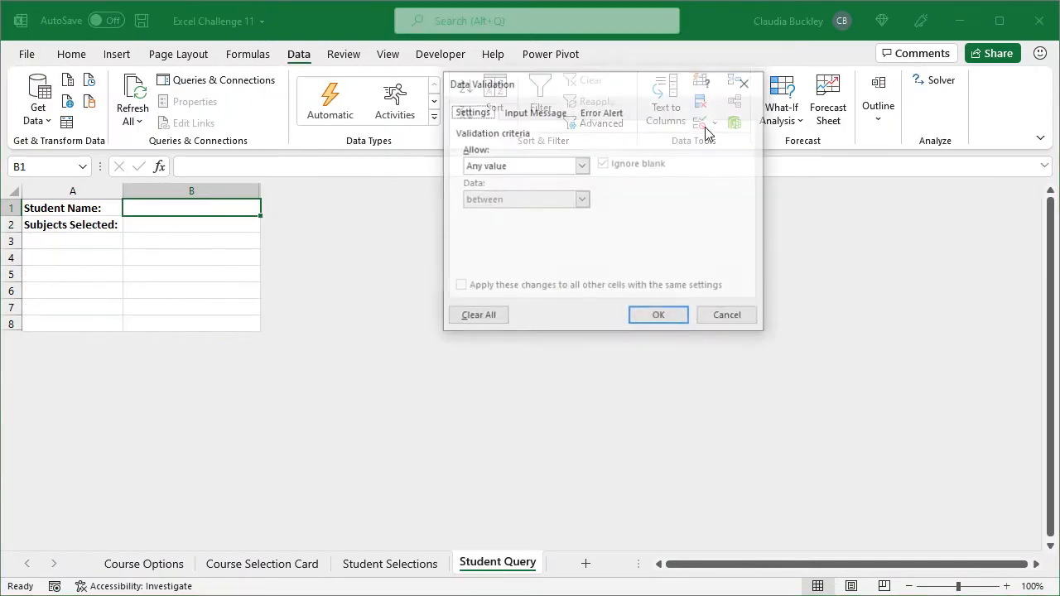
- Give Student Query B1 a list dropdown sourced from 'Course Options'!$E$1#
click(582, 165)
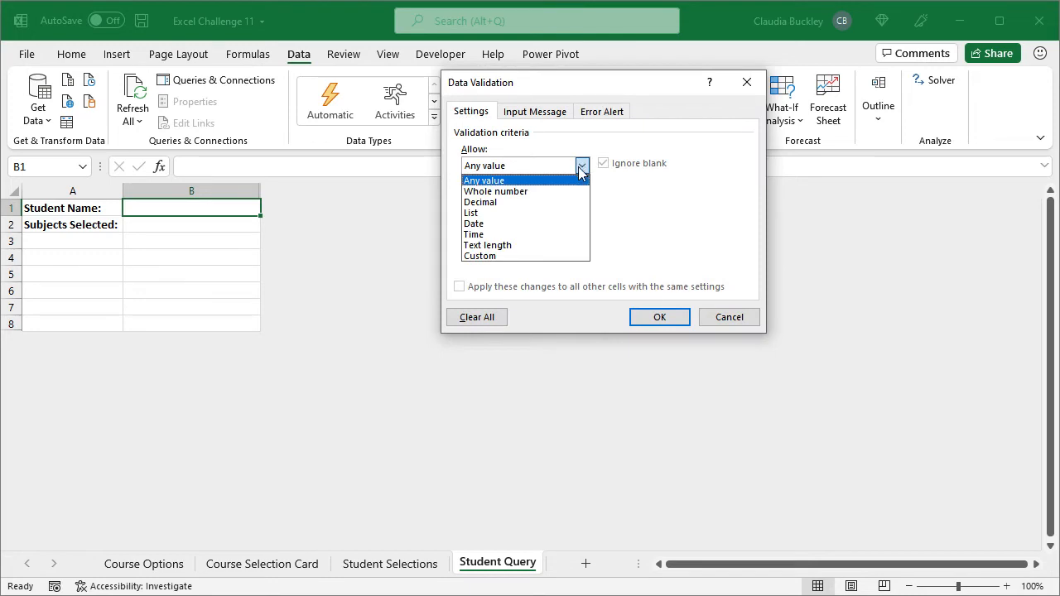
click(471, 213)
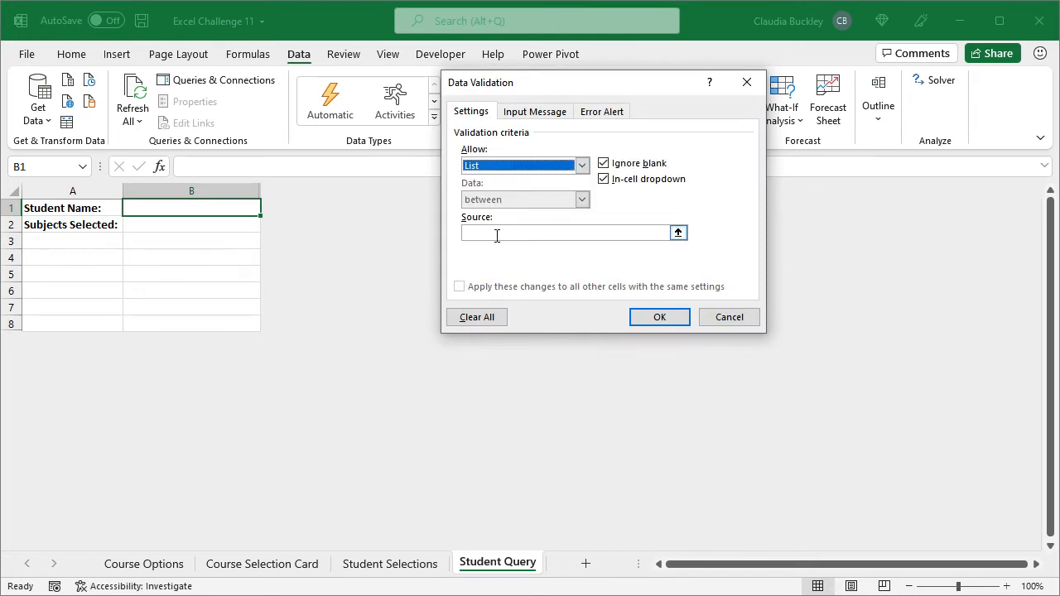
click(143, 564)
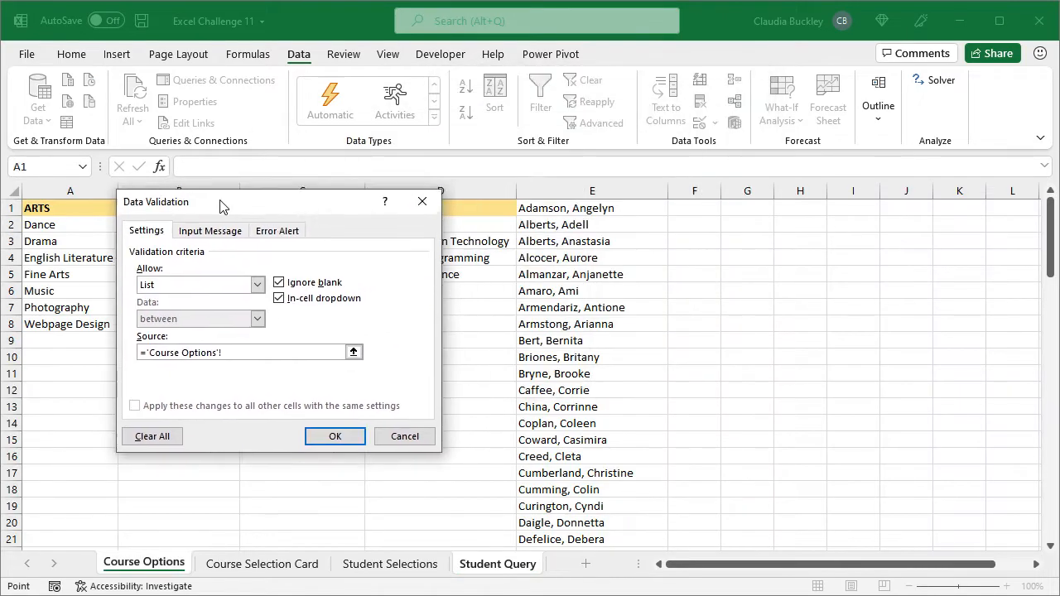
click(591, 208)
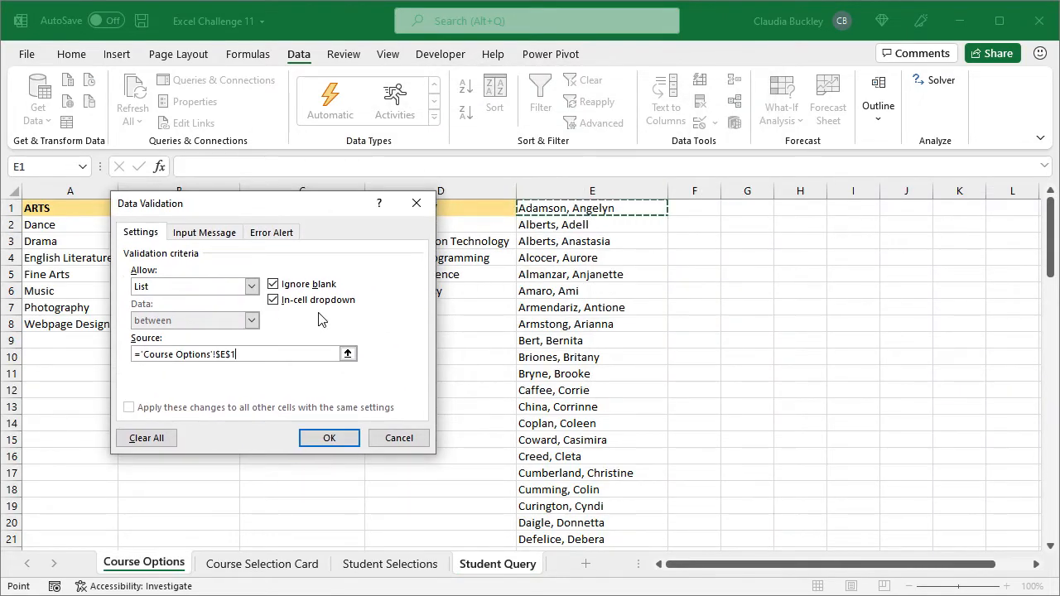
mouse_move(436, 229)
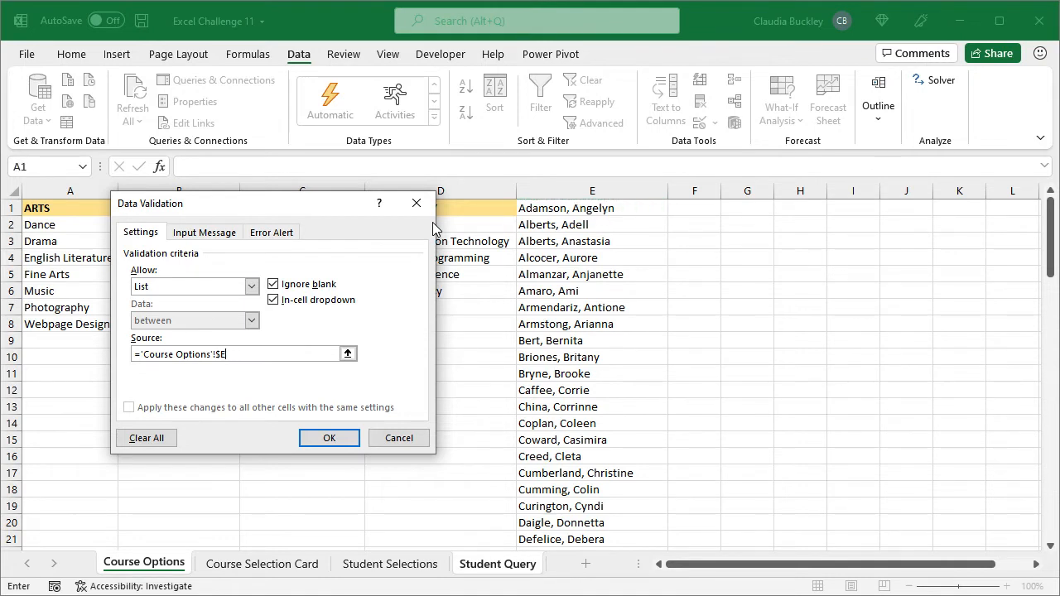
text(1#)
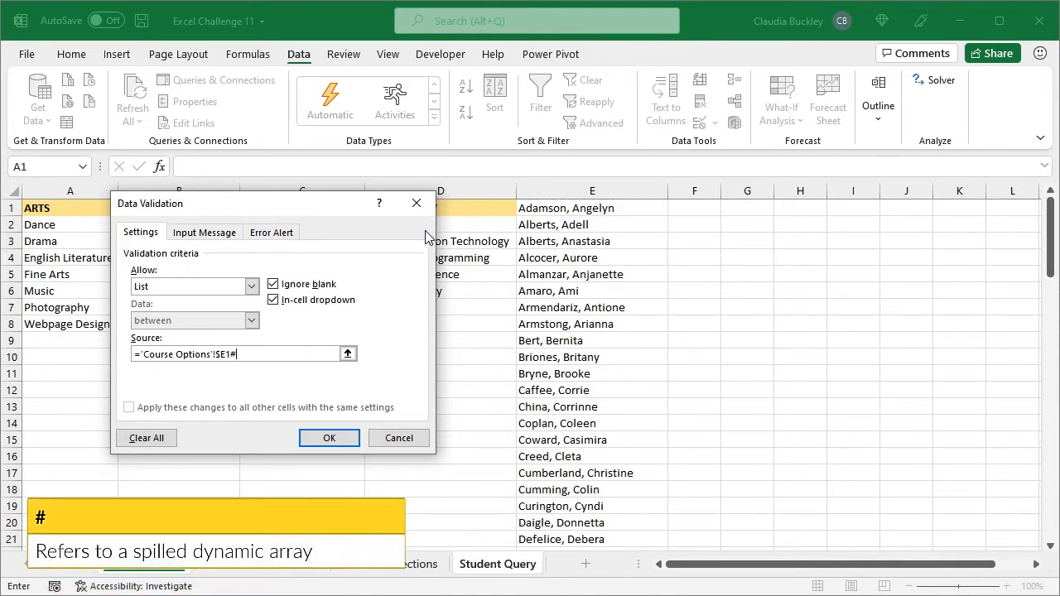
click(329, 437)
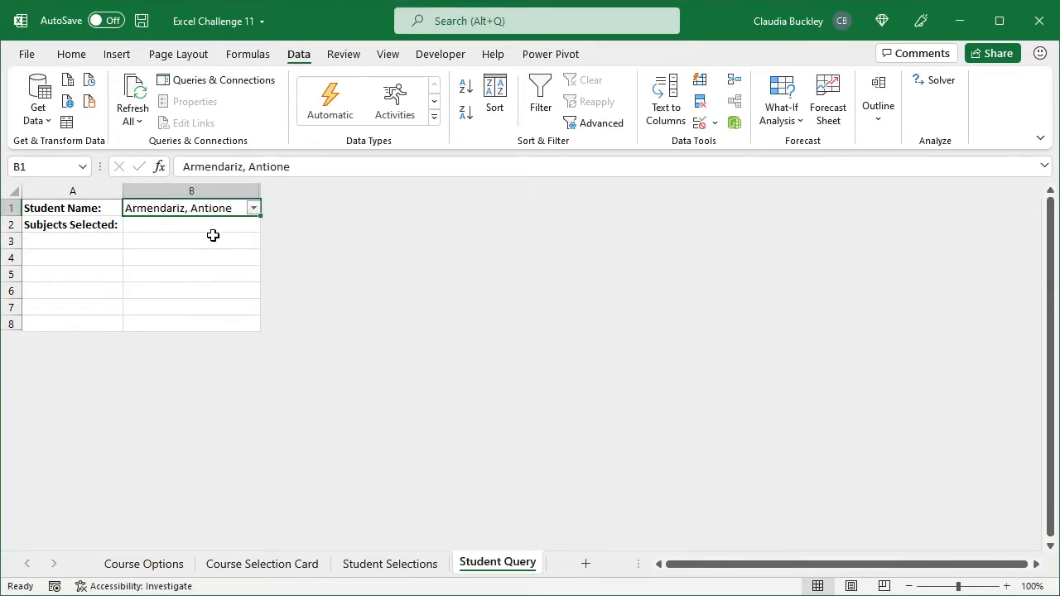
- Draft a VLOOKUP in B2 using B1, the Selections table, column 2 and FALSE
click(191, 224)
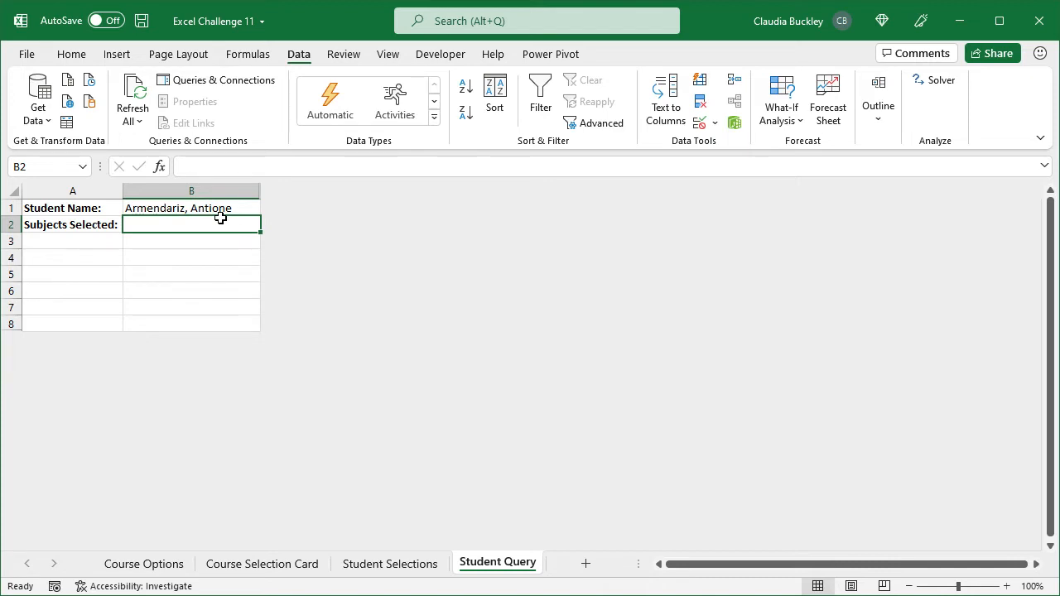
text(=vloo)
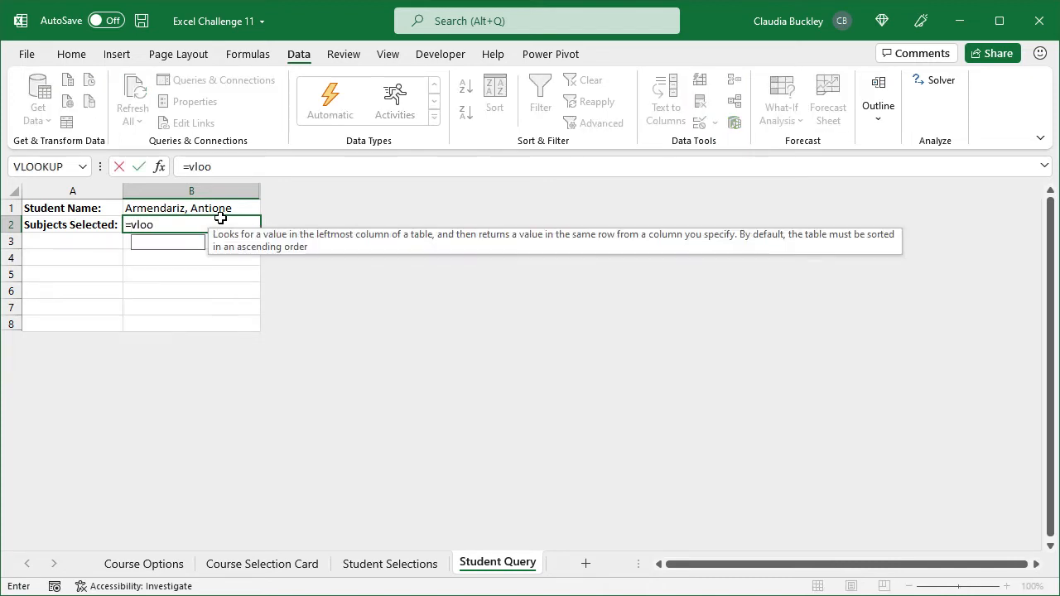
text(VLOOKUP()
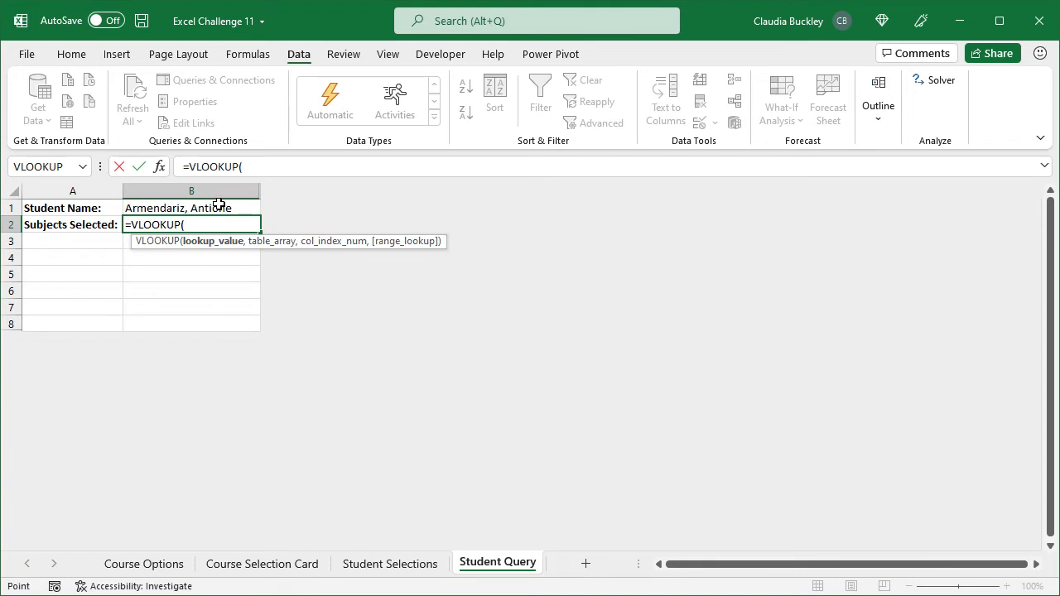
click(191, 208)
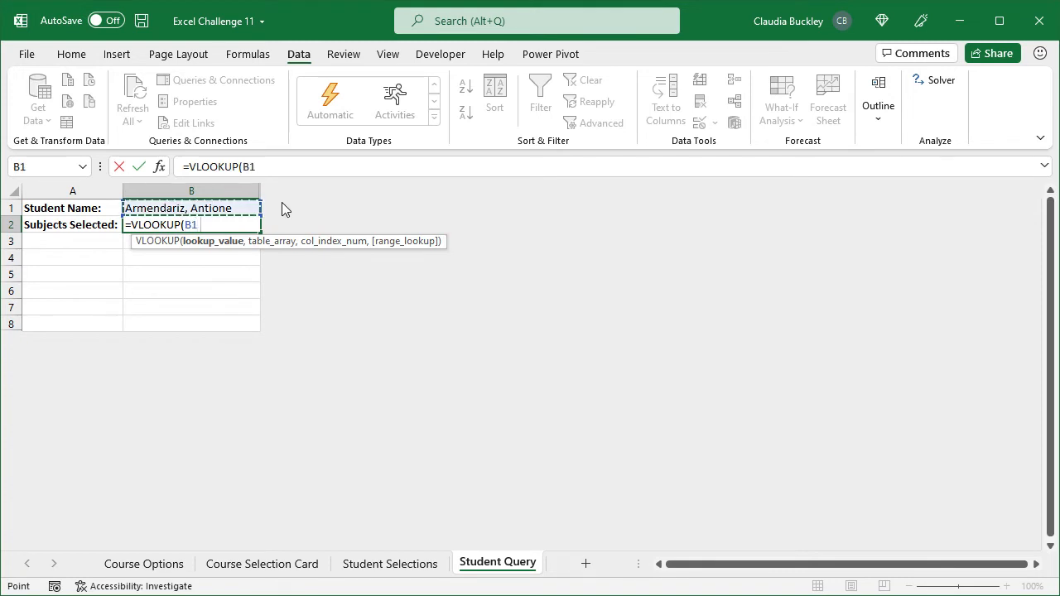
text(,)
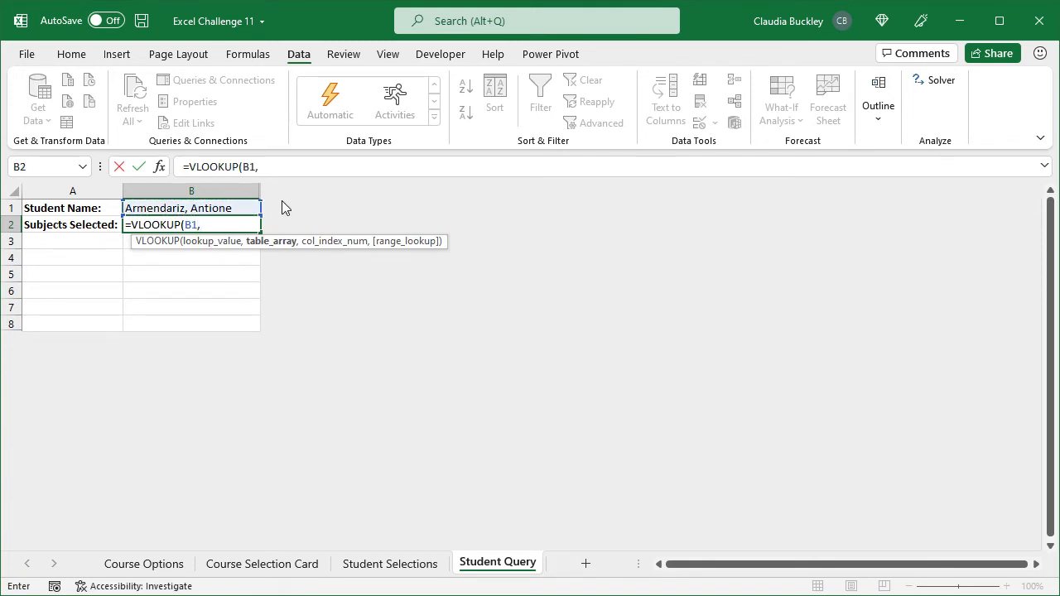
text(Selections)
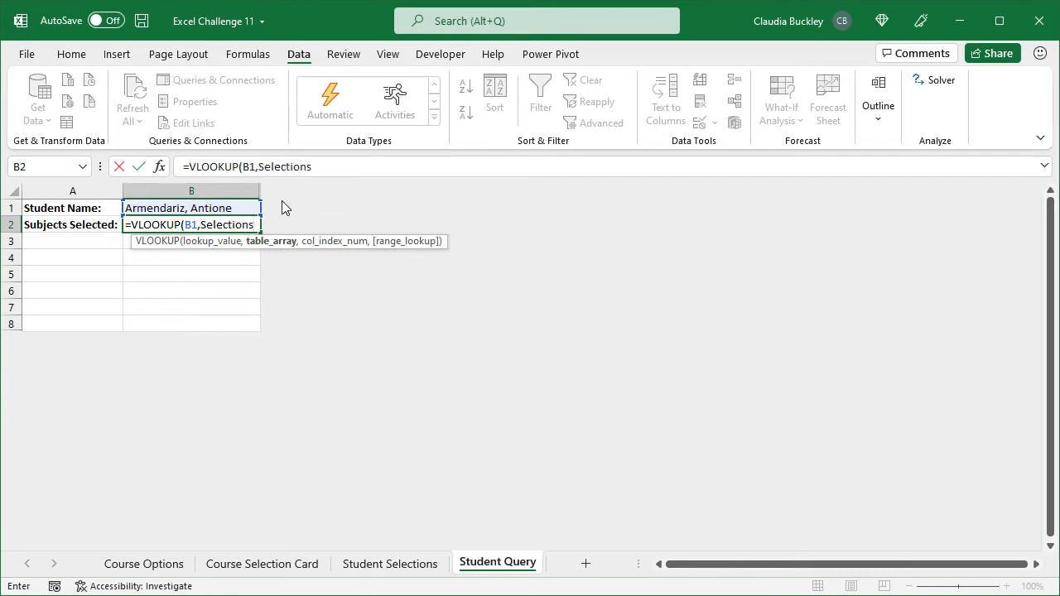
text(,)
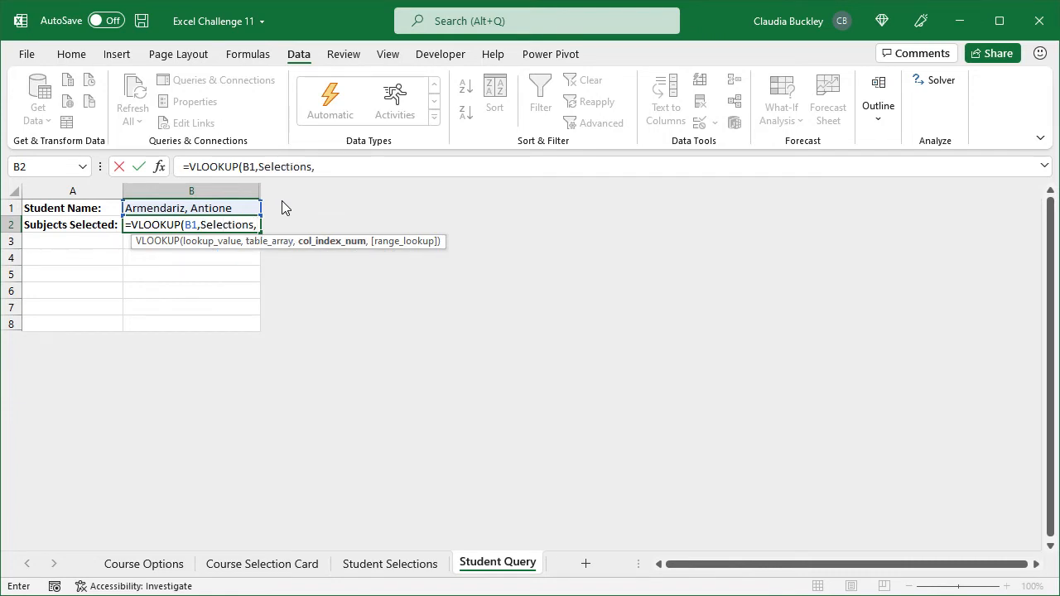
text(2))
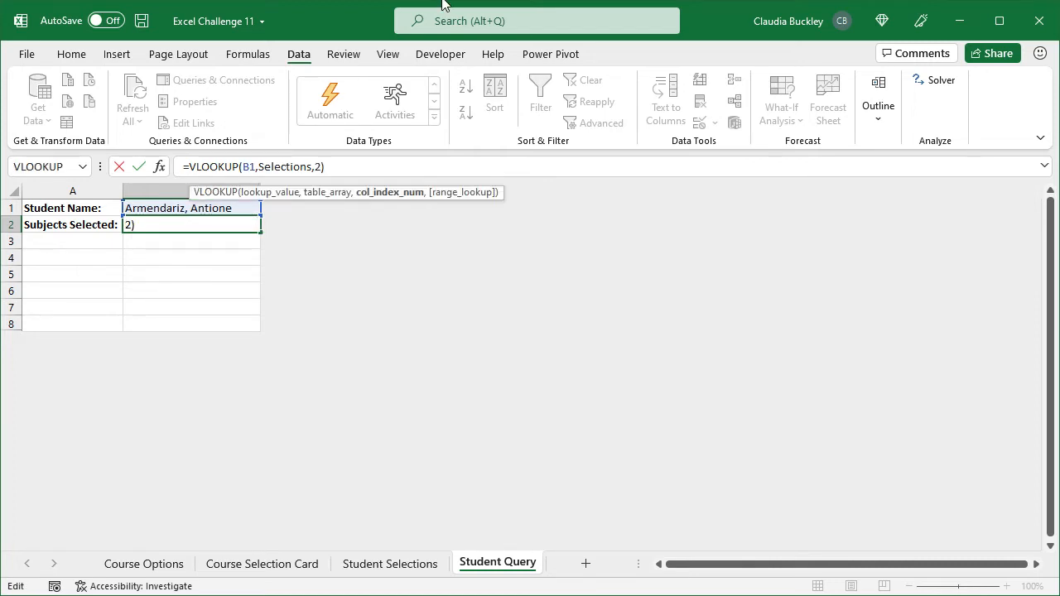
text(,)
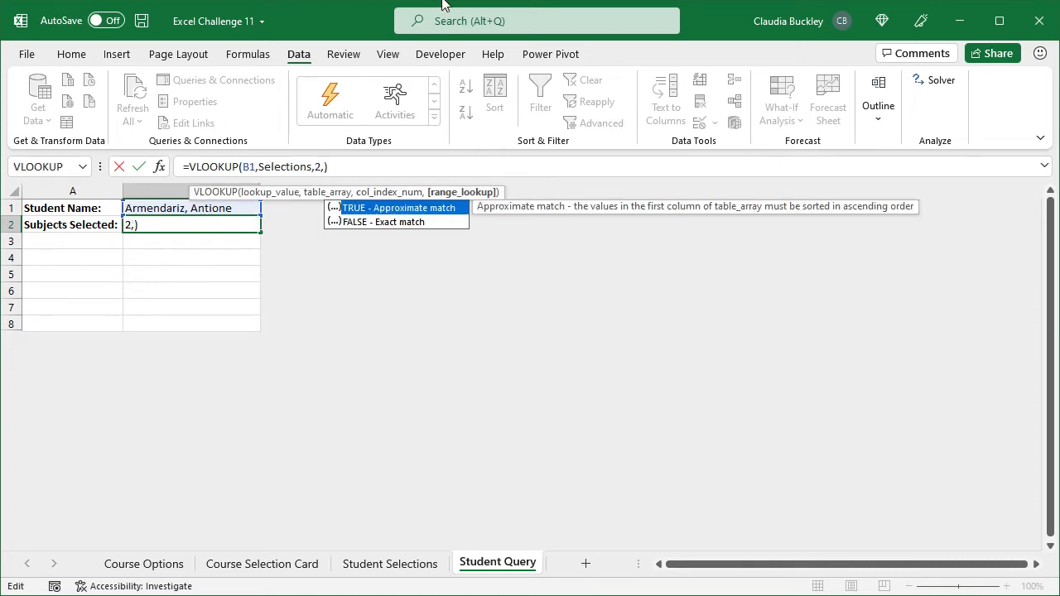
text(false)
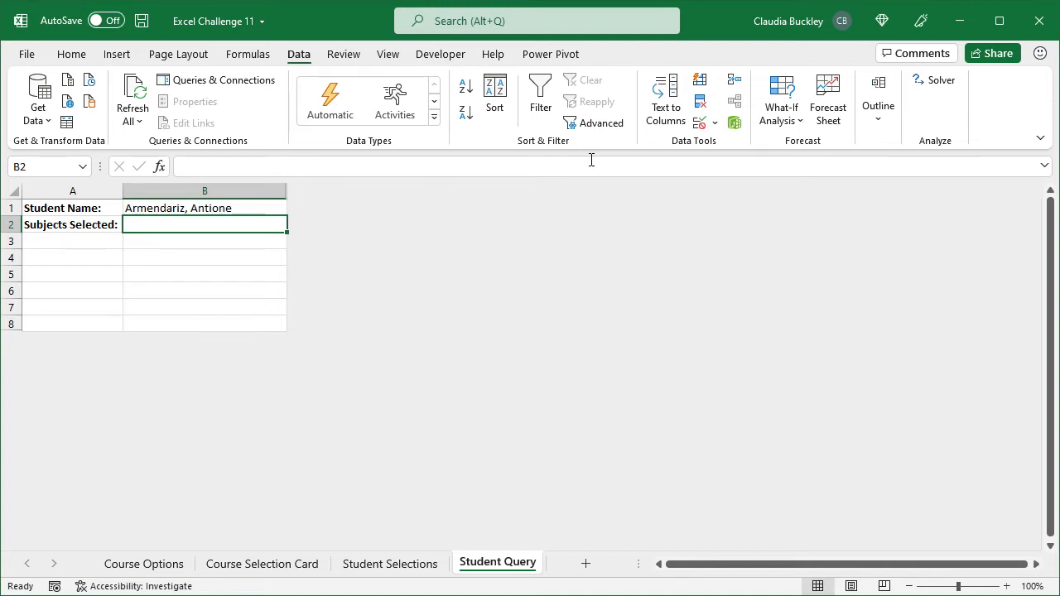
- Enter =XLOOKUP(B1,Selections[Student Name],Selections[[Subject 1]:[Subject 7]]) in B2, returning B- Accounting
text(=xl)
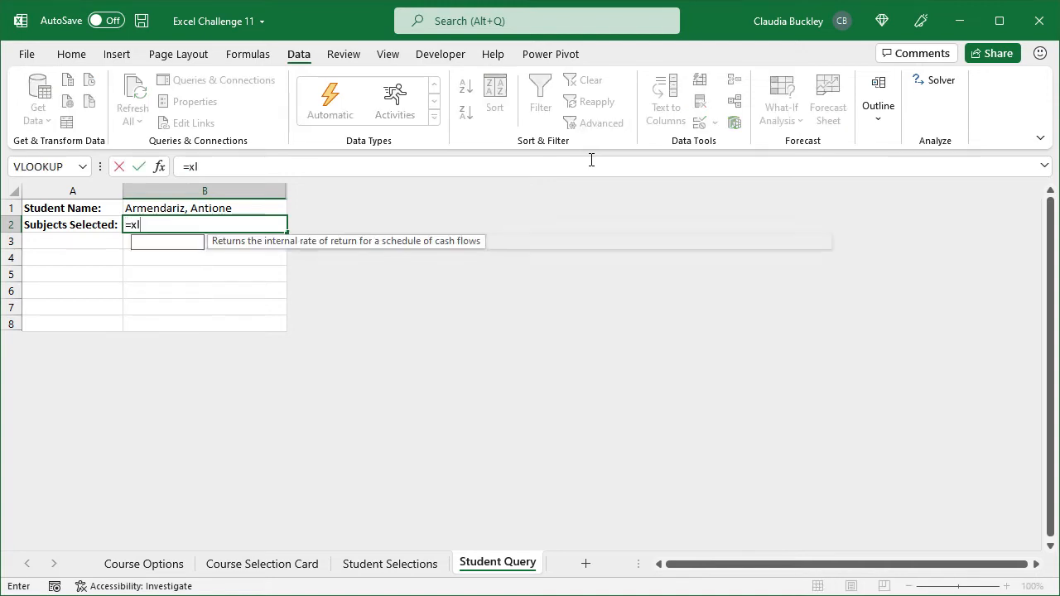
text(LOOKUP()
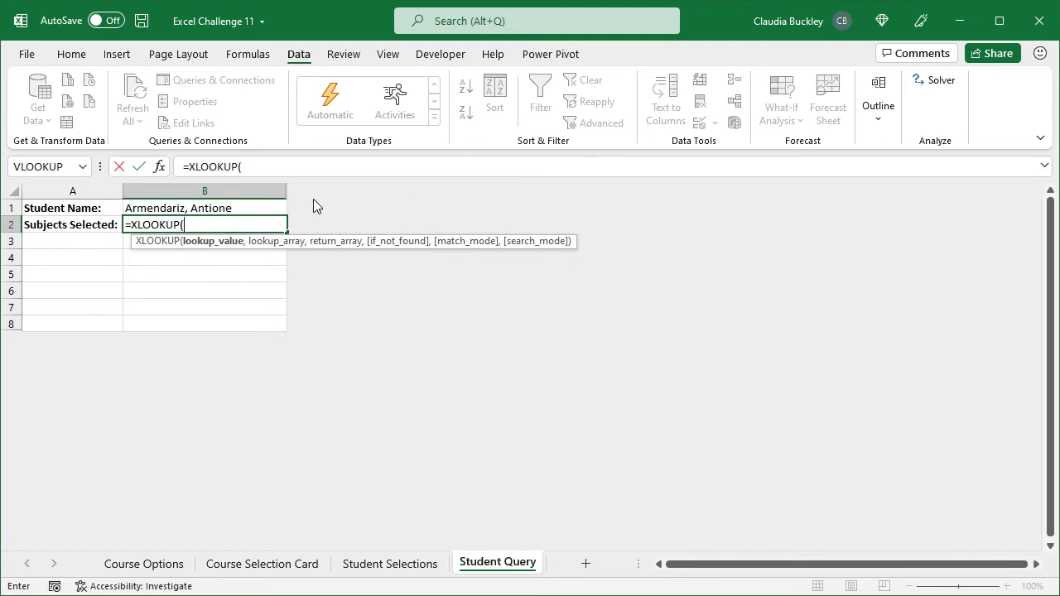
click(177, 207)
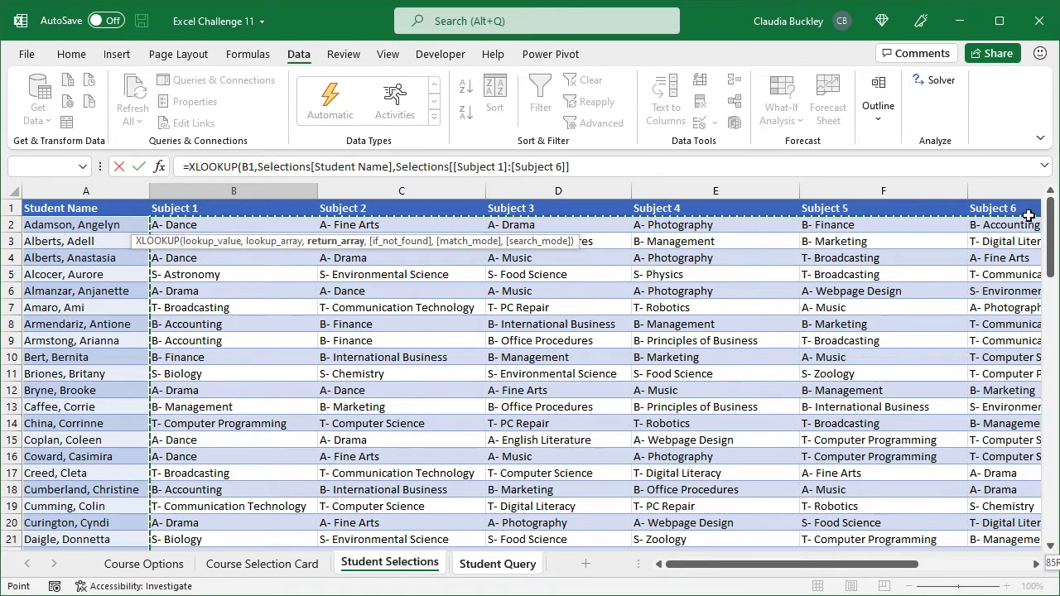
scroll(right, 3)
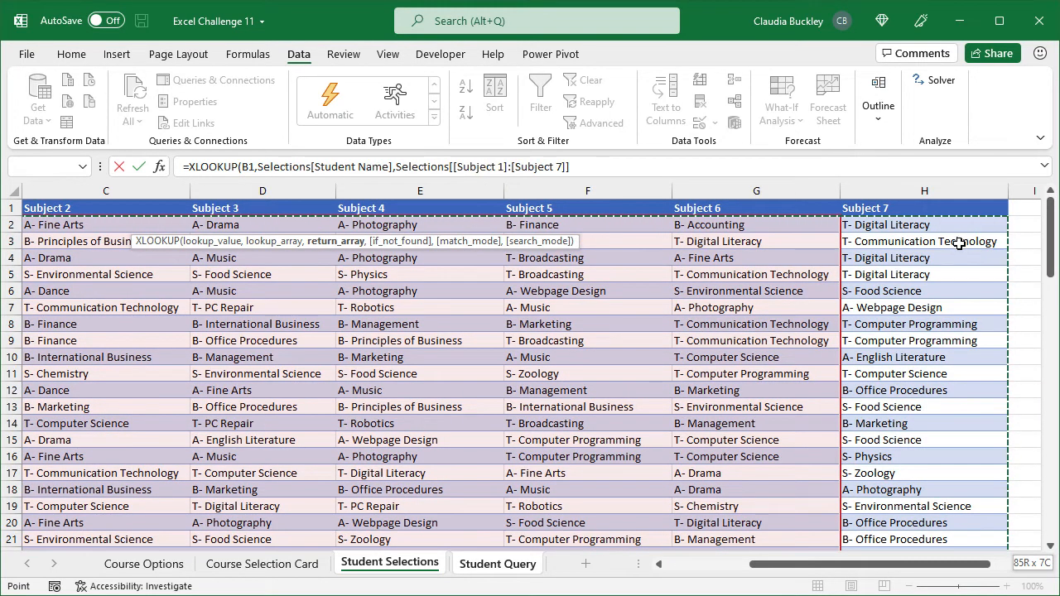
click(497, 564)
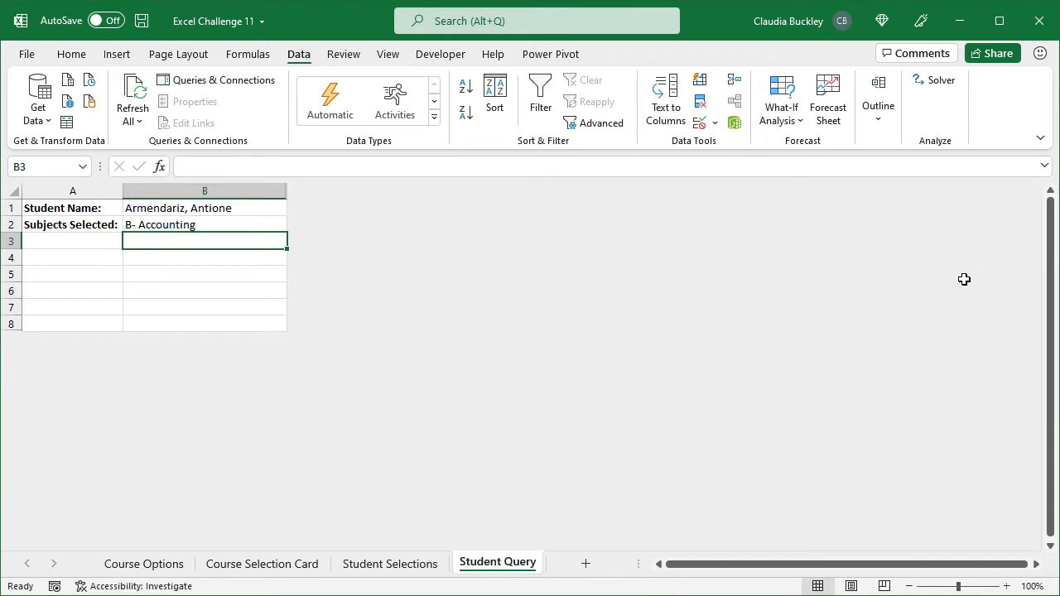
click(204, 224)
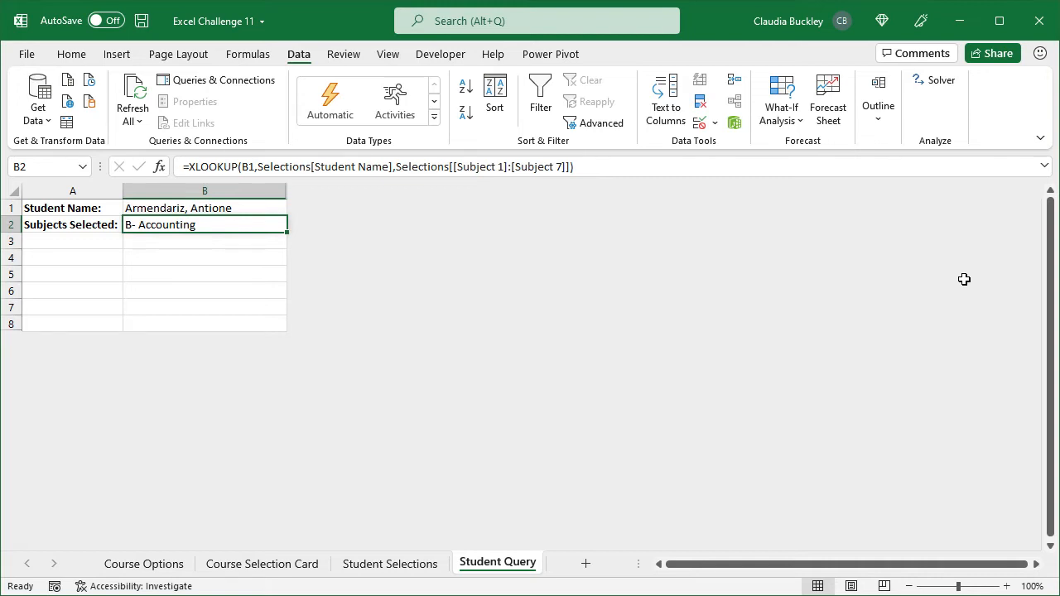
text(trans)
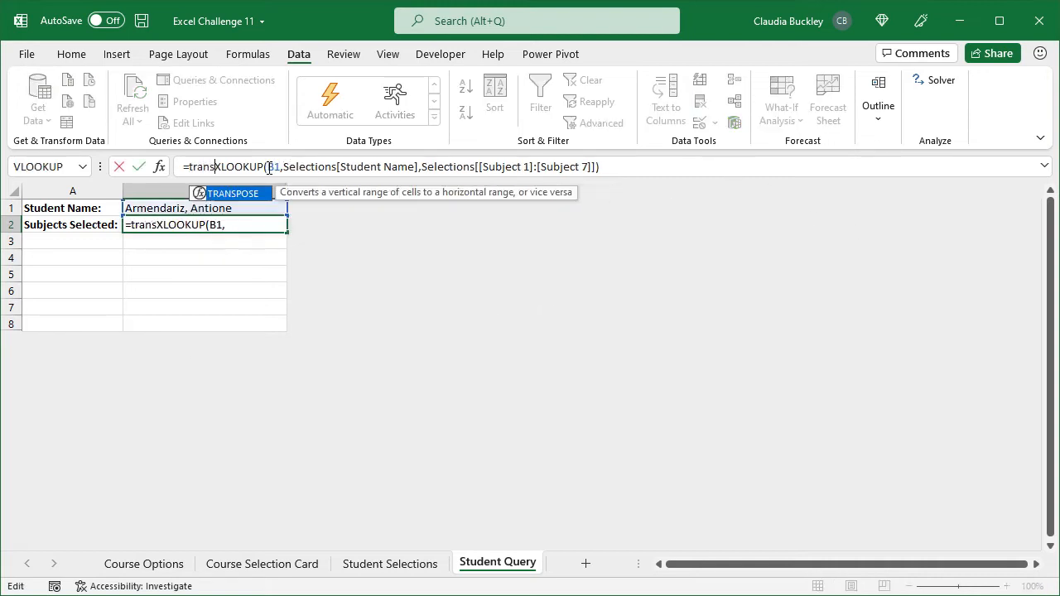
text(pose()
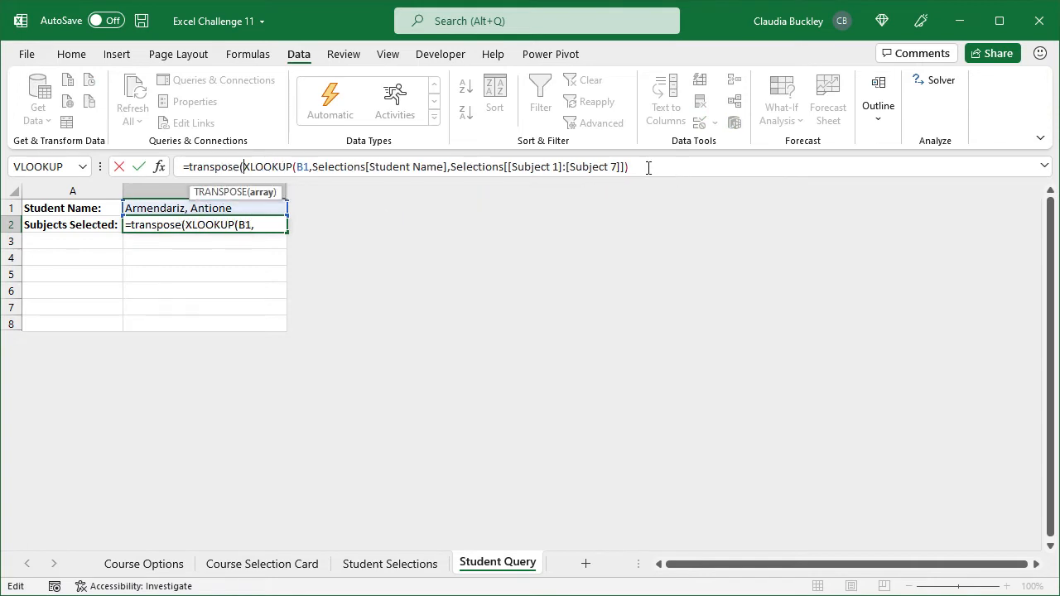
key(Enter)
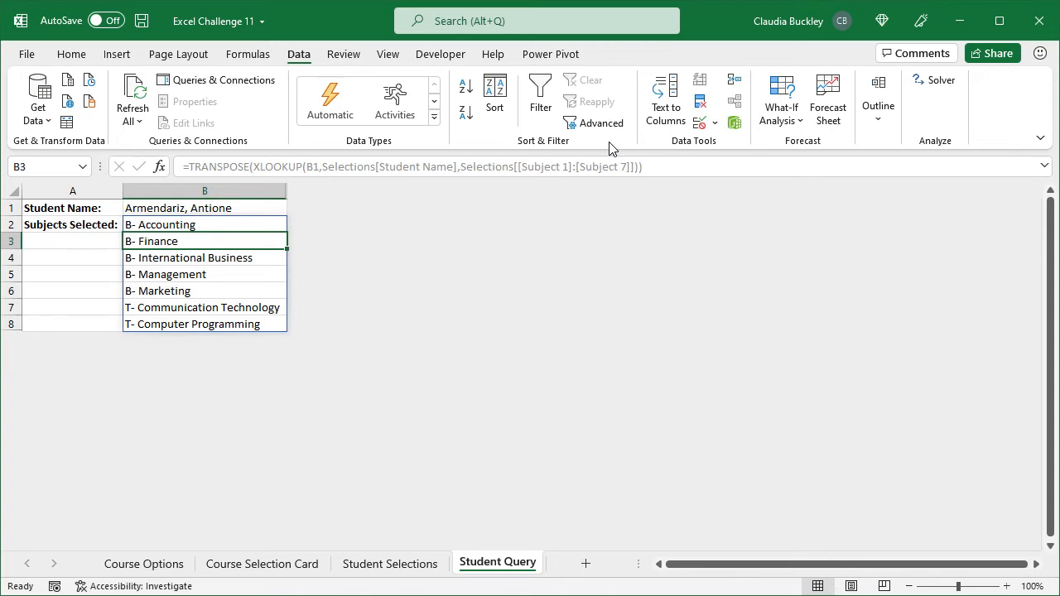
- On the Course Selection Card sheet, switch the A5 pathway from BUSINESS to ARTS
click(262, 563)
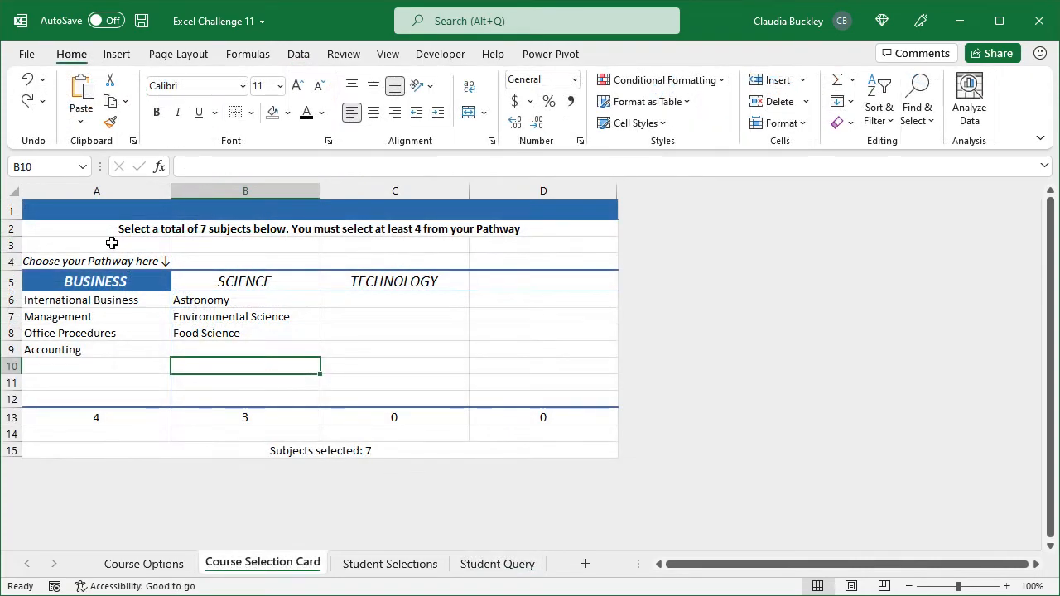
click(178, 281)
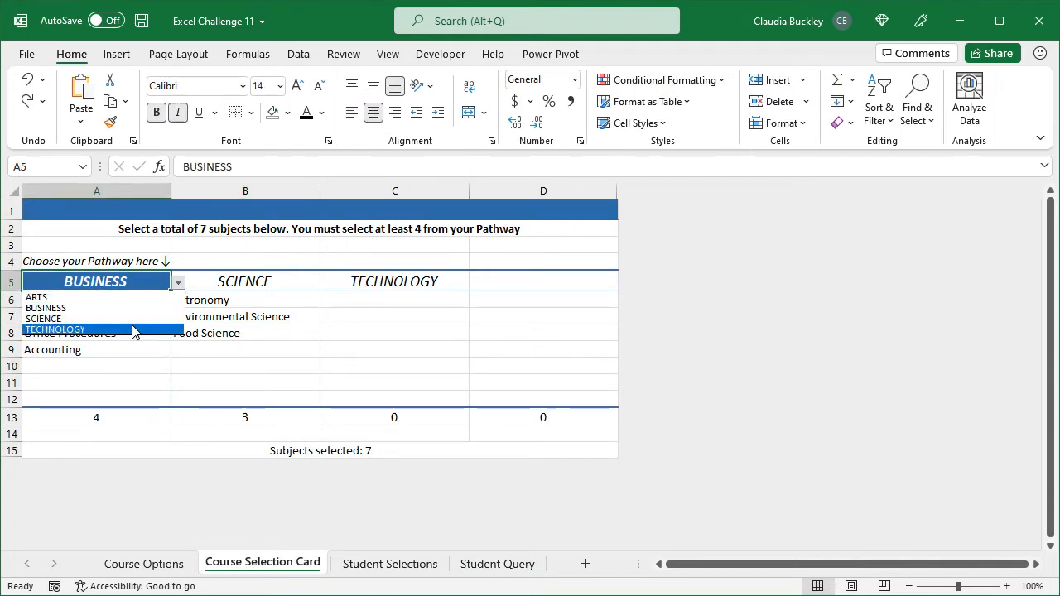
click(36, 297)
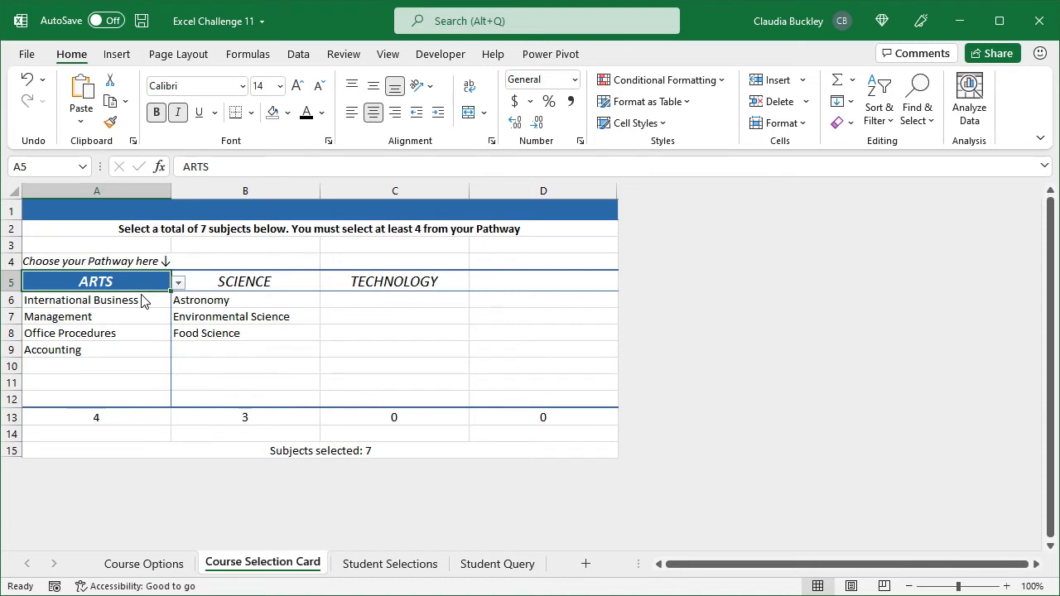
mouse_move(133, 323)
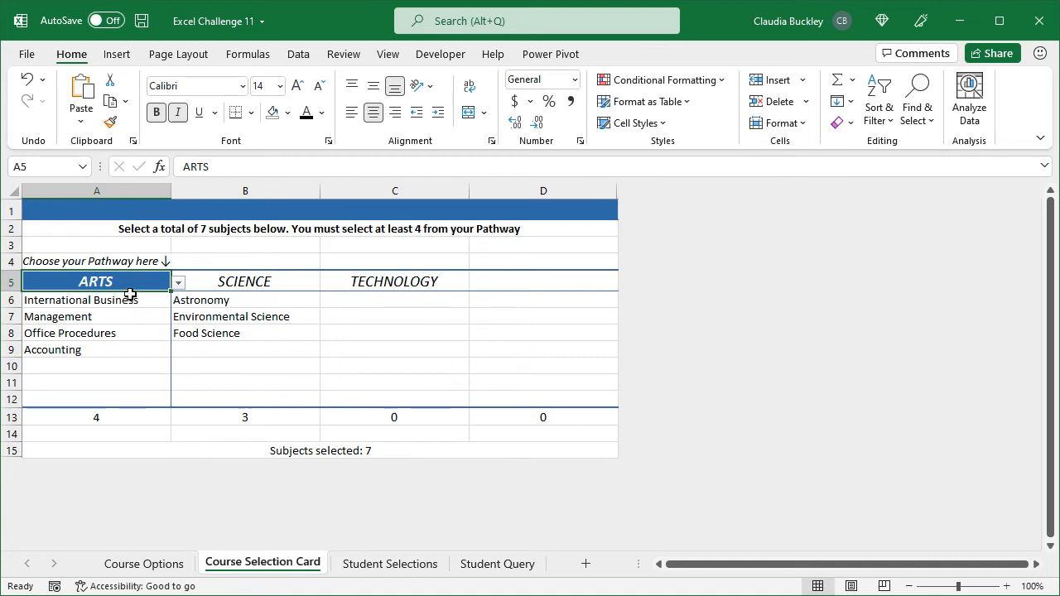
mouse_move(141, 287)
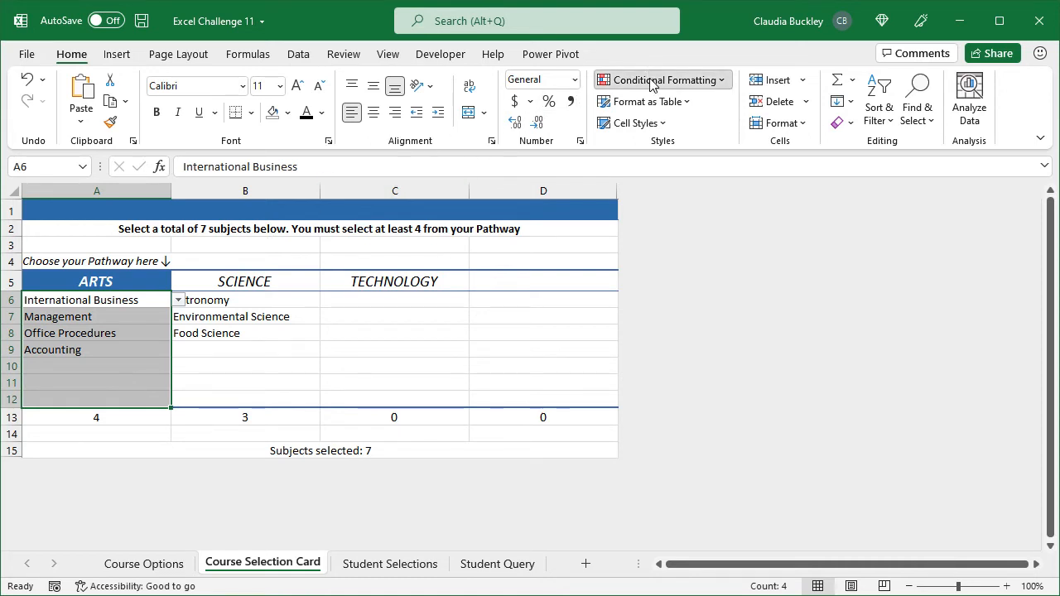
- Start a formula rule for A6:A12: =COUNTIF(INDIRECT($A$5),A6:A12)=0
click(662, 79)
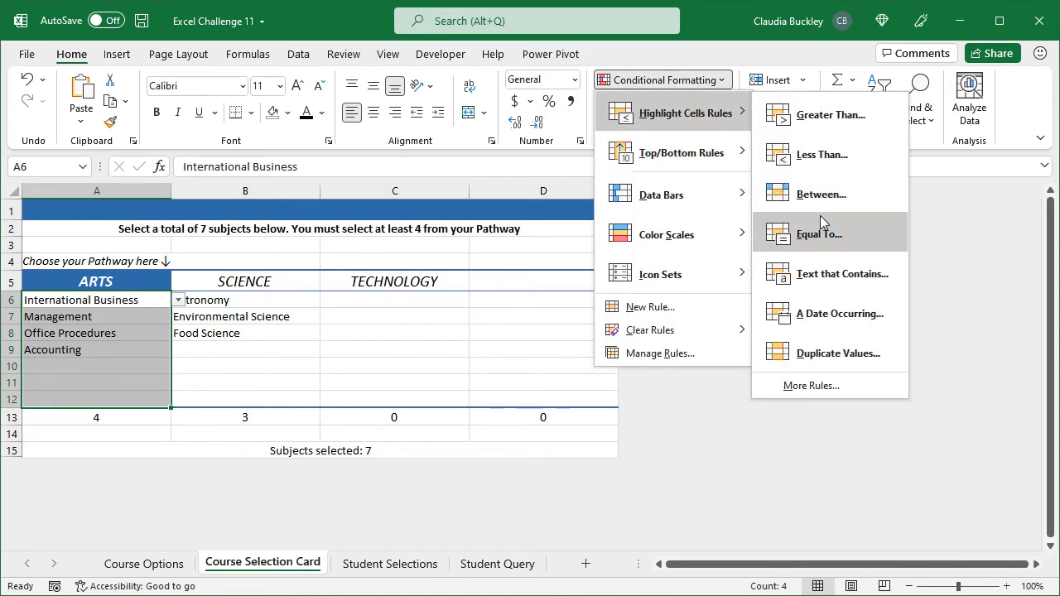
click(825, 396)
text(=COUNTIF(INDIRECT()
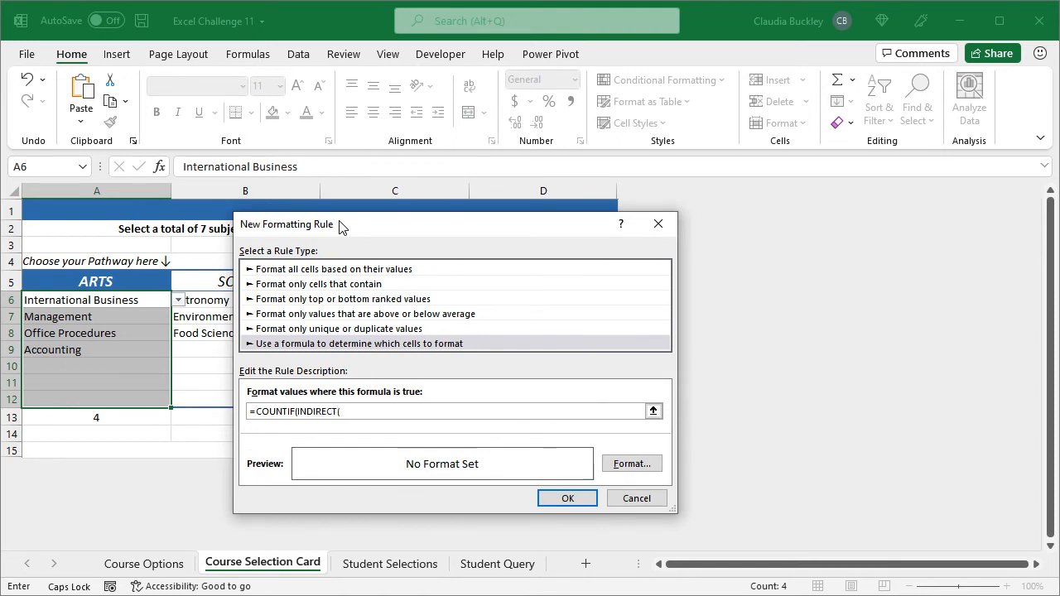
mouse_move(406, 279)
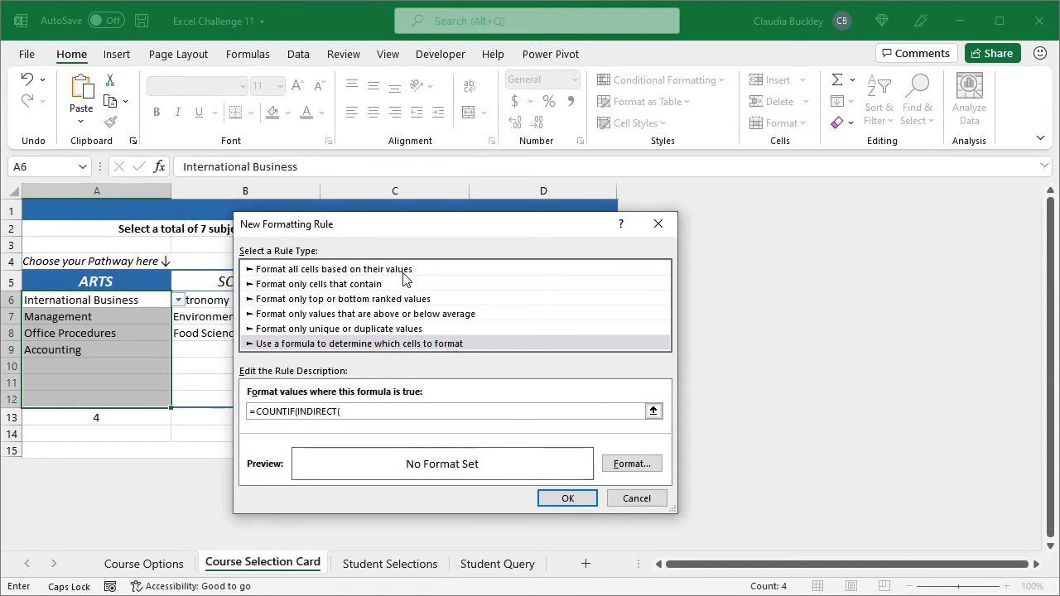
text(A5)
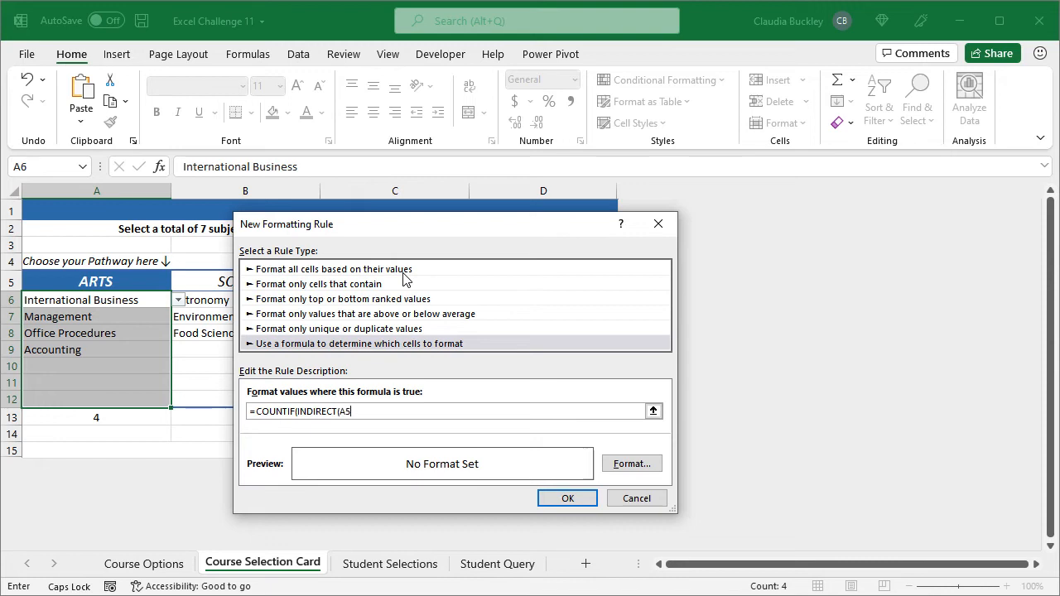
text(),A6:A12))
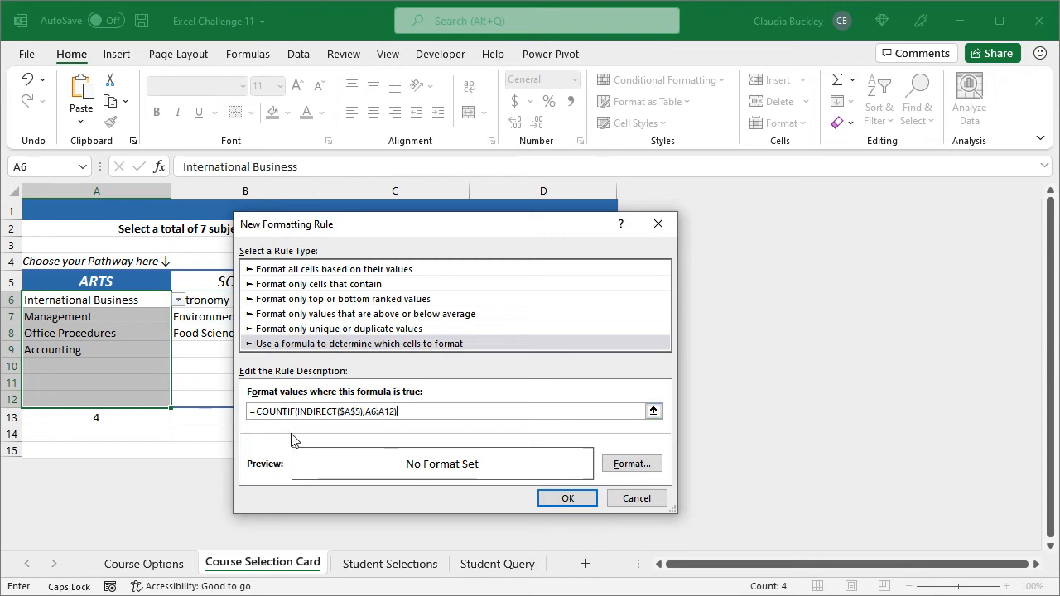
text(=)
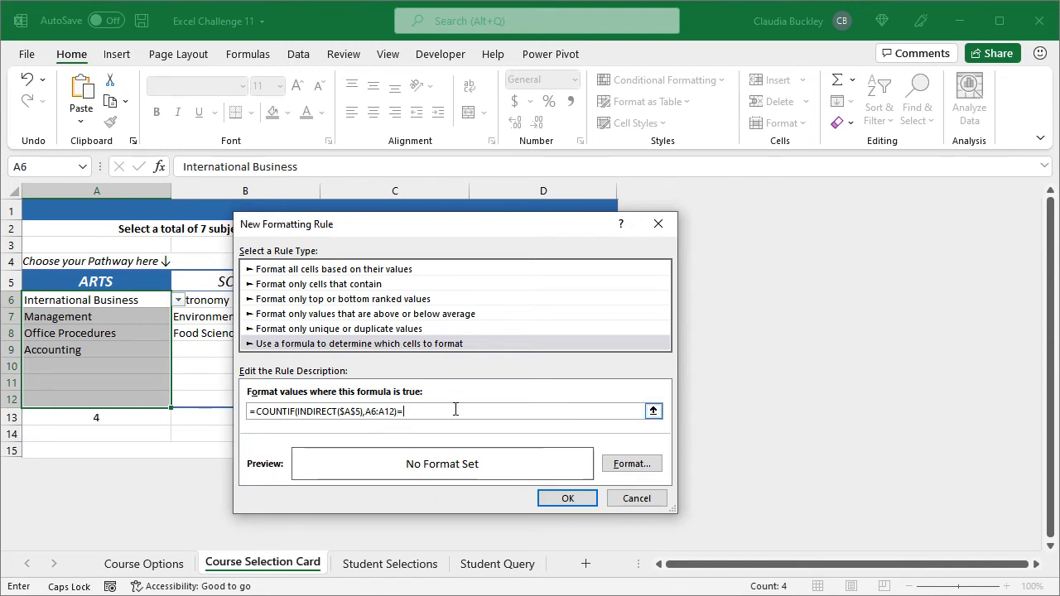
text(0)
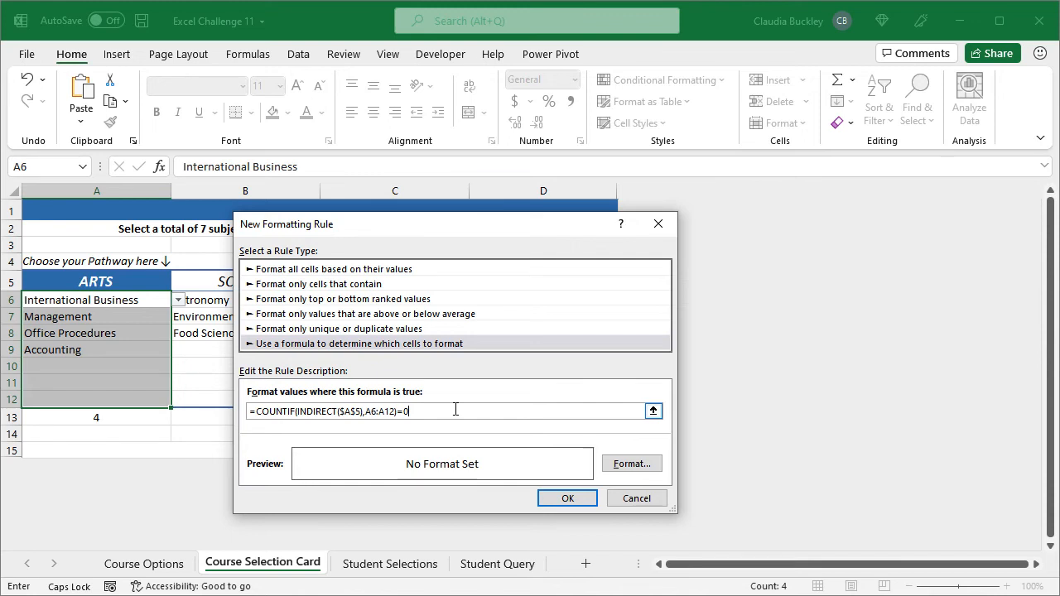
- Format flagged cells with orange fill and red strikethrough text, and save the rule
click(631, 463)
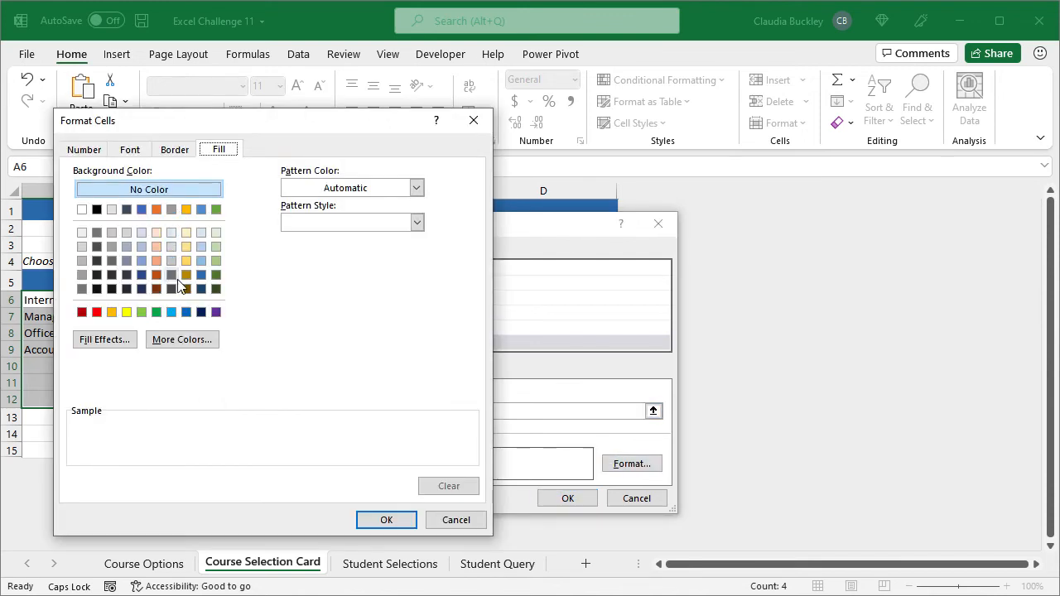
click(156, 261)
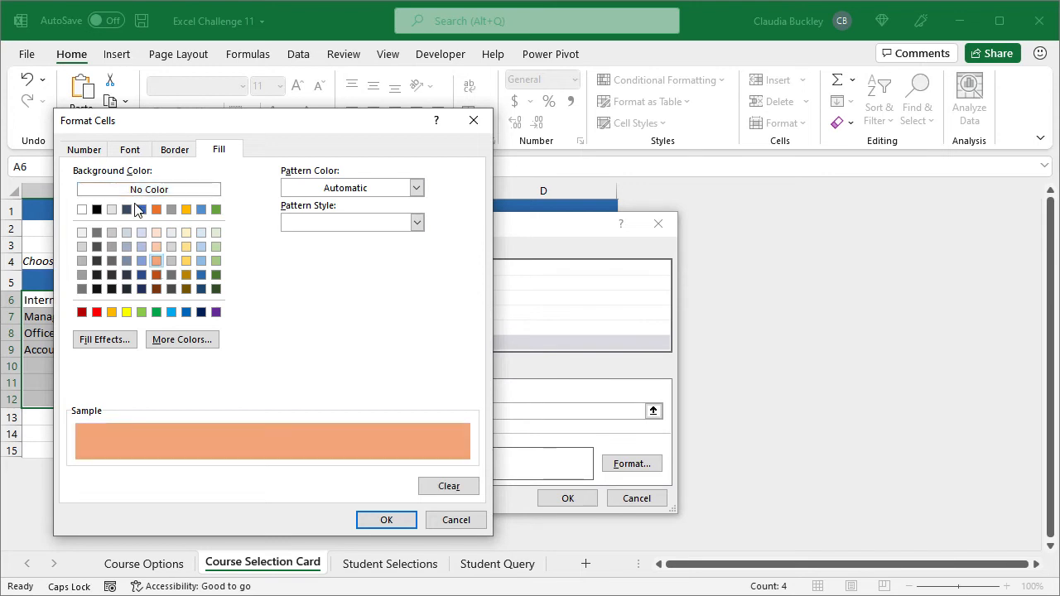
click(129, 149)
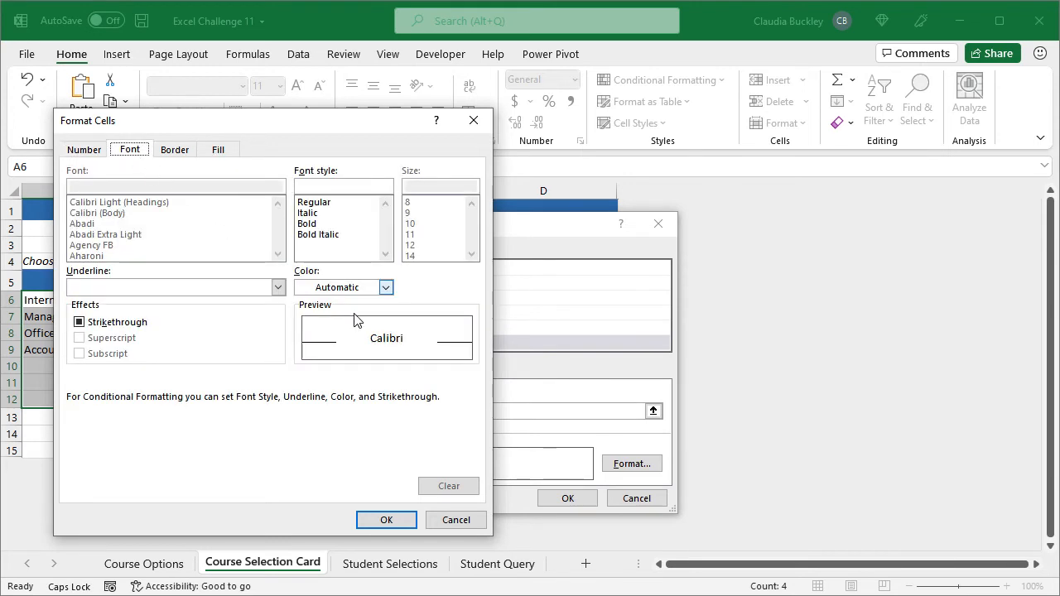
click(385, 287)
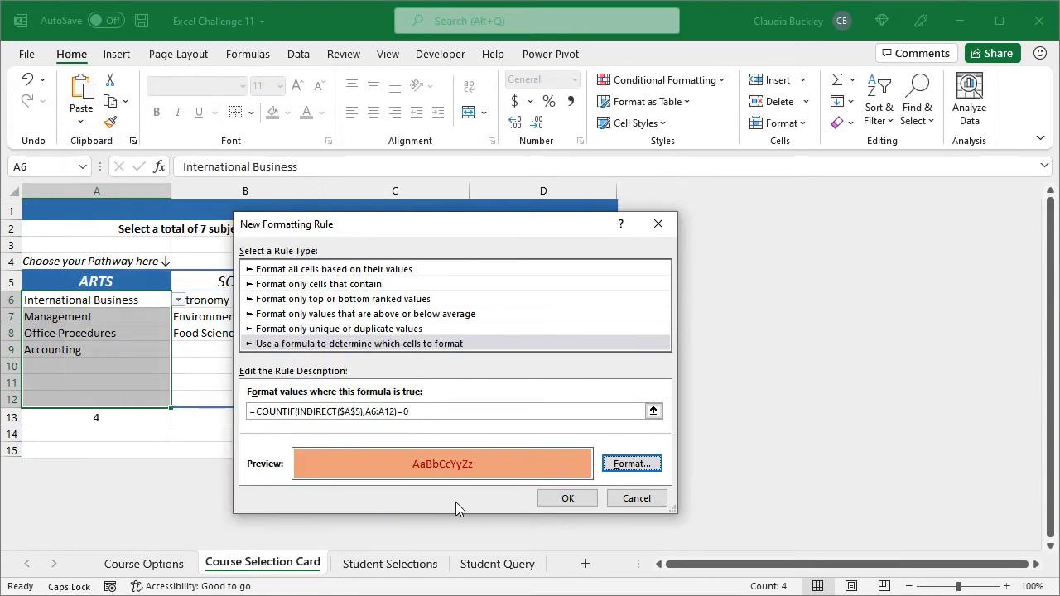
click(568, 498)
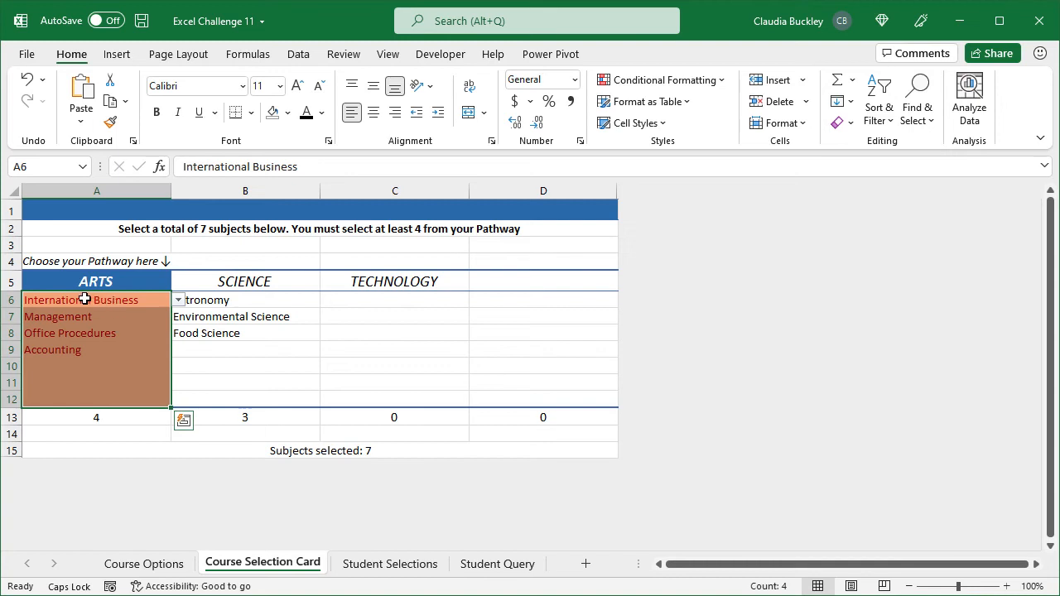
mouse_move(135, 274)
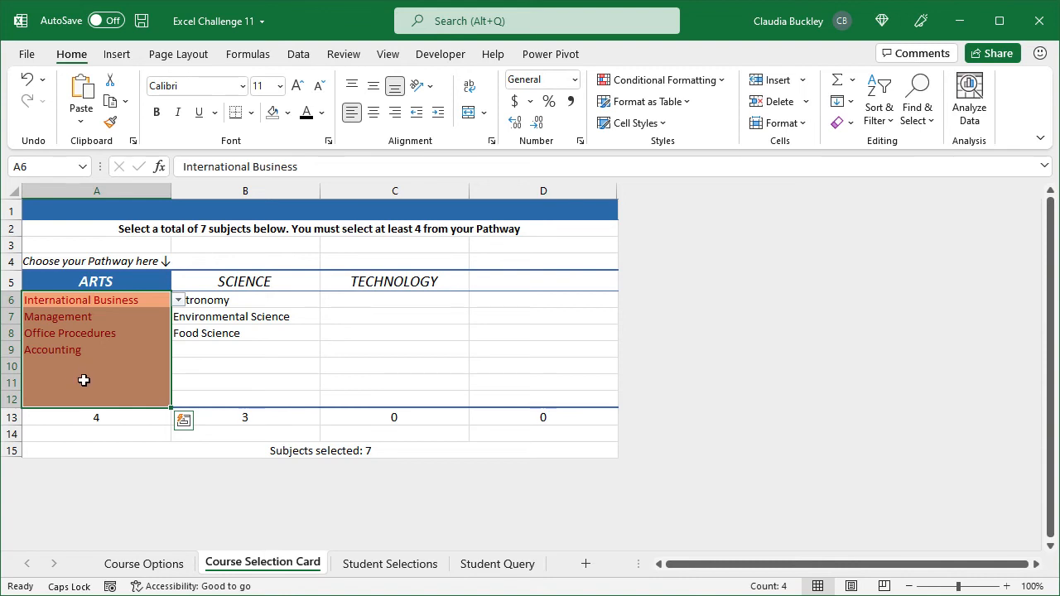
mouse_move(83, 375)
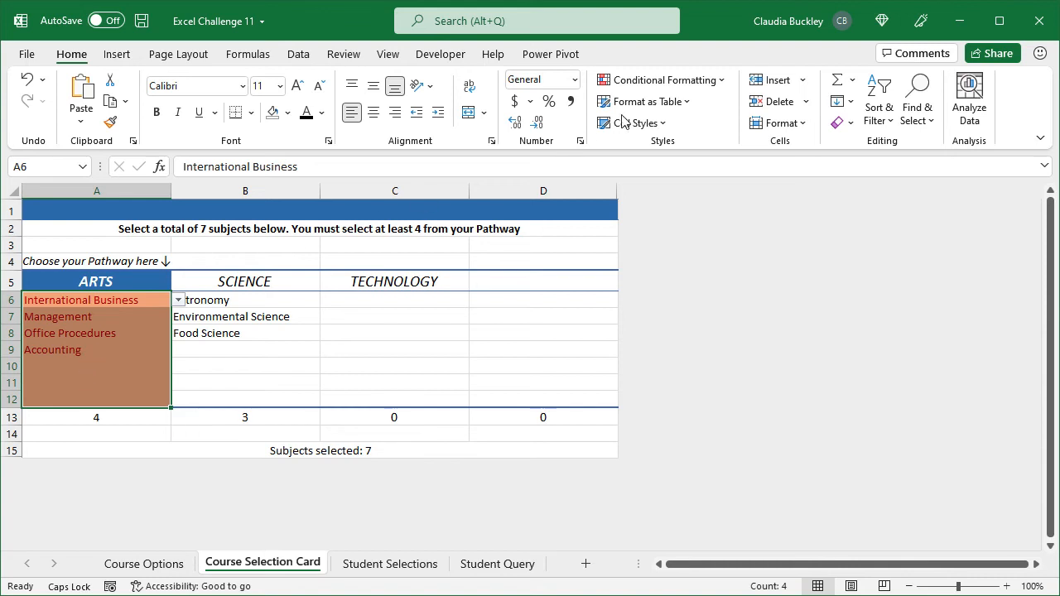
- Reopen the Conditional Formatting menu for cells A6:A12
click(662, 79)
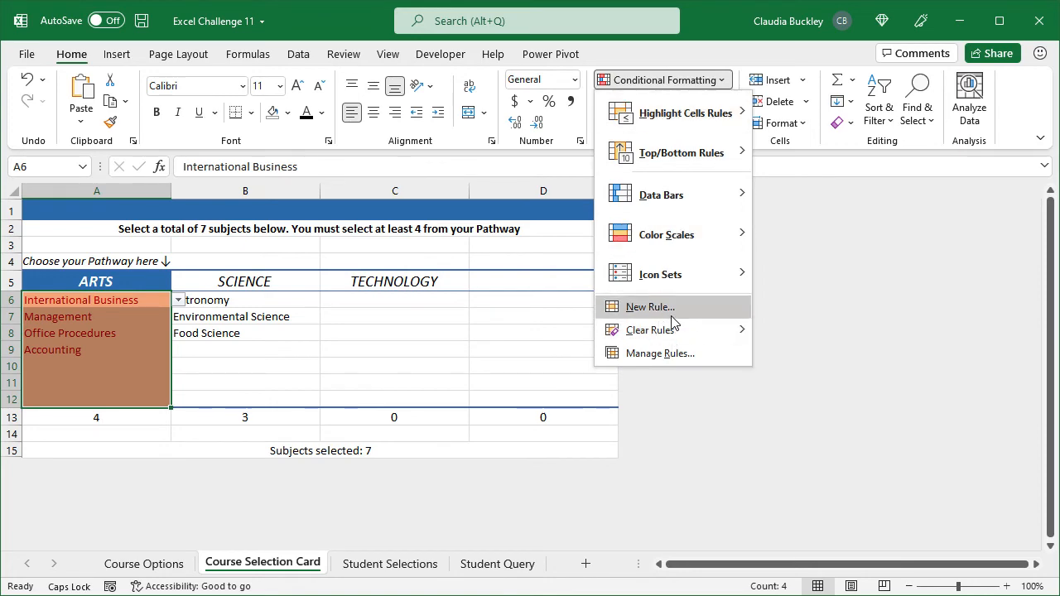
- Add a formula rule =ISBLANK($A6)=TRUE to A6:A12 with no formatting
click(650, 306)
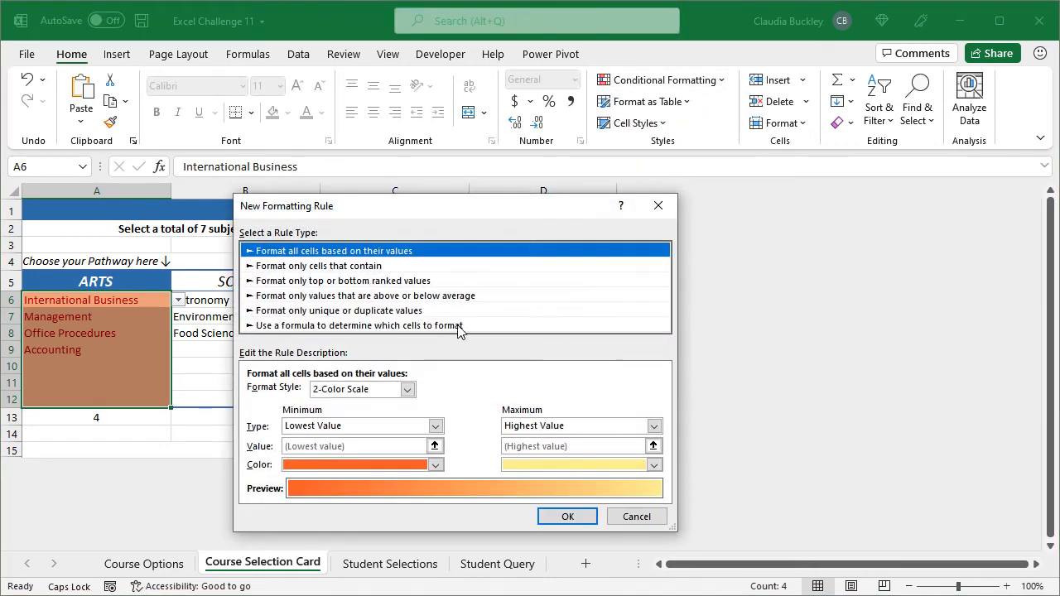
click(356, 324)
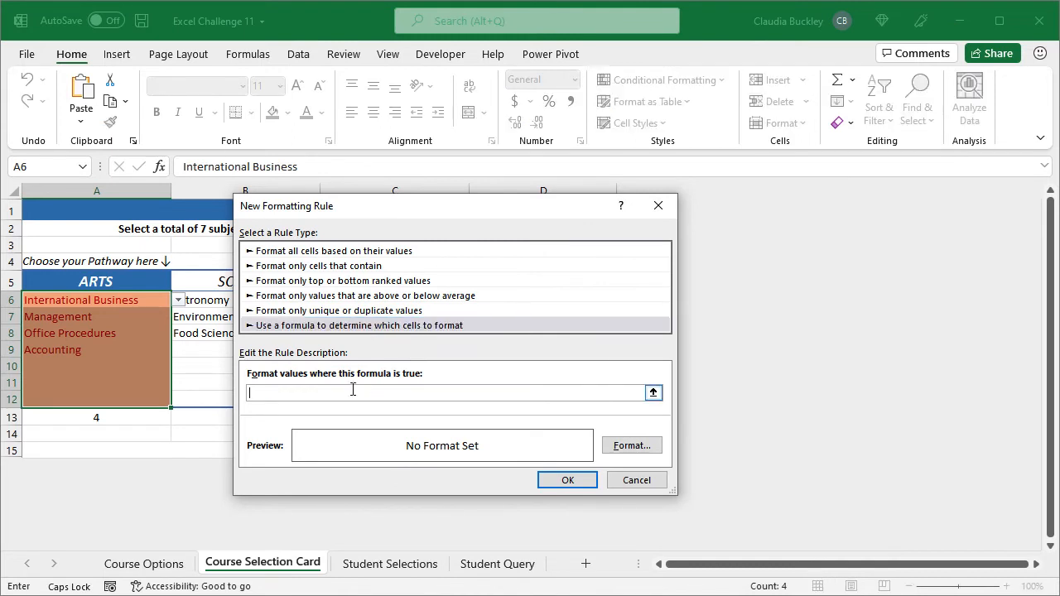
text(=)
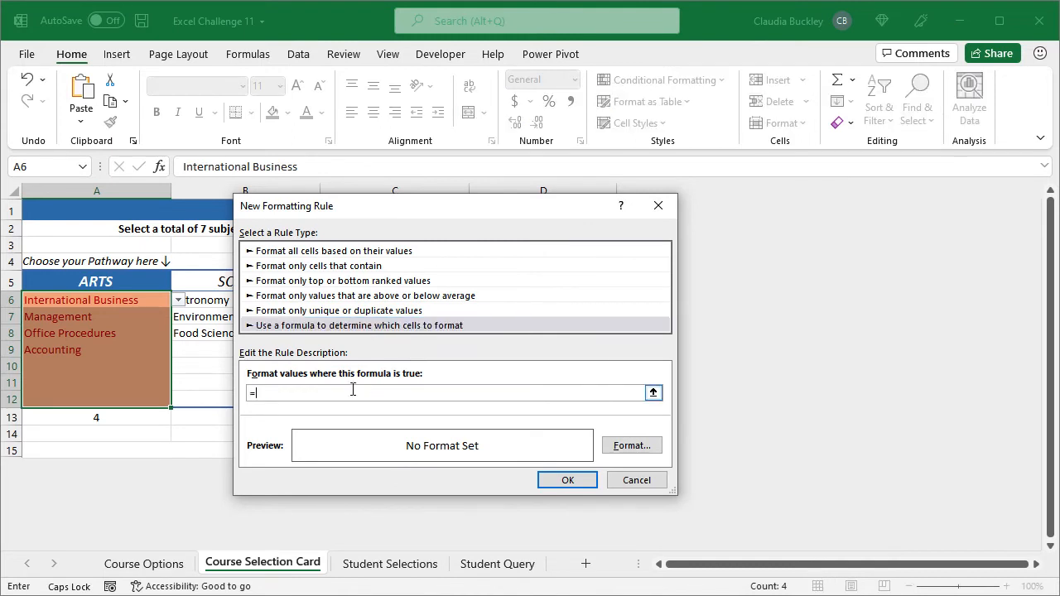
text(ISBLANK)
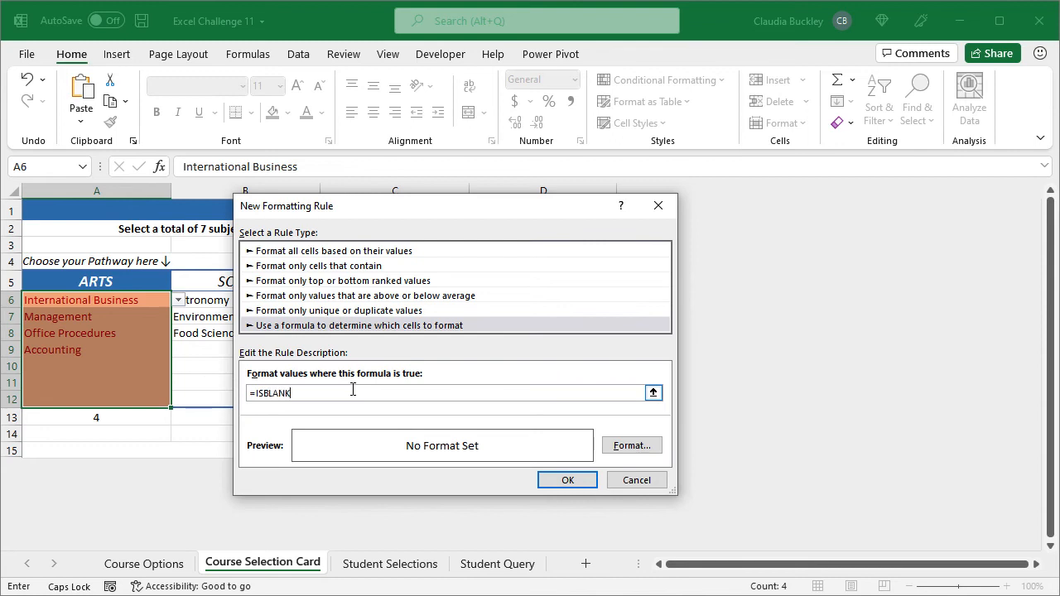
text(($)
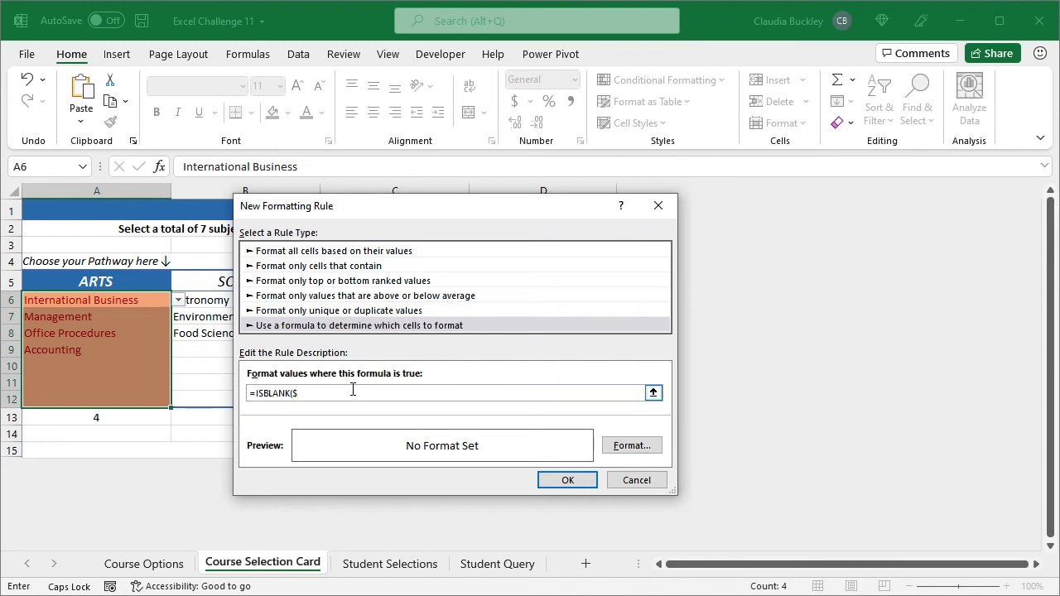
text(A6)
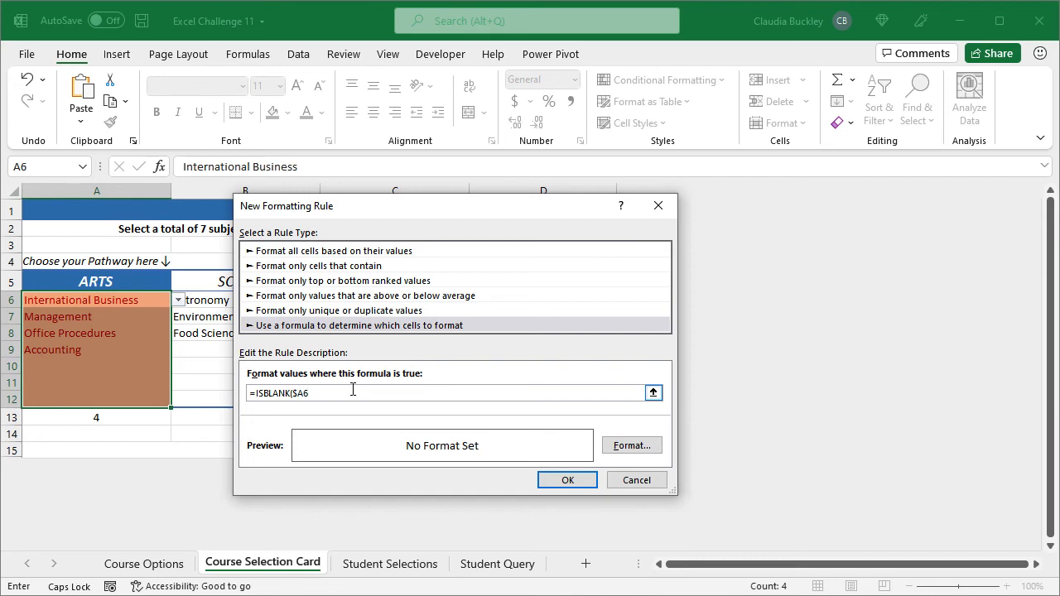
text(=)
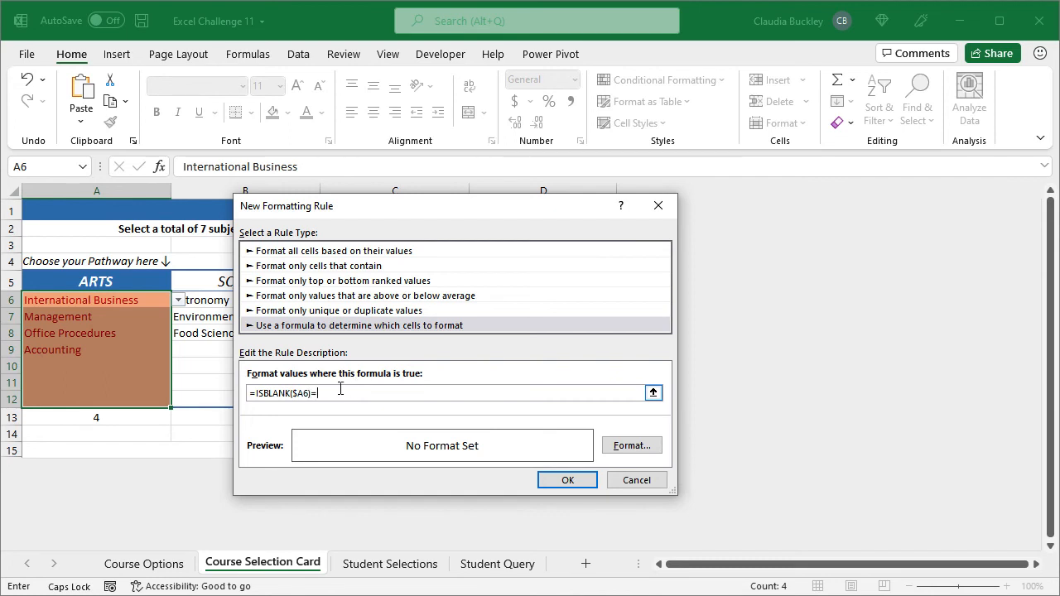
text(TRUE)
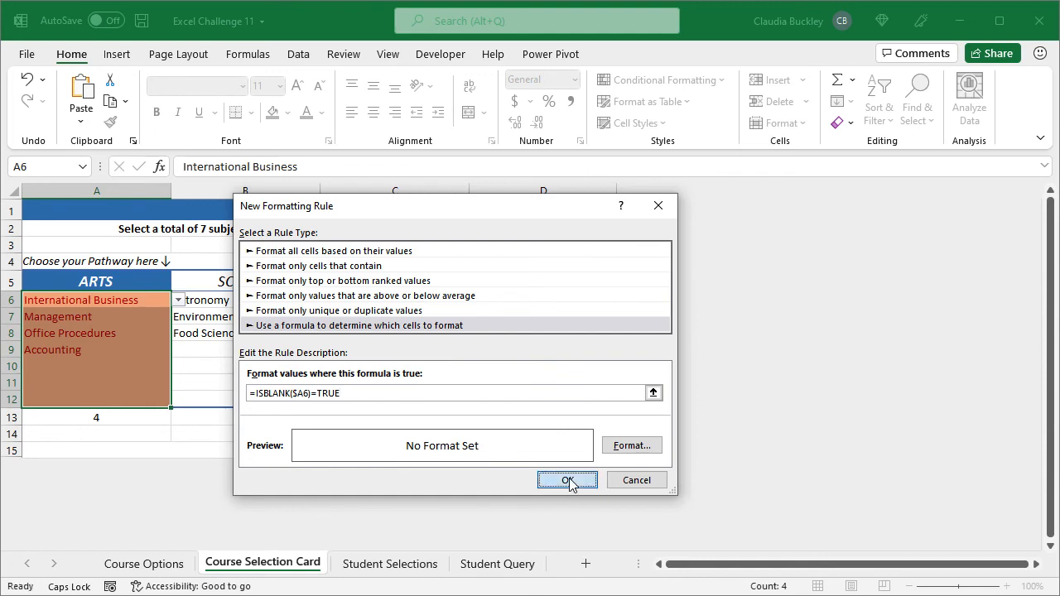
click(567, 480)
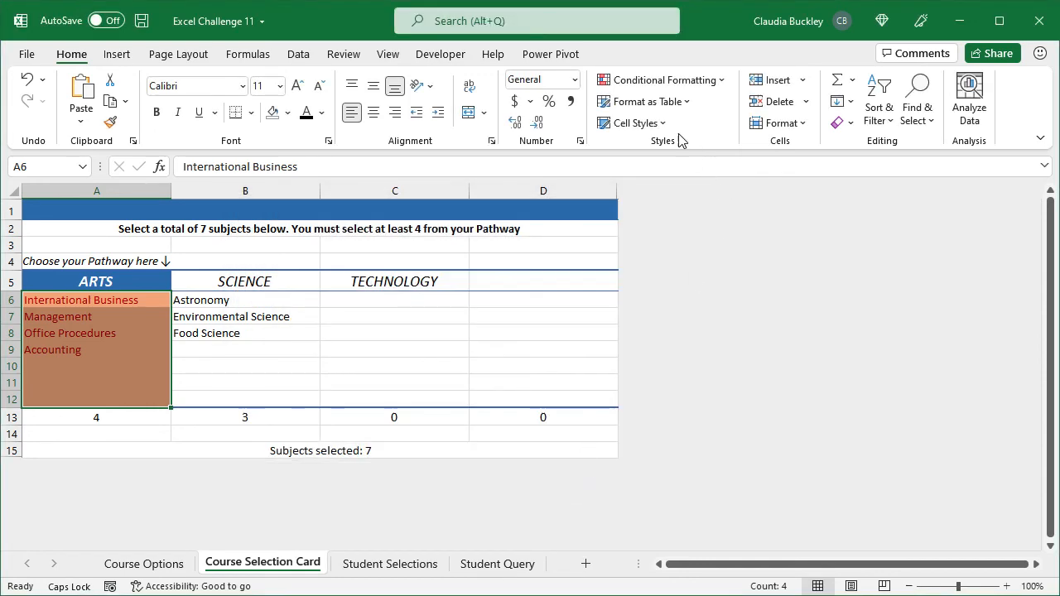
- In Manage Rules, tick Stop If True on the ISBLANK rule, then apply
click(663, 80)
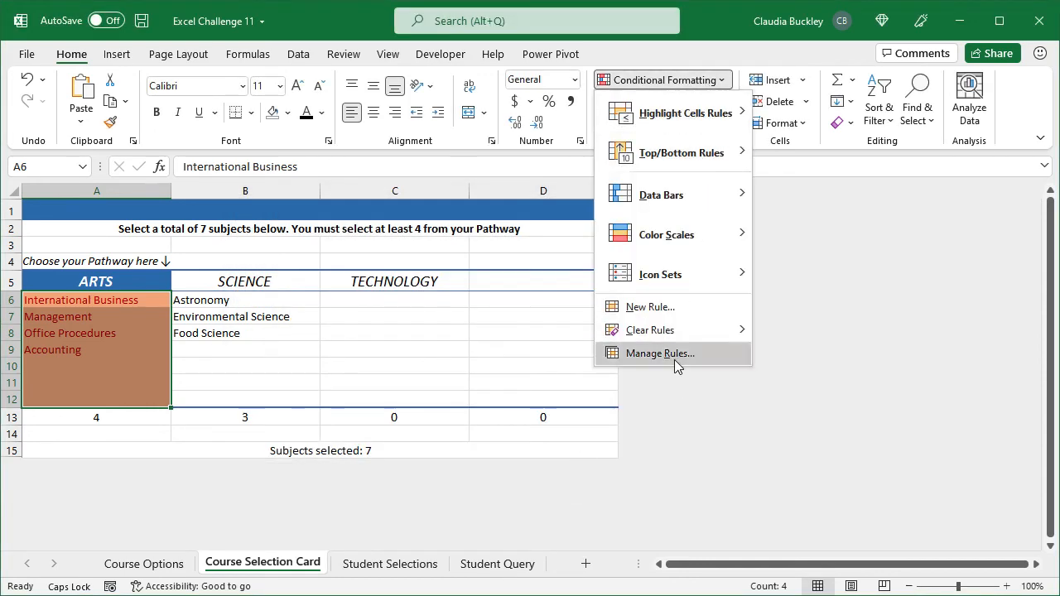
click(659, 353)
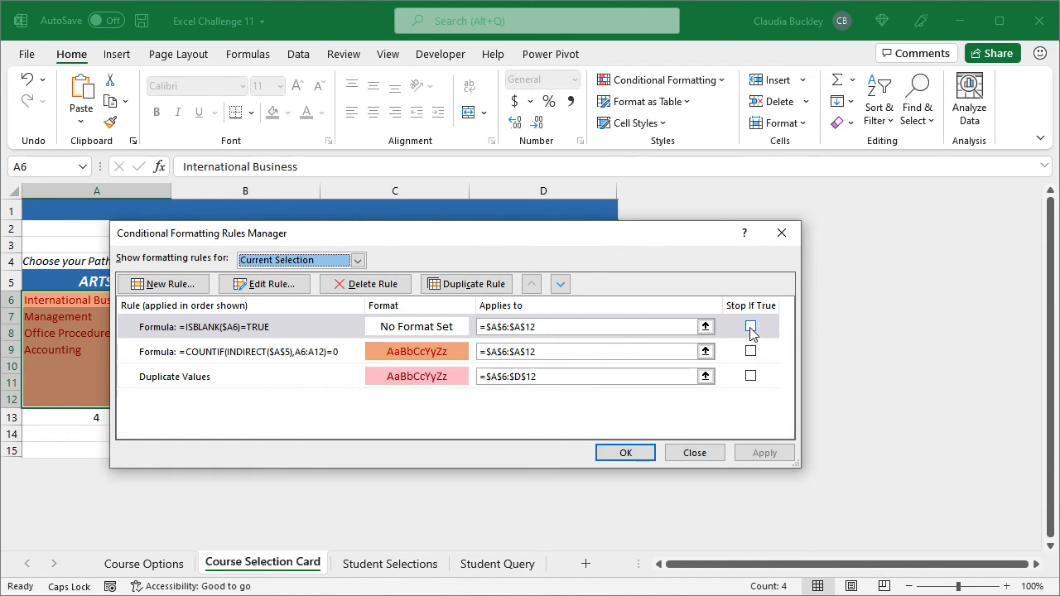
click(750, 327)
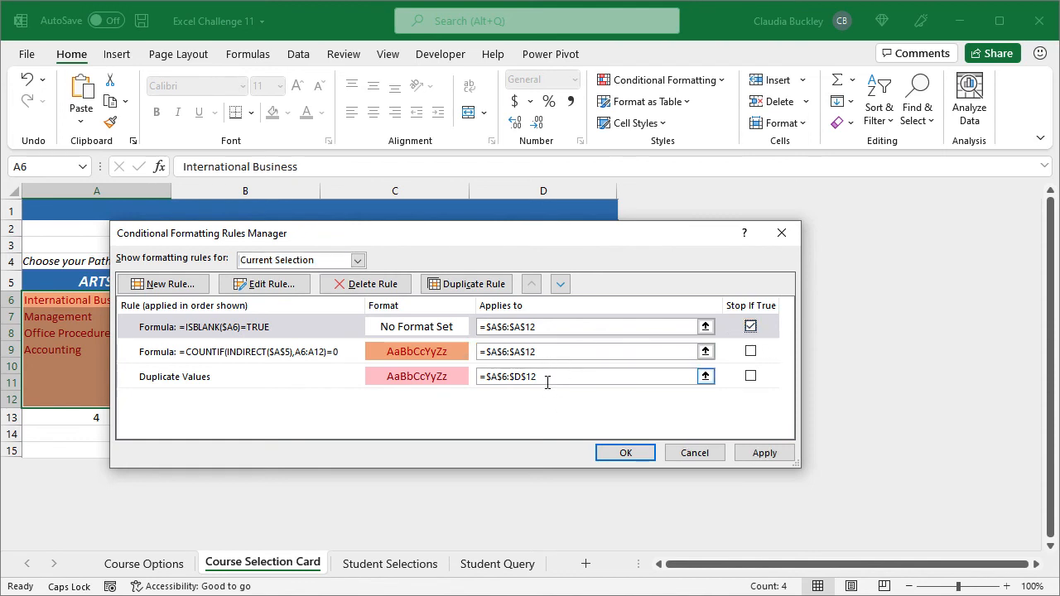
click(764, 452)
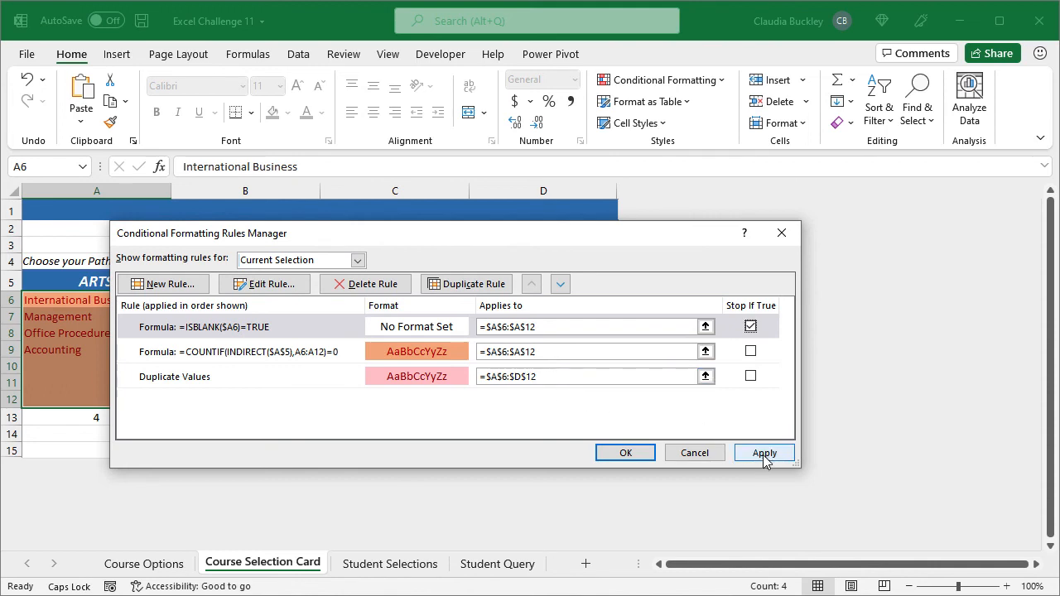
click(764, 452)
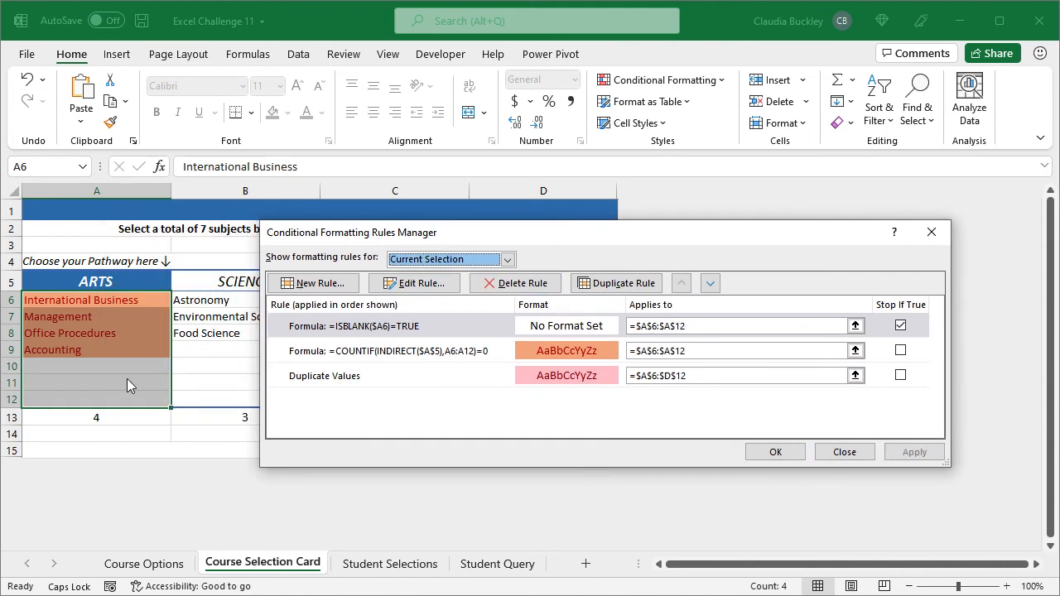
mouse_move(108, 394)
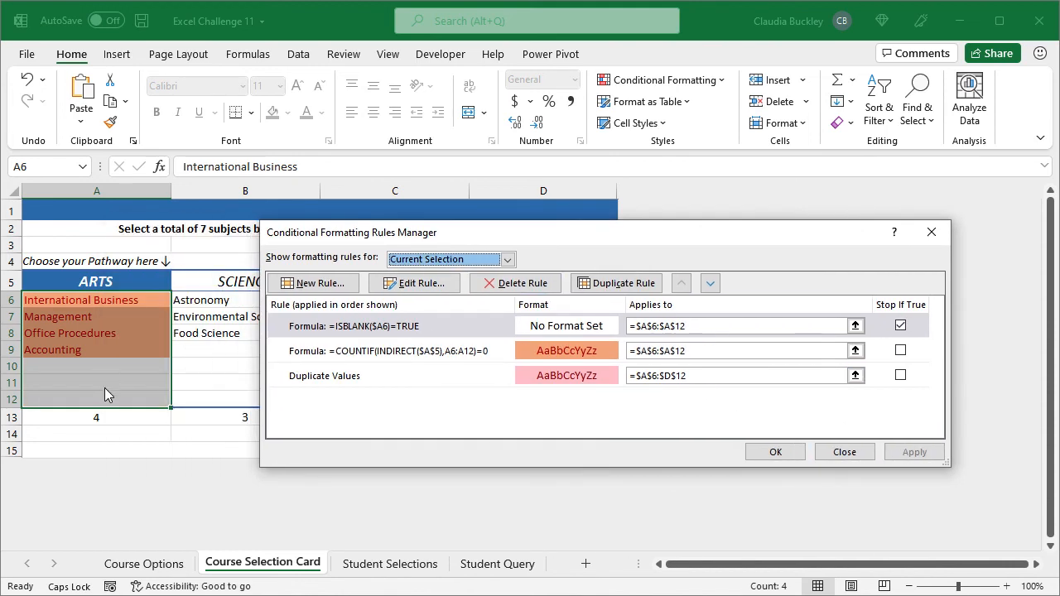
mouse_move(775, 452)
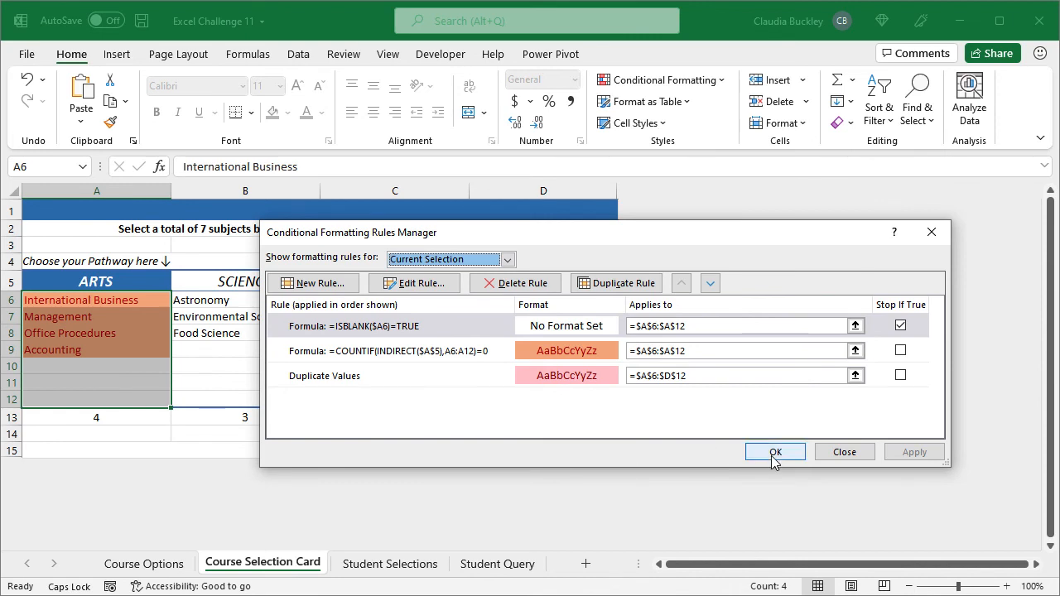
click(774, 452)
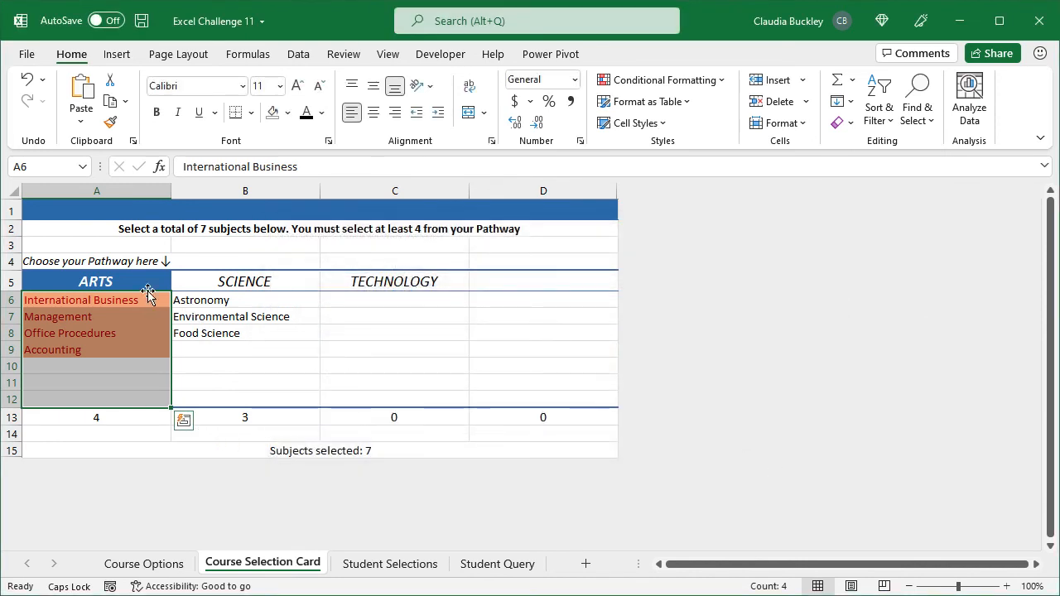
- Set the A5 pathway back to BUSINESS and review the cleared flags
click(178, 283)
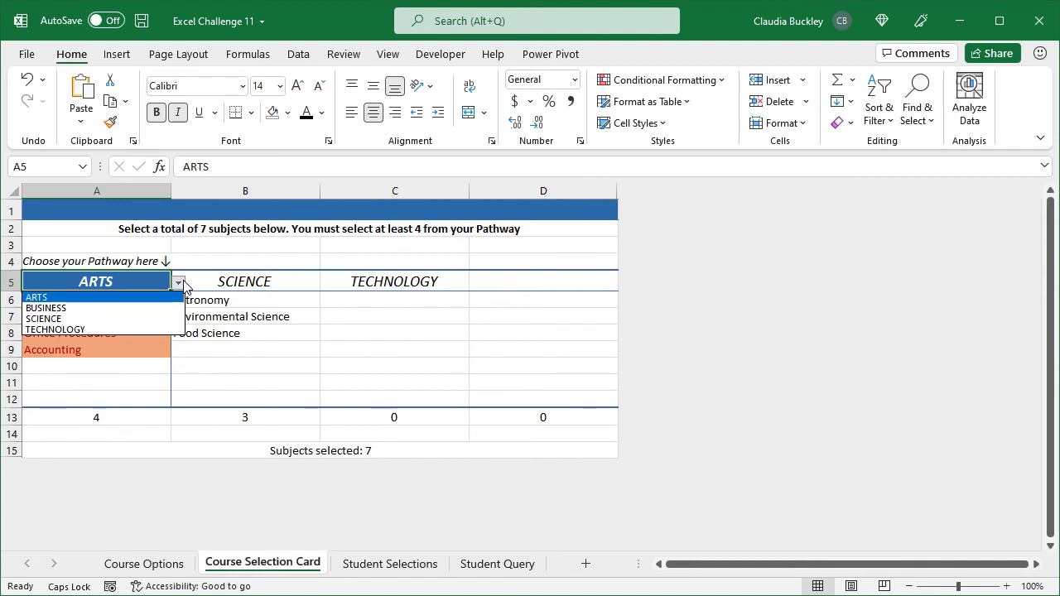
click(46, 307)
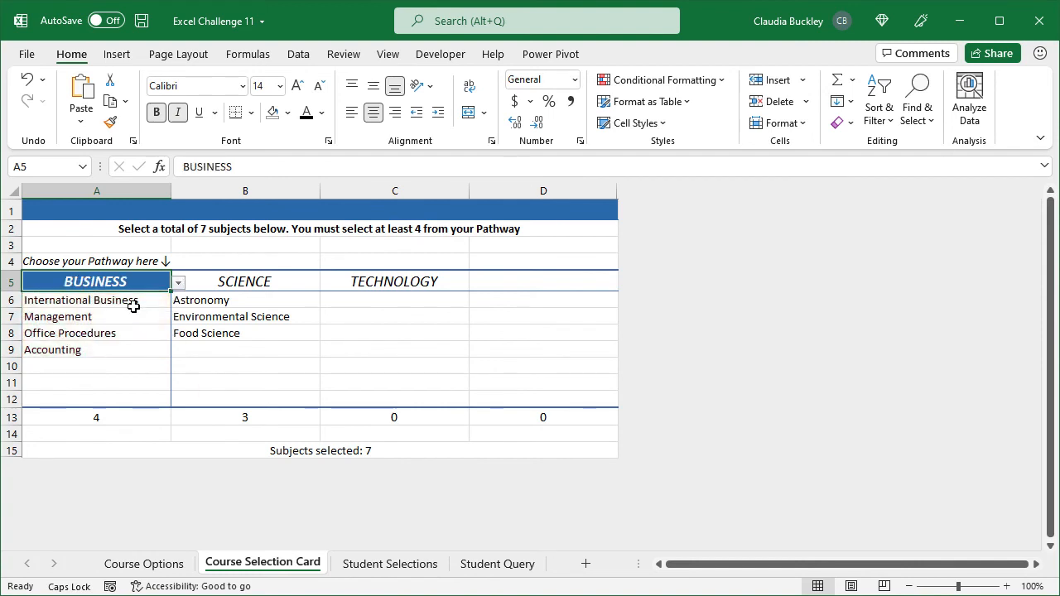
mouse_move(157, 307)
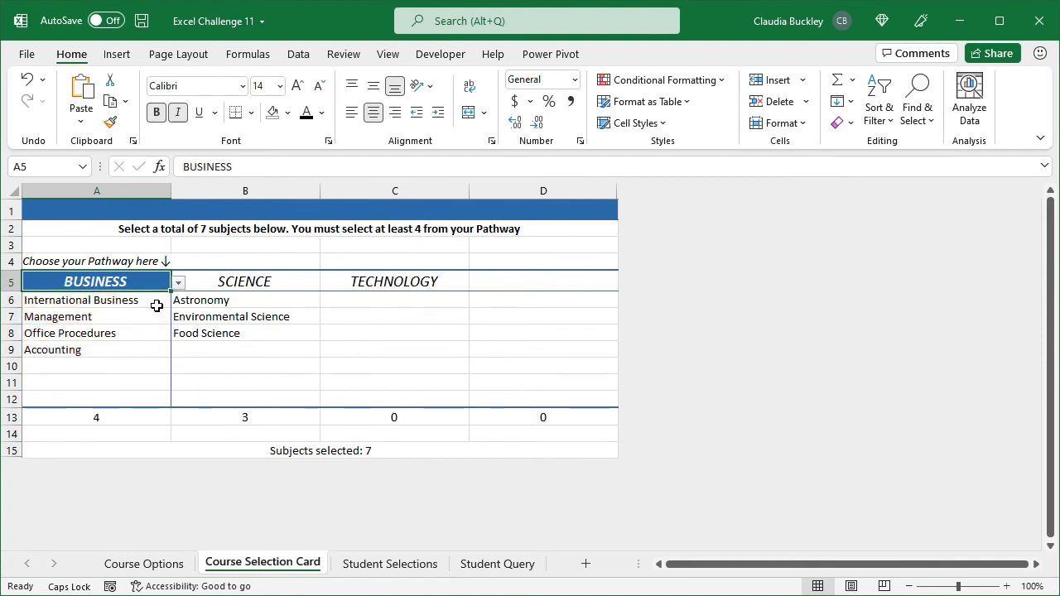
click(298, 54)
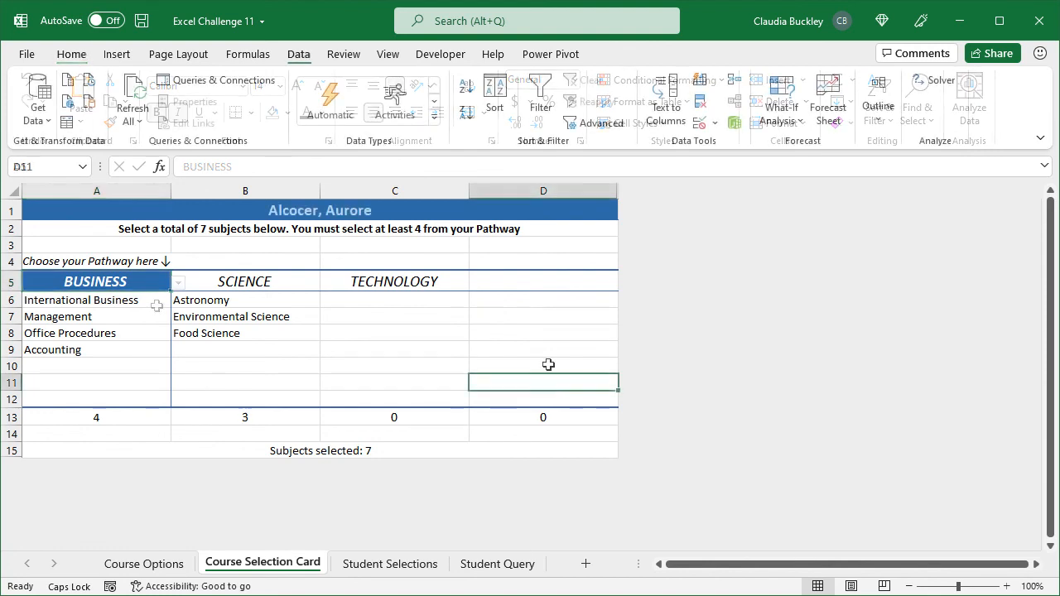